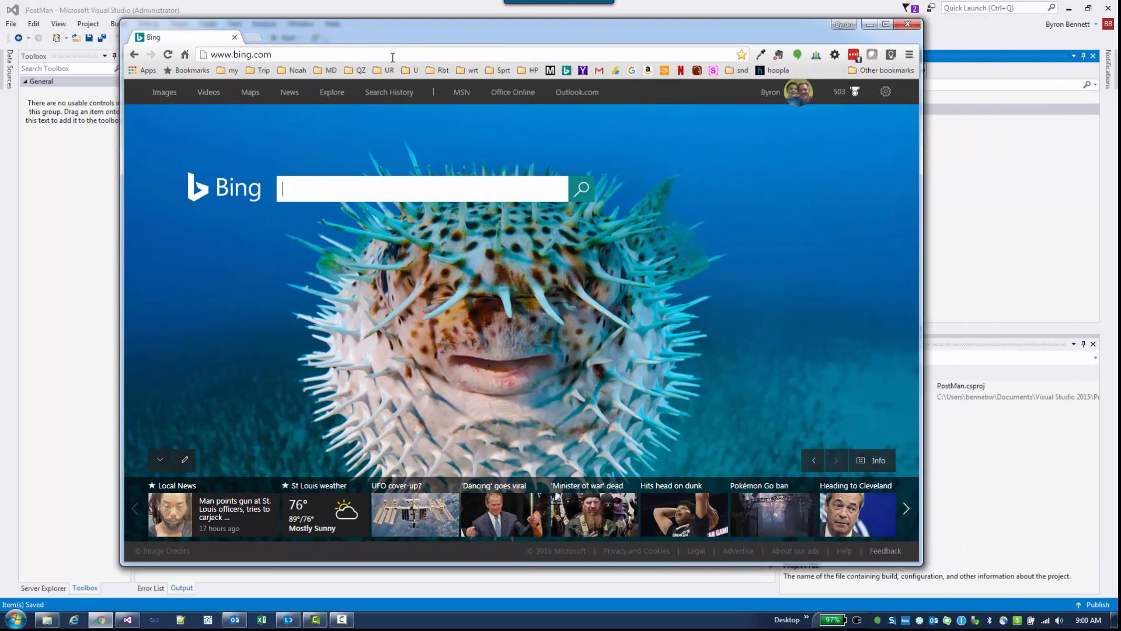
Step: Search Bing for 'visual studio 2015 installer project' from the Chrome address bar
left_click(240, 54)
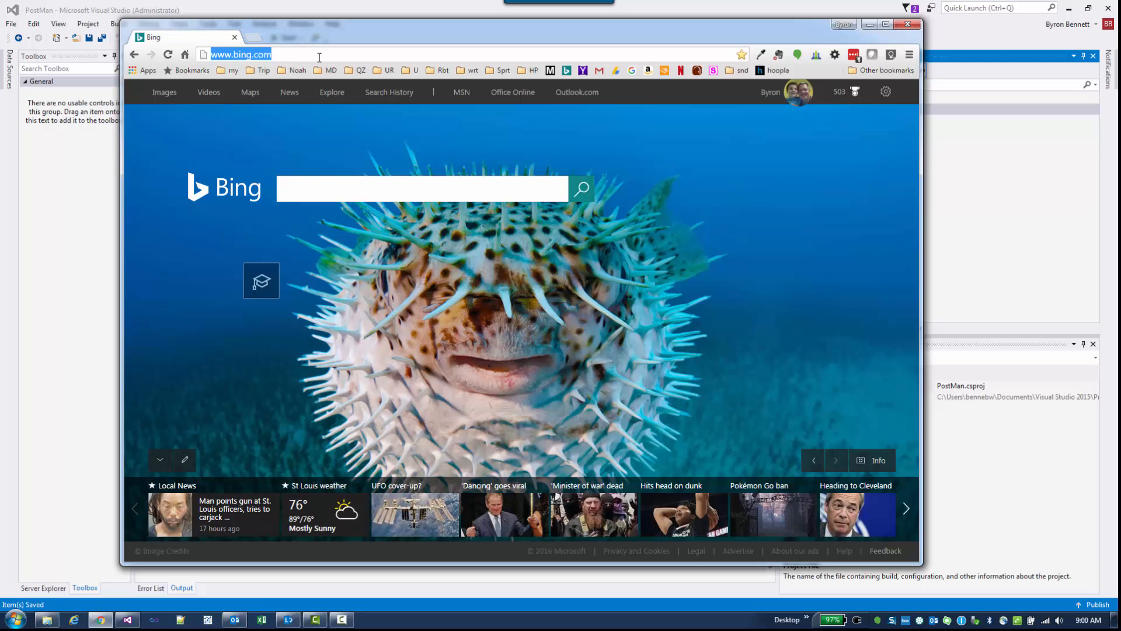
type("visual studio 2015 installer project")
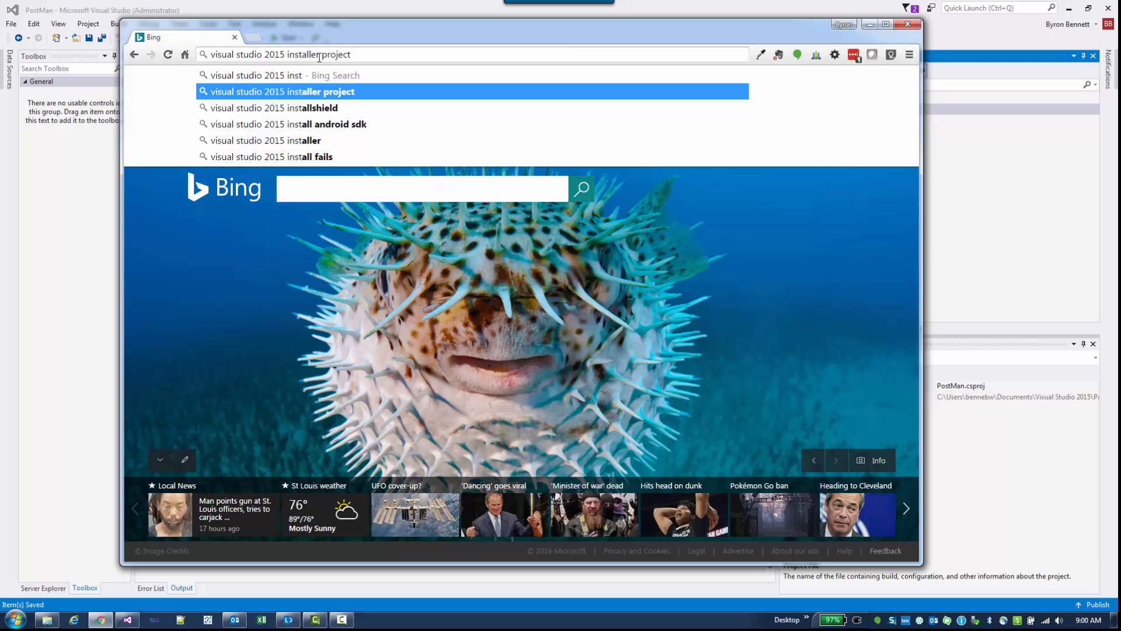
left_click(281, 92)
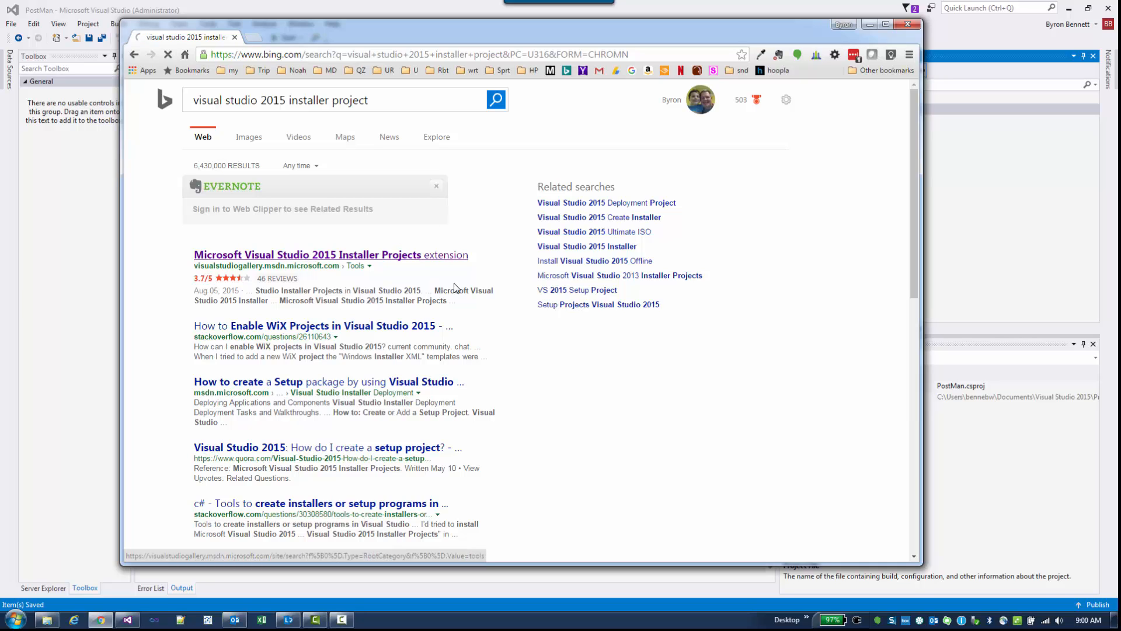
Step: Download the Microsoft Visual Studio 2015 Installer Projects extension, then close Chrome
left_click(330, 255)
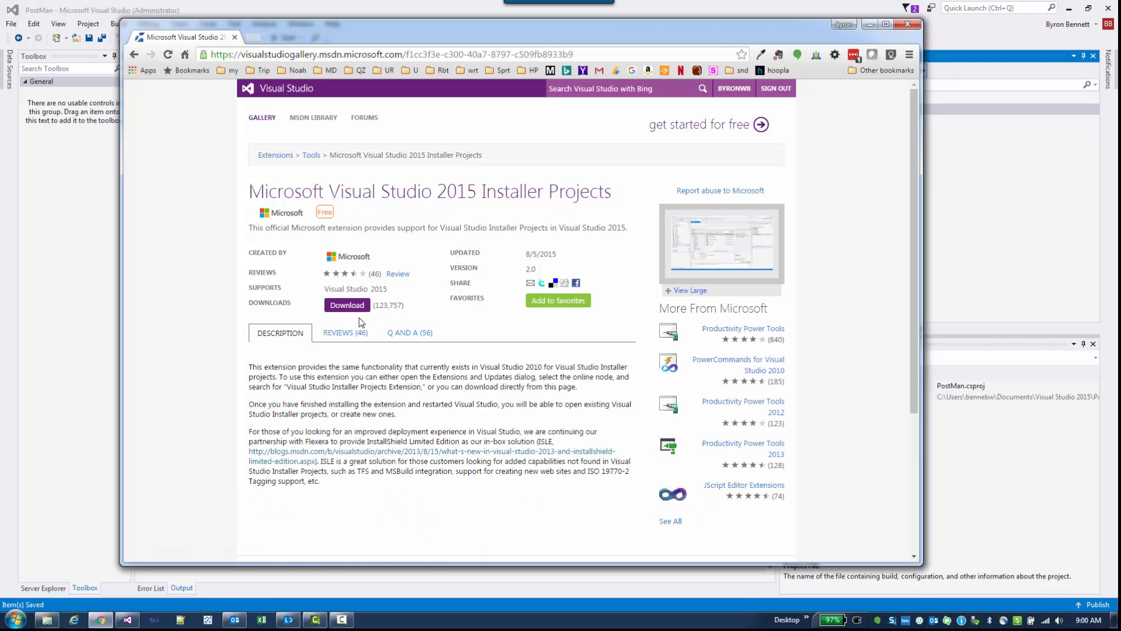
left_click(347, 305)
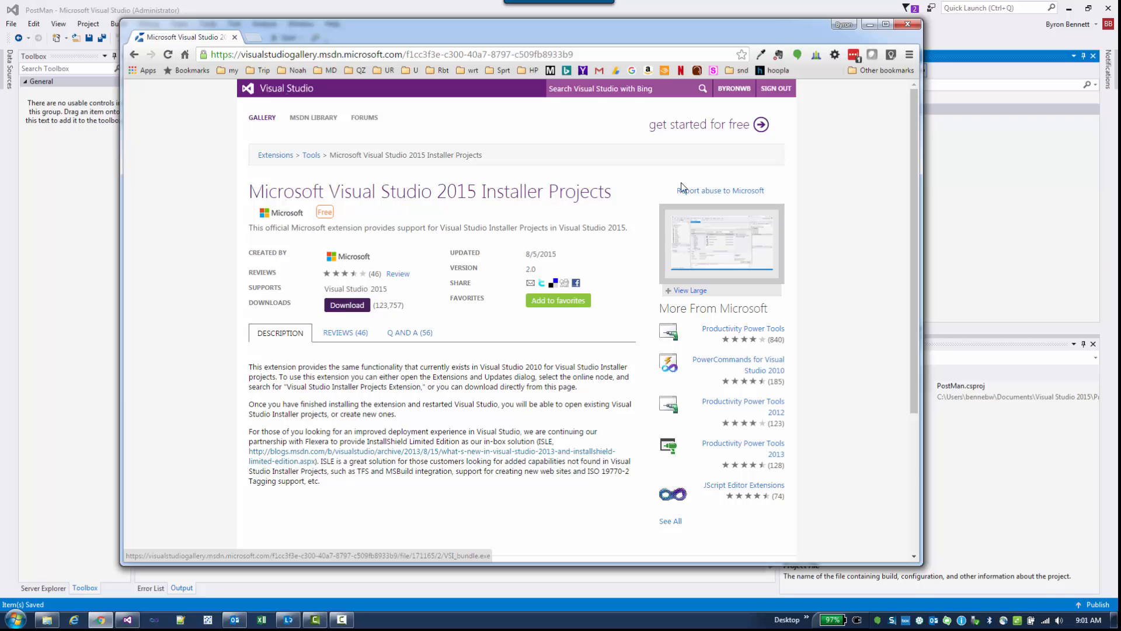
mouse_move(908, 25)
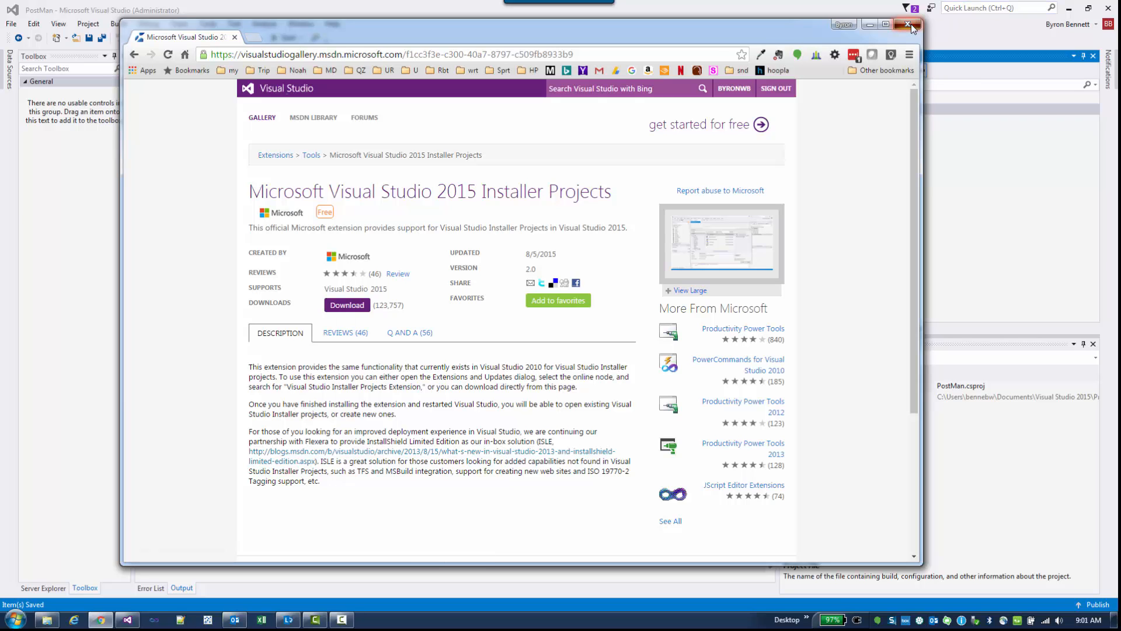
left_click(911, 25)
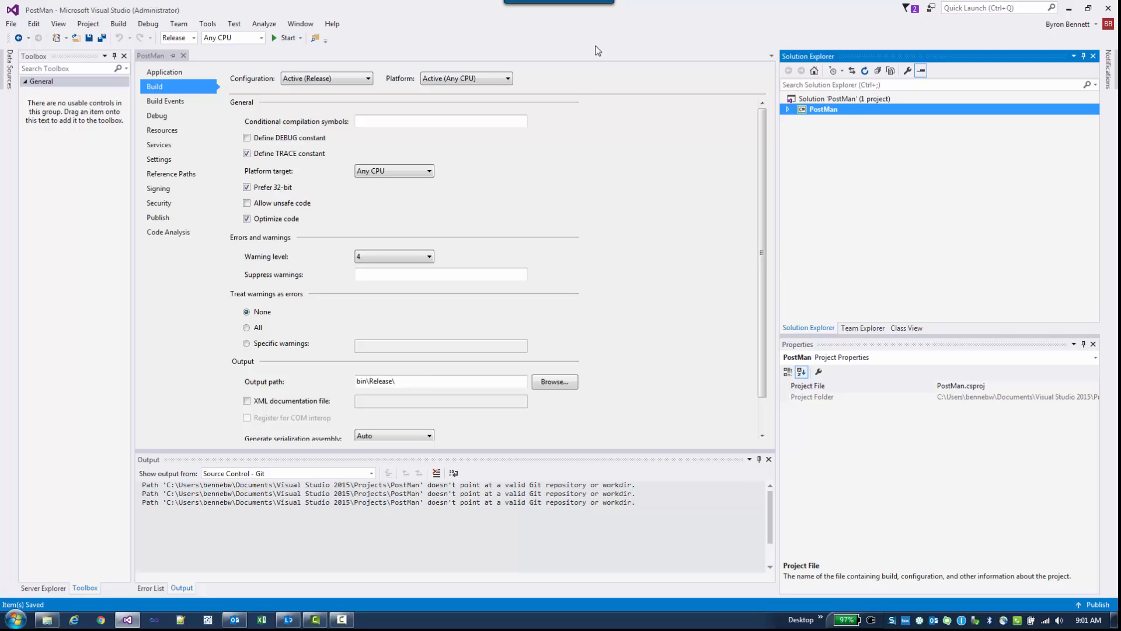
mouse_move(384, 28)
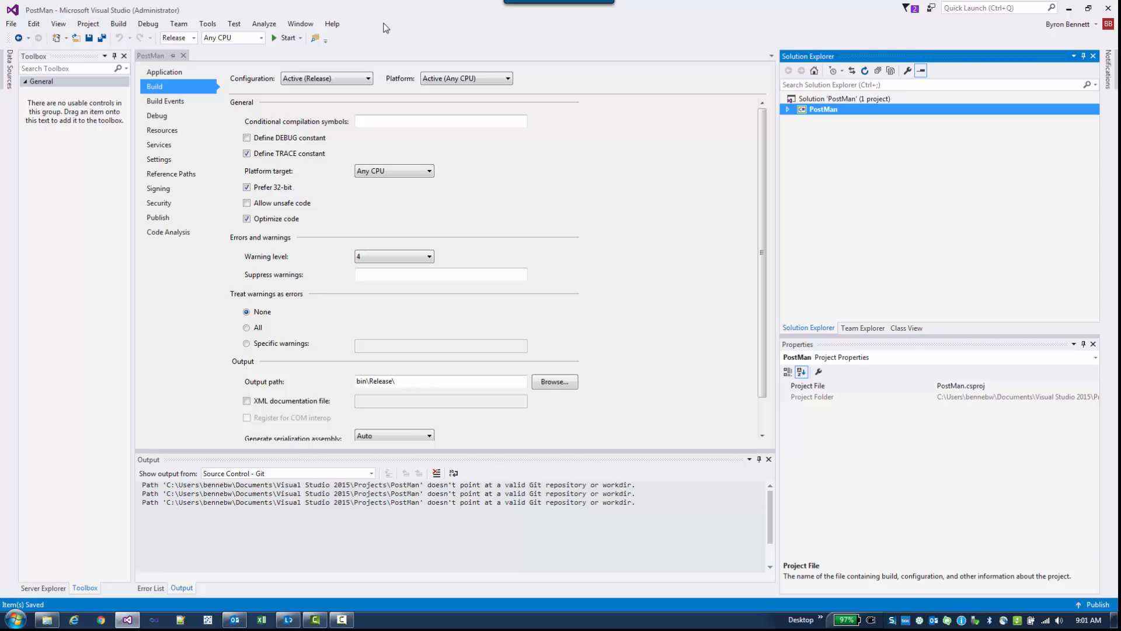
mouse_move(32, 23)
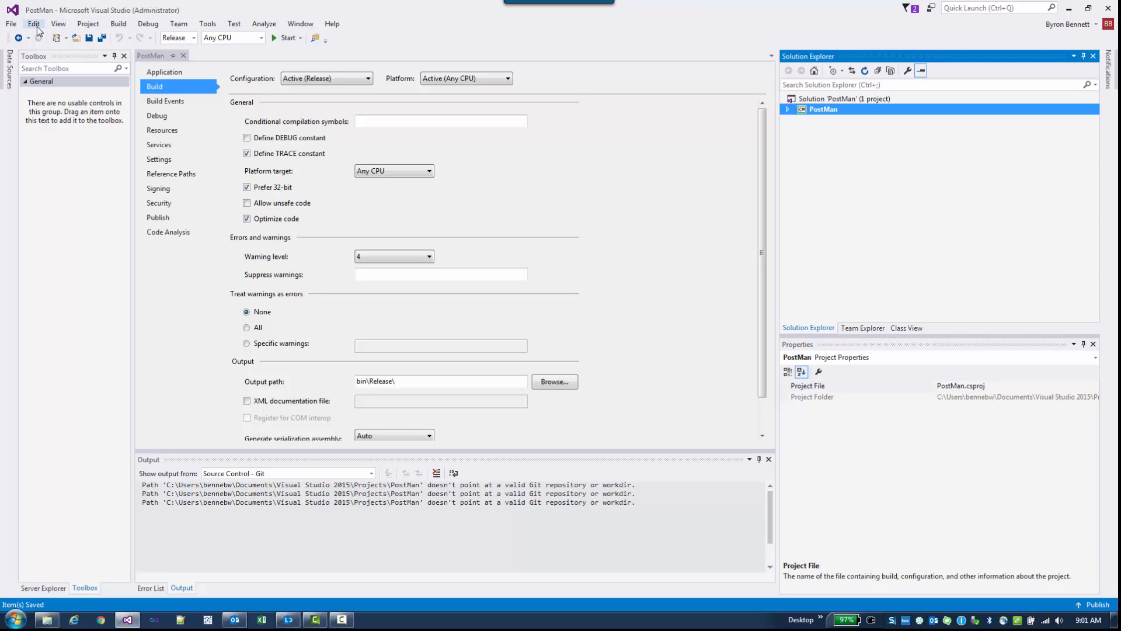
Step: Add a Setup Wizard project named 'Setup' in the PostMan\SetupWizard folder
left_click(11, 23)
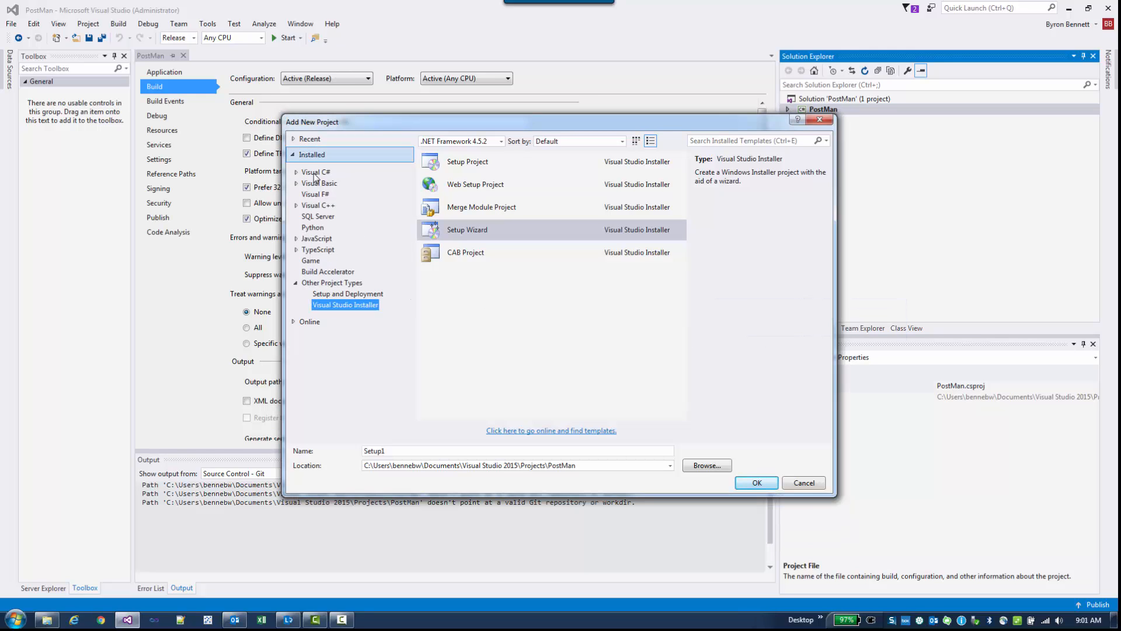
mouse_move(308, 249)
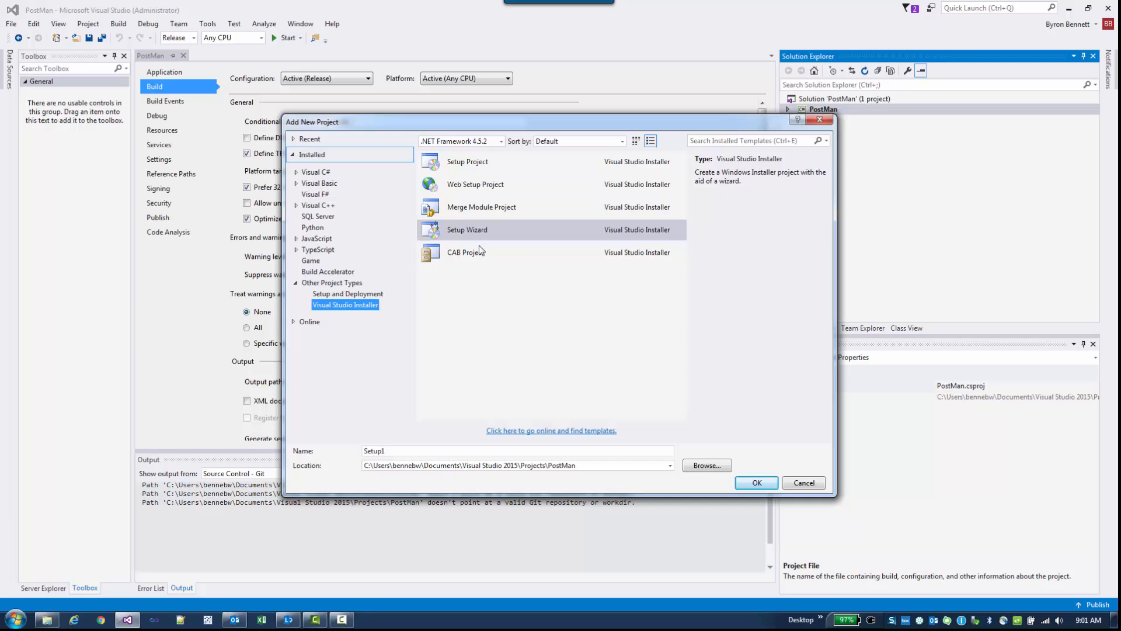
mouse_move(493, 233)
type("\\")
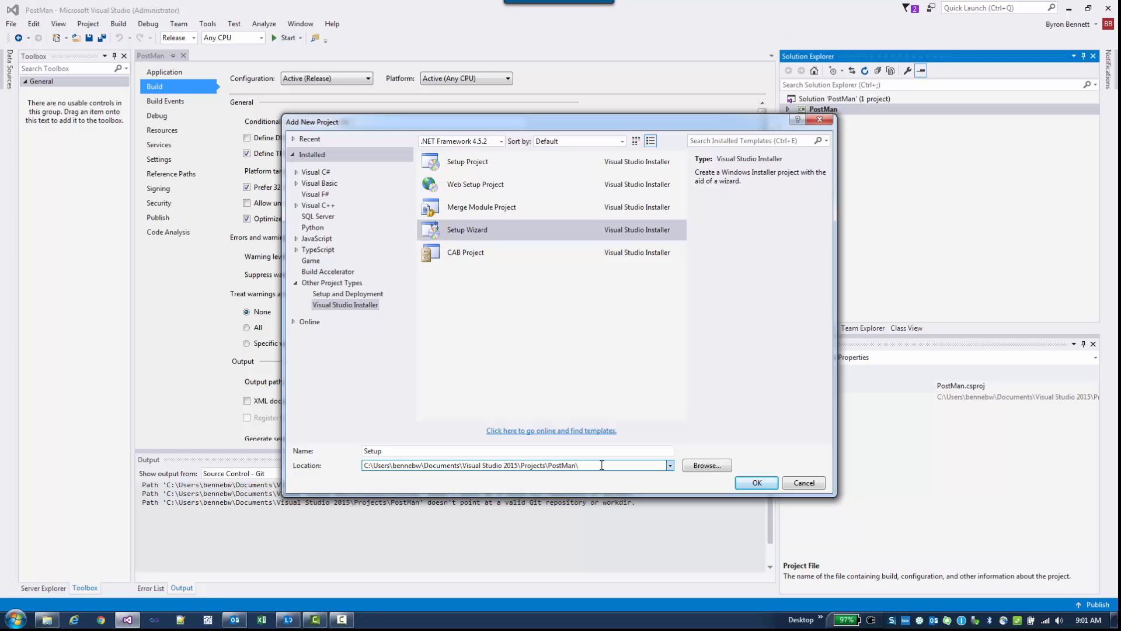
type("SetupWizard")
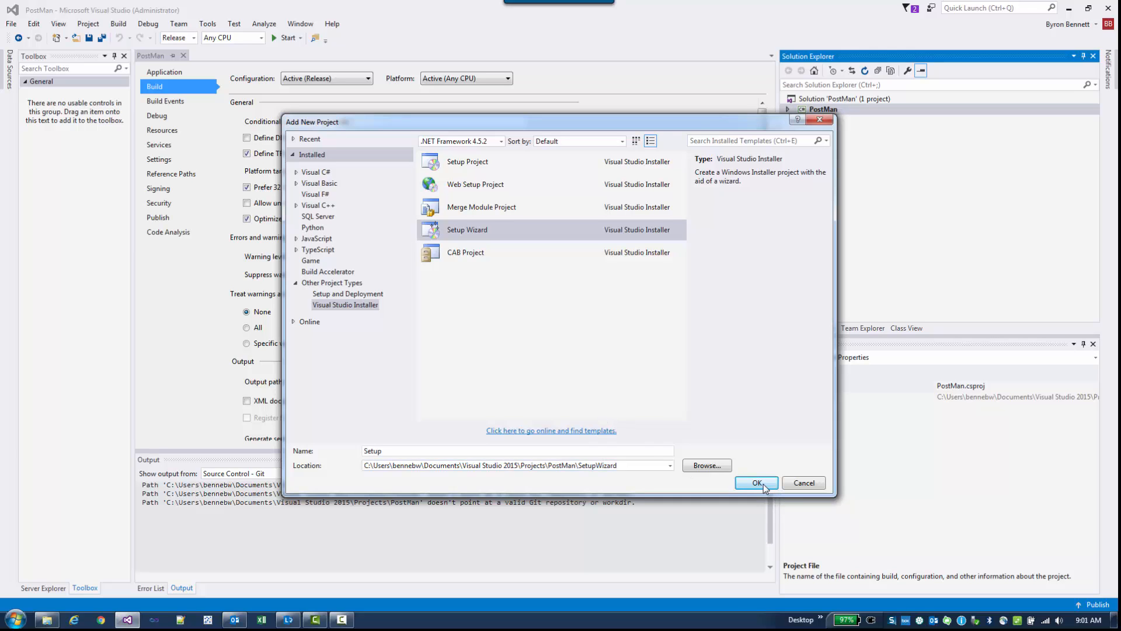
left_click(756, 482)
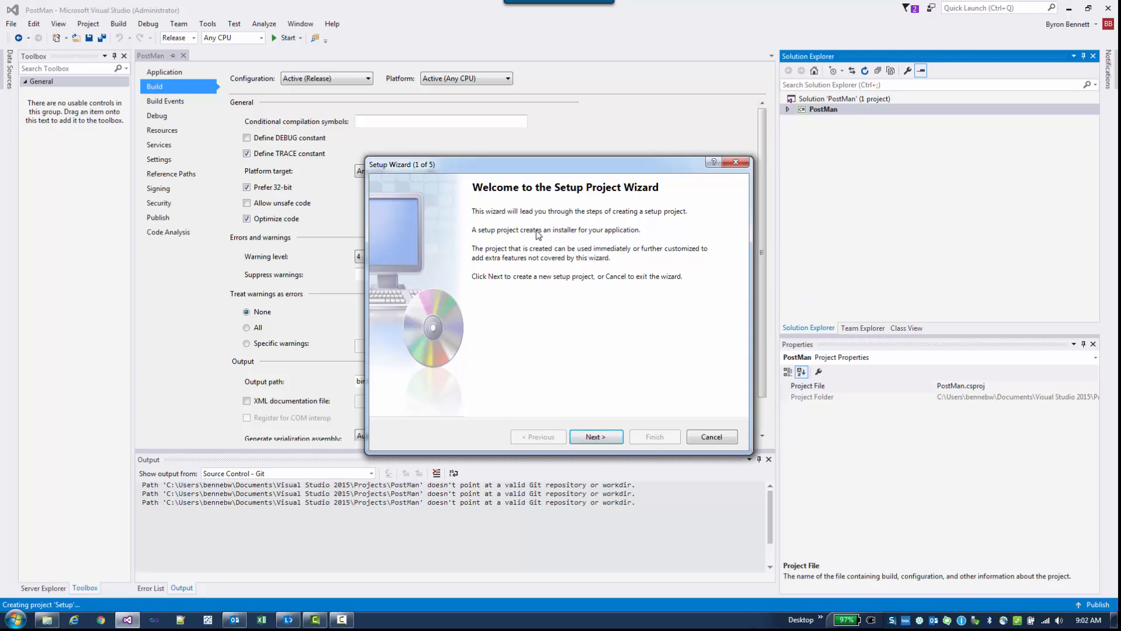
mouse_move(577, 429)
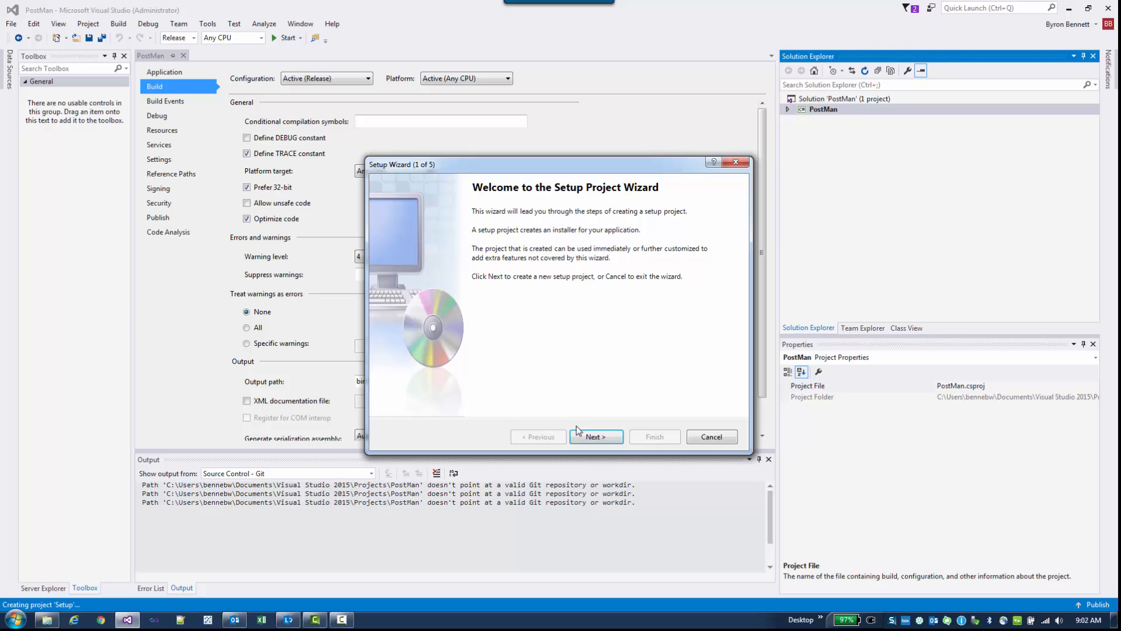
Step: Complete the wizard as a Windows application setup with PostMan's primary output and no extra files
left_click(595, 436)
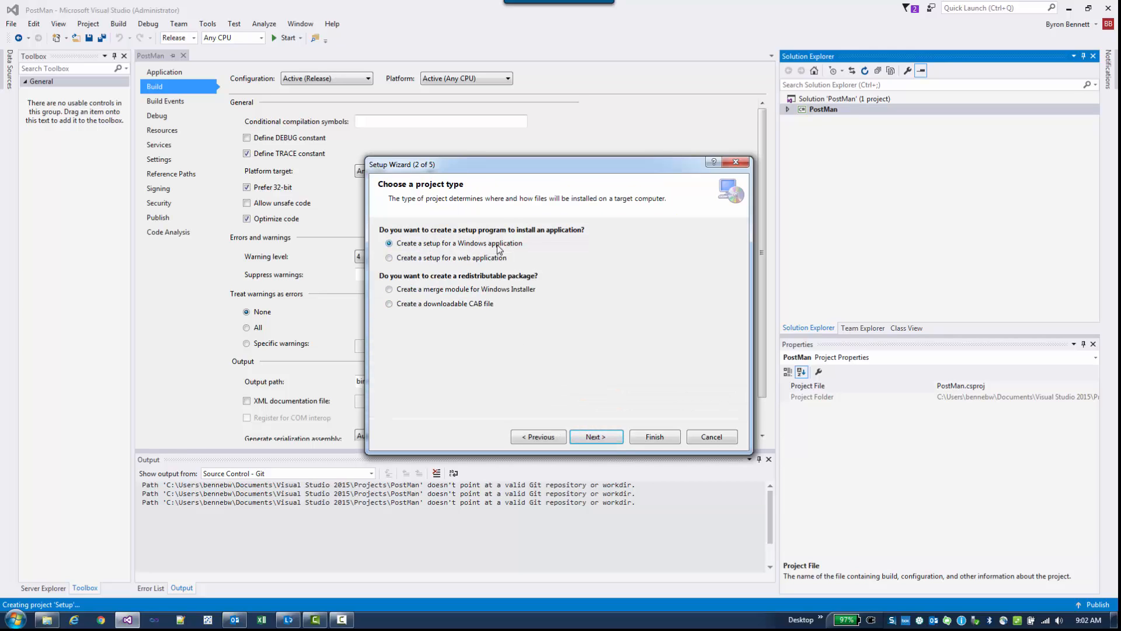
mouse_move(533, 246)
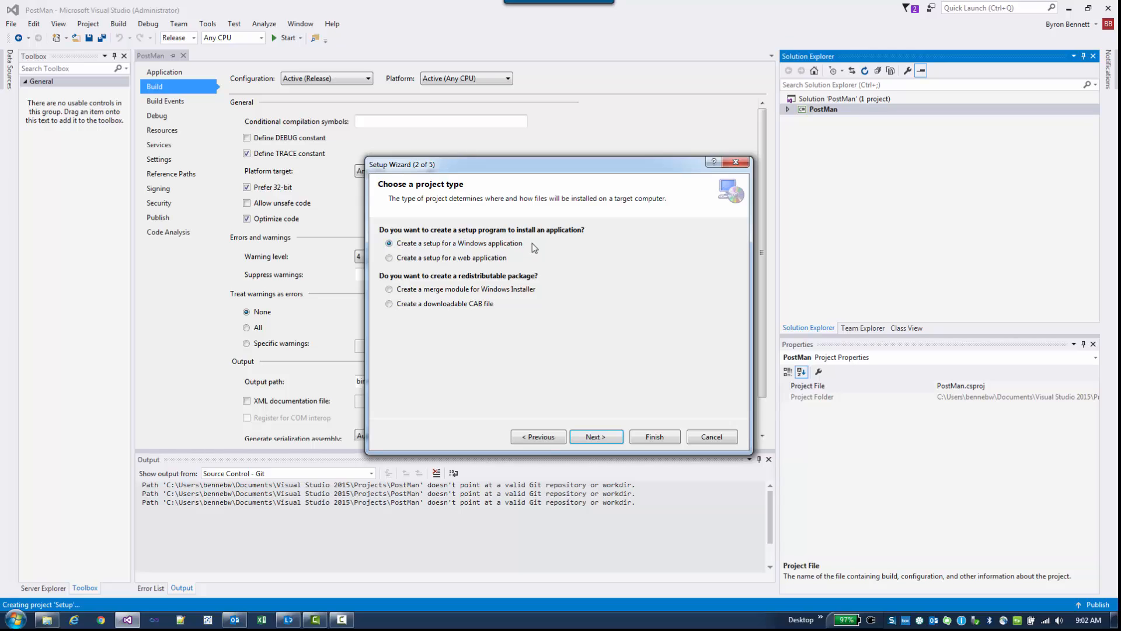
mouse_move(479, 251)
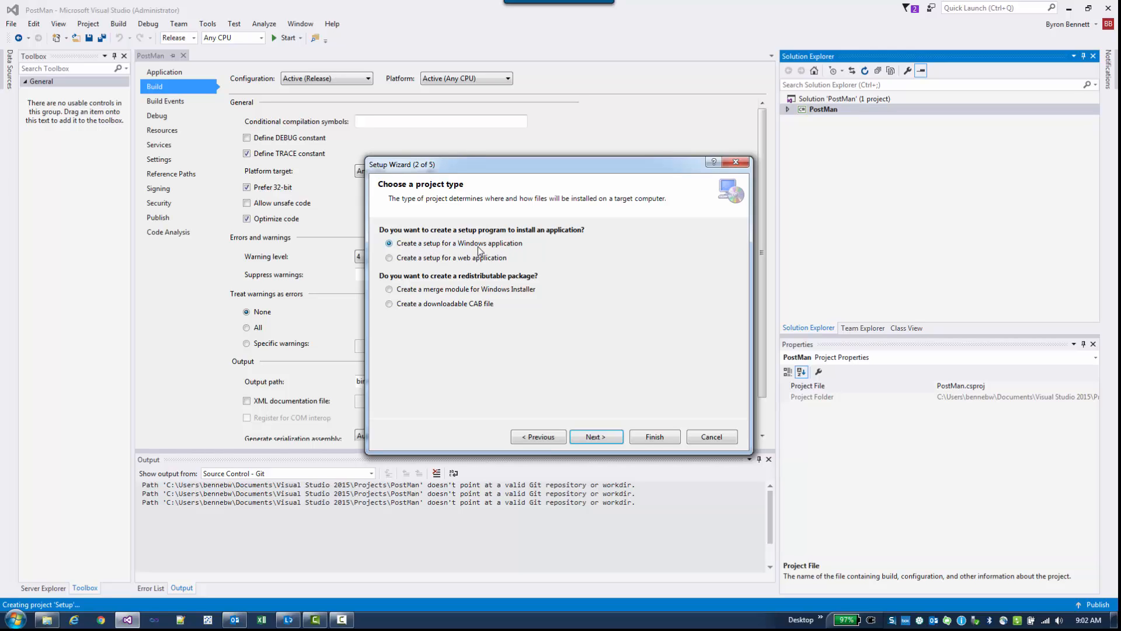
mouse_move(595, 437)
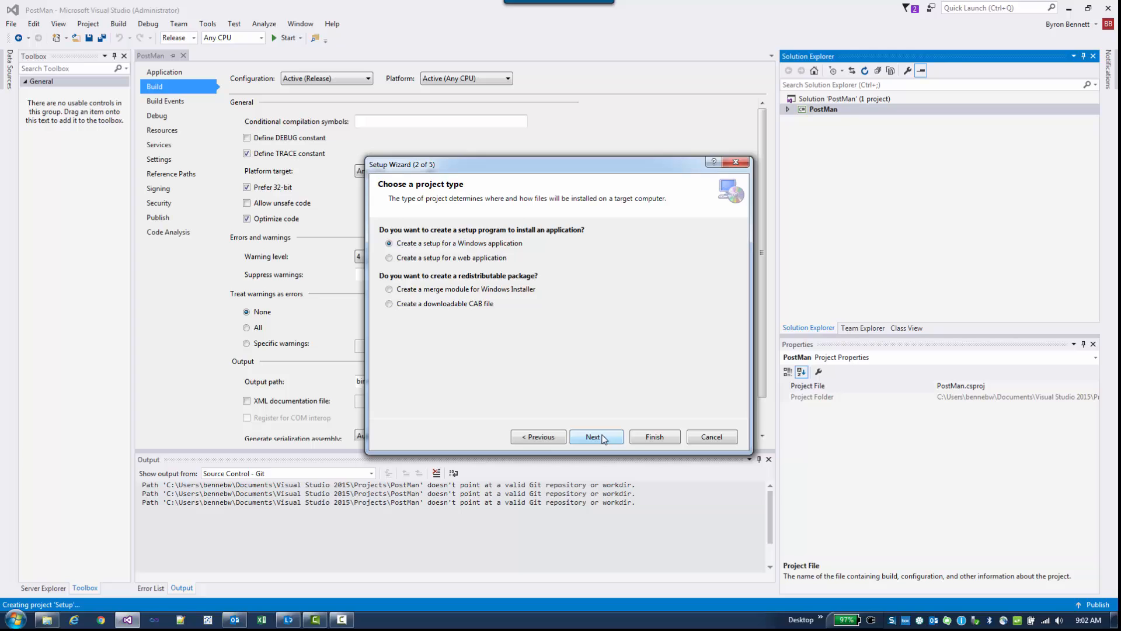
left_click(595, 436)
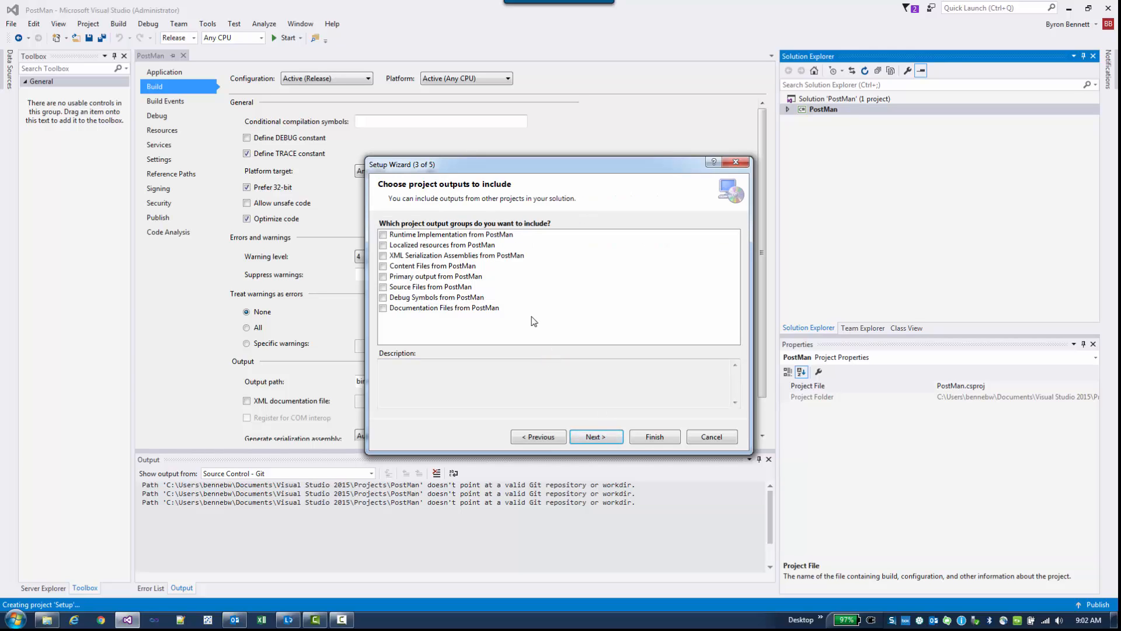
mouse_move(494, 284)
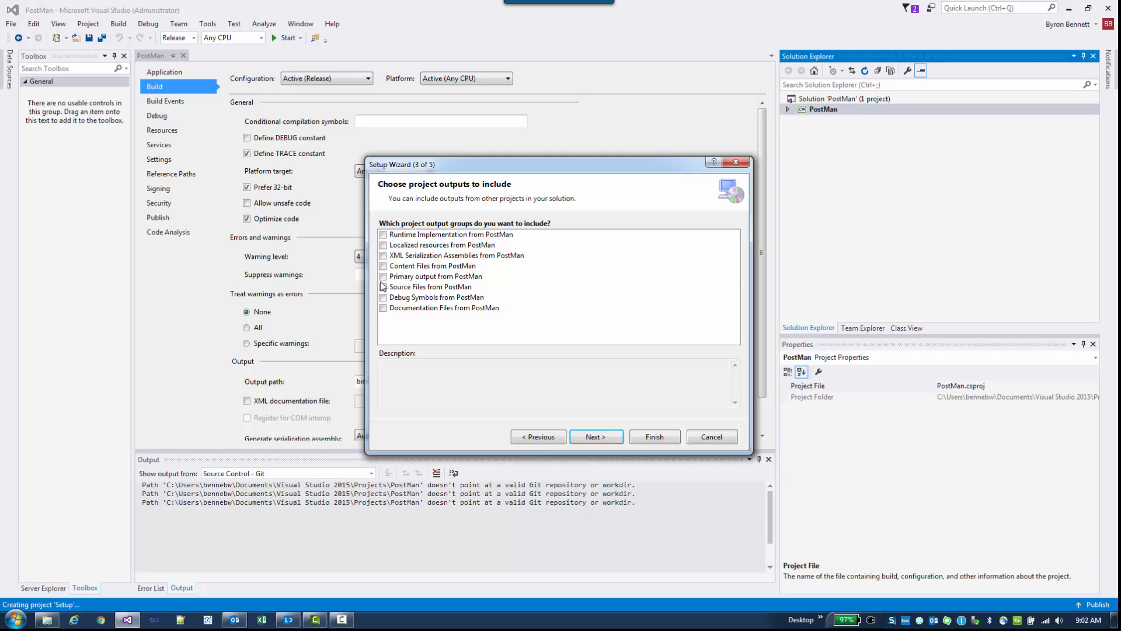
left_click(383, 277)
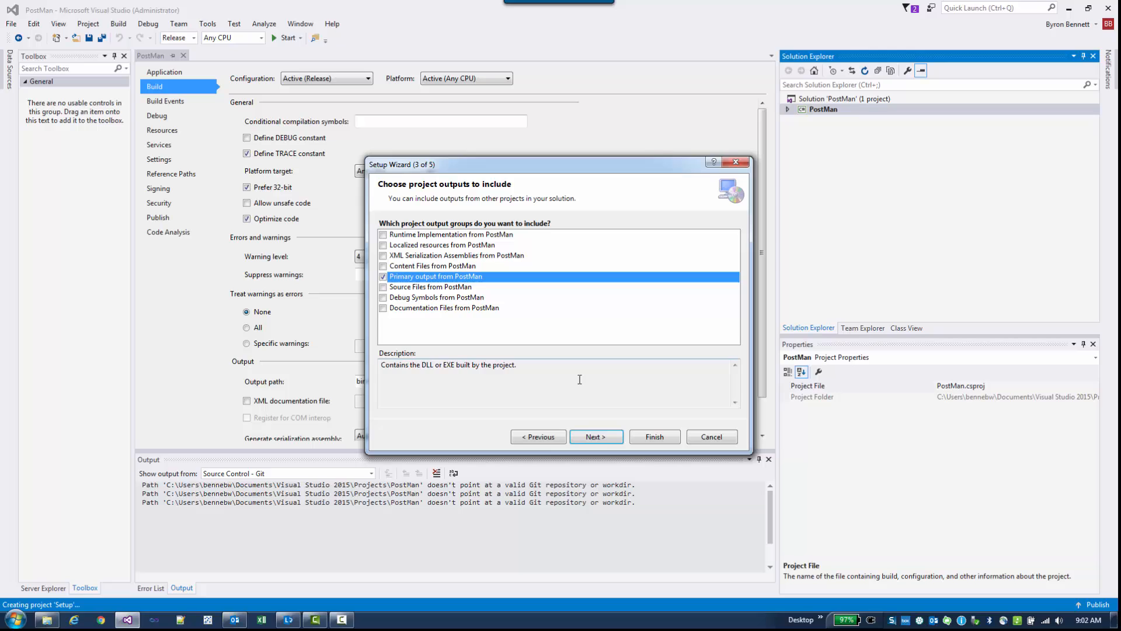
left_click(595, 437)
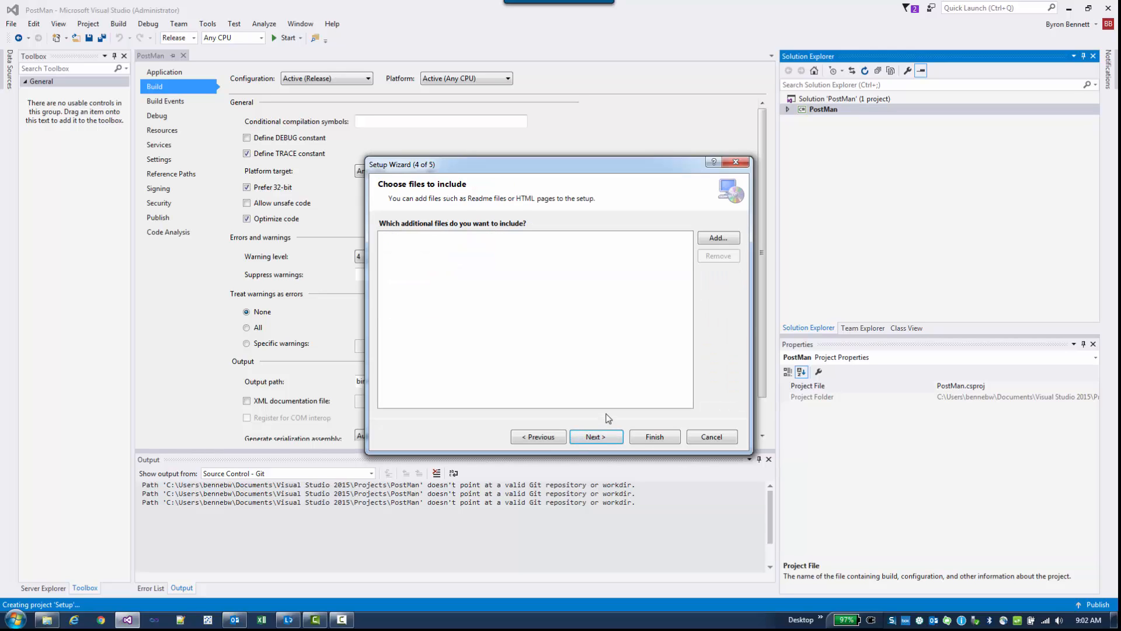
mouse_move(601, 239)
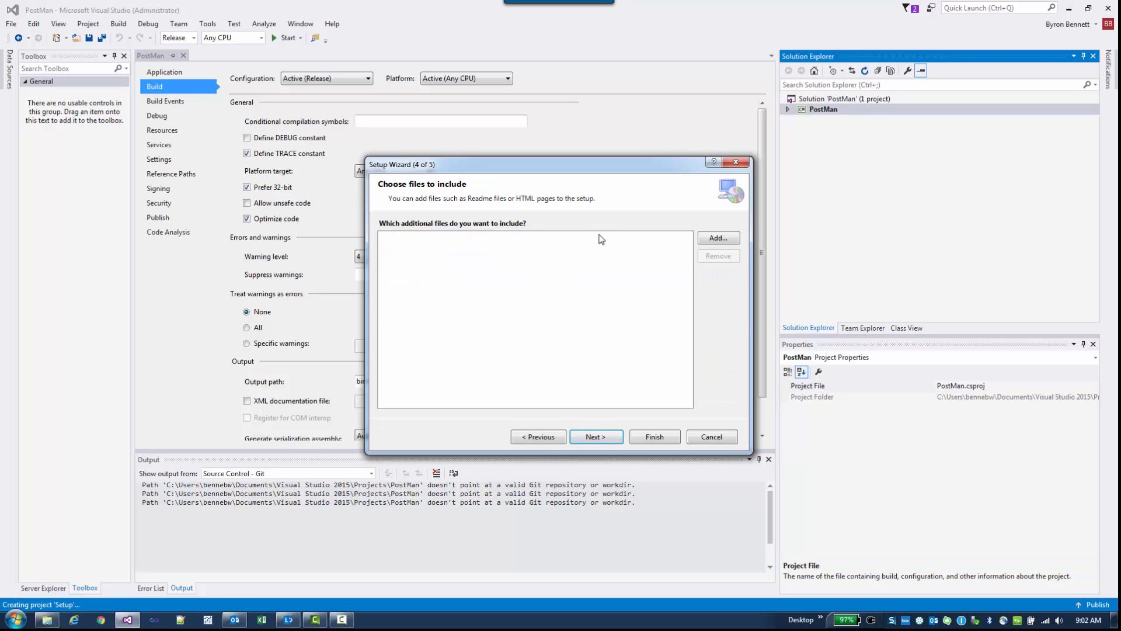
mouse_move(679, 239)
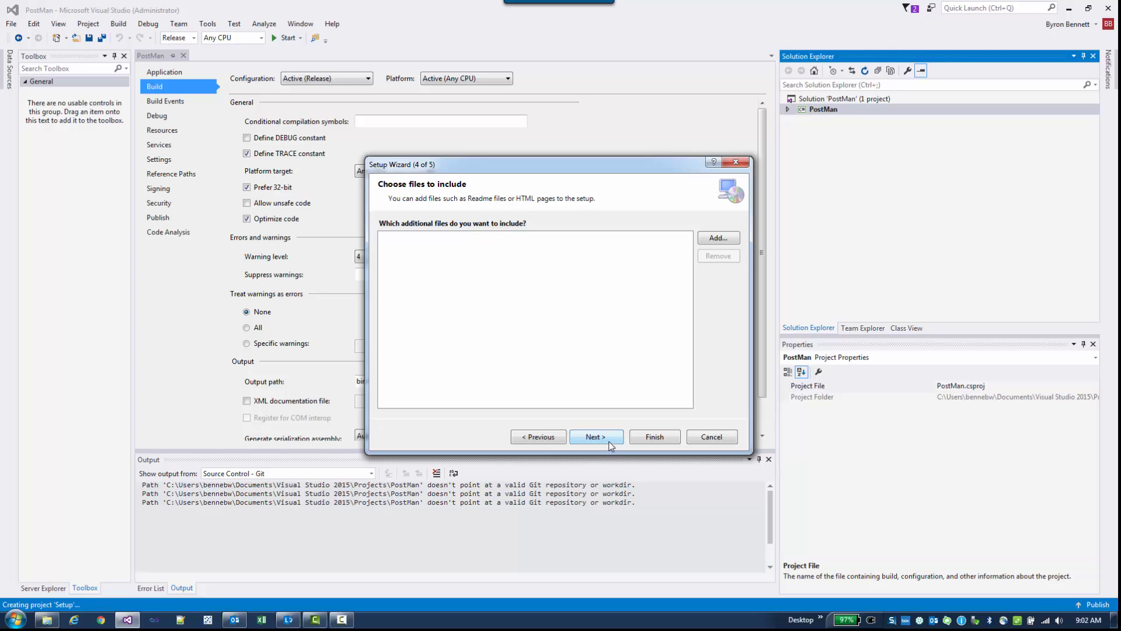
left_click(595, 437)
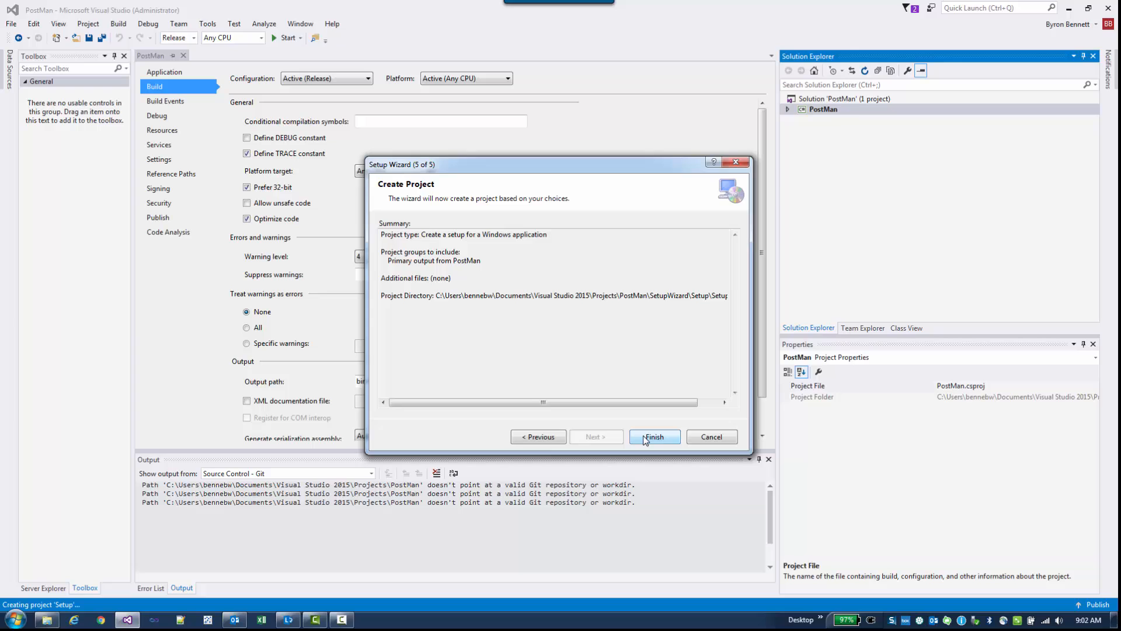
left_click(653, 437)
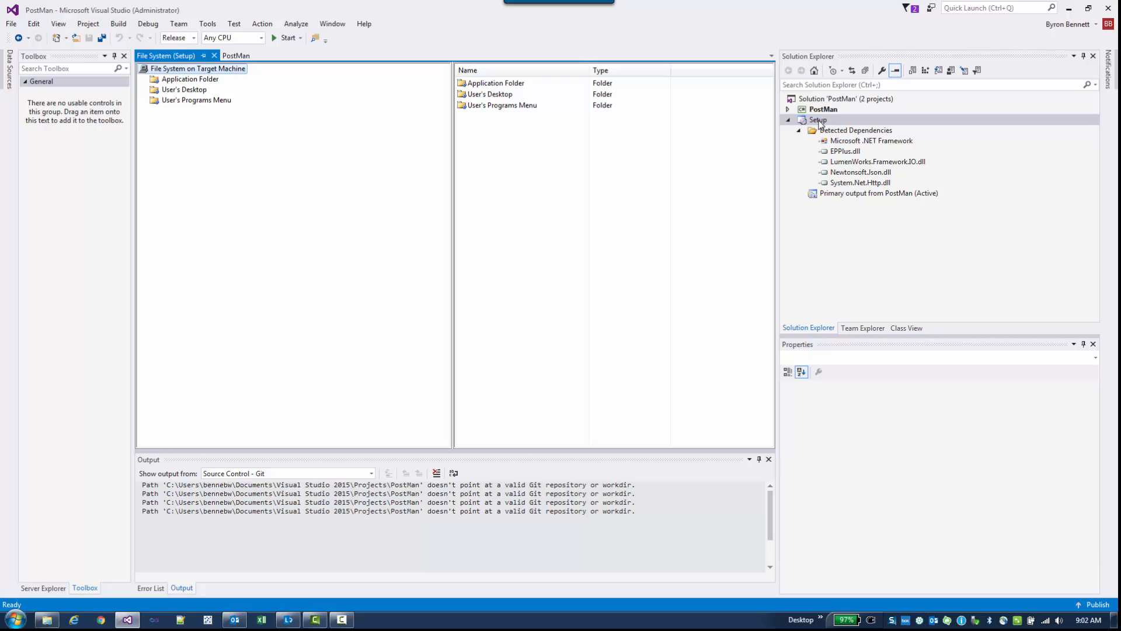
Step: Inspect the Application Folder's PostMan primary output and DLLs, then select the Setup project
left_click(818, 119)
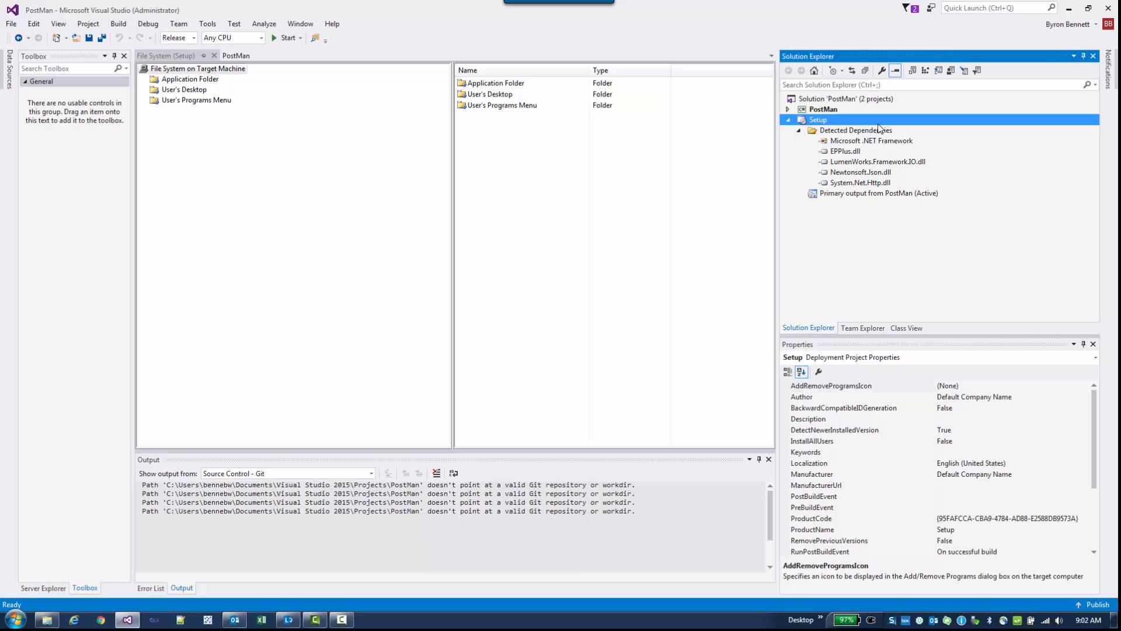
mouse_move(881, 131)
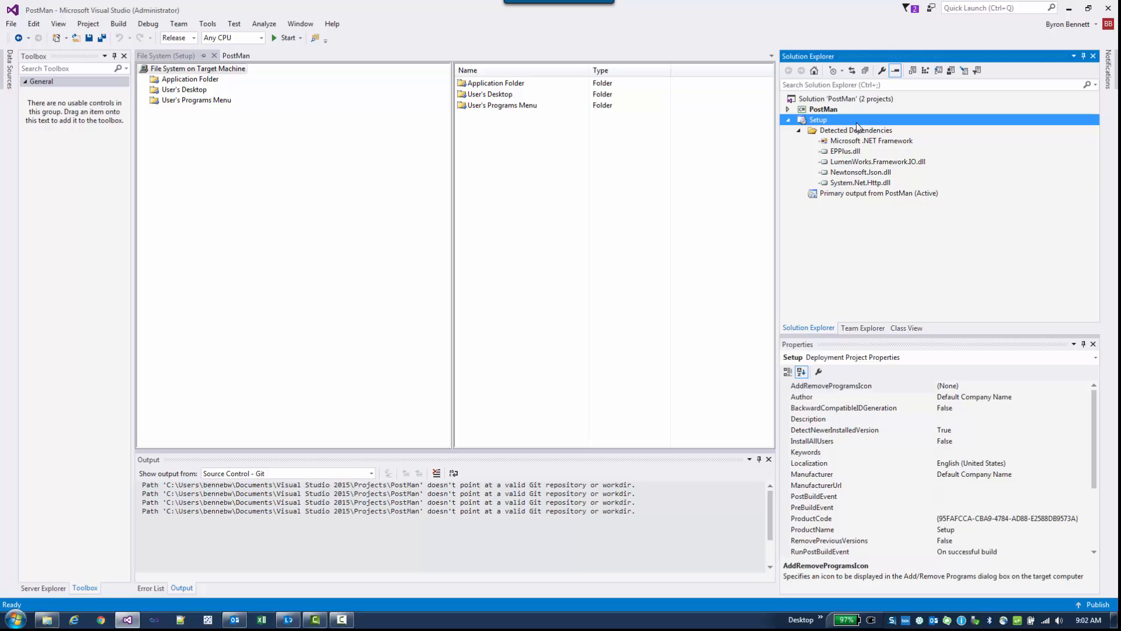
mouse_move(856, 128)
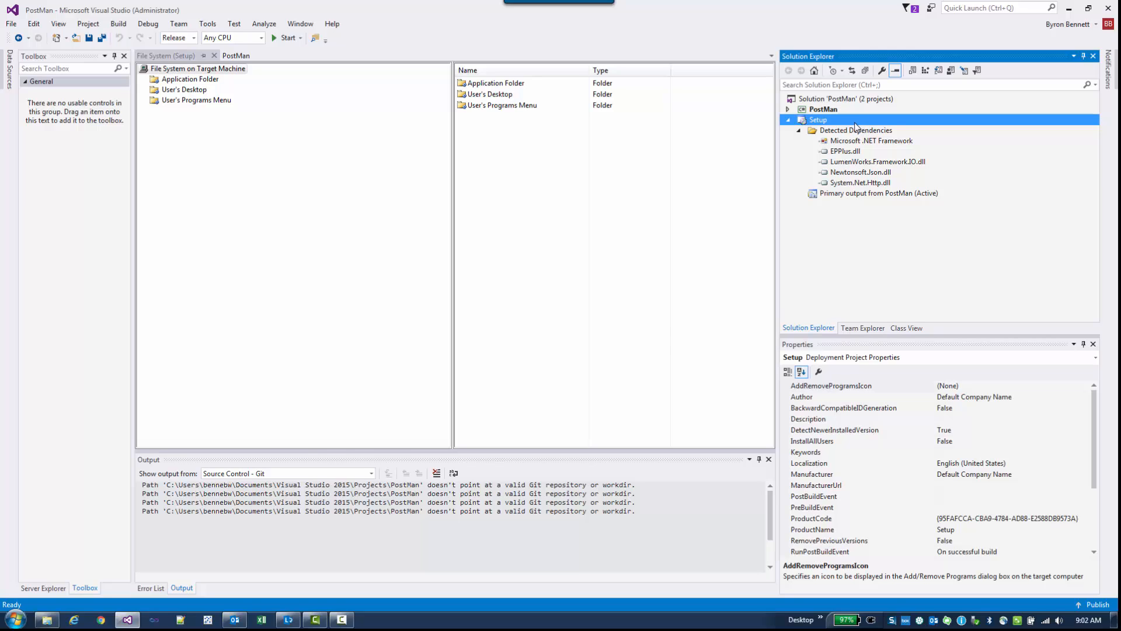
mouse_move(808, 123)
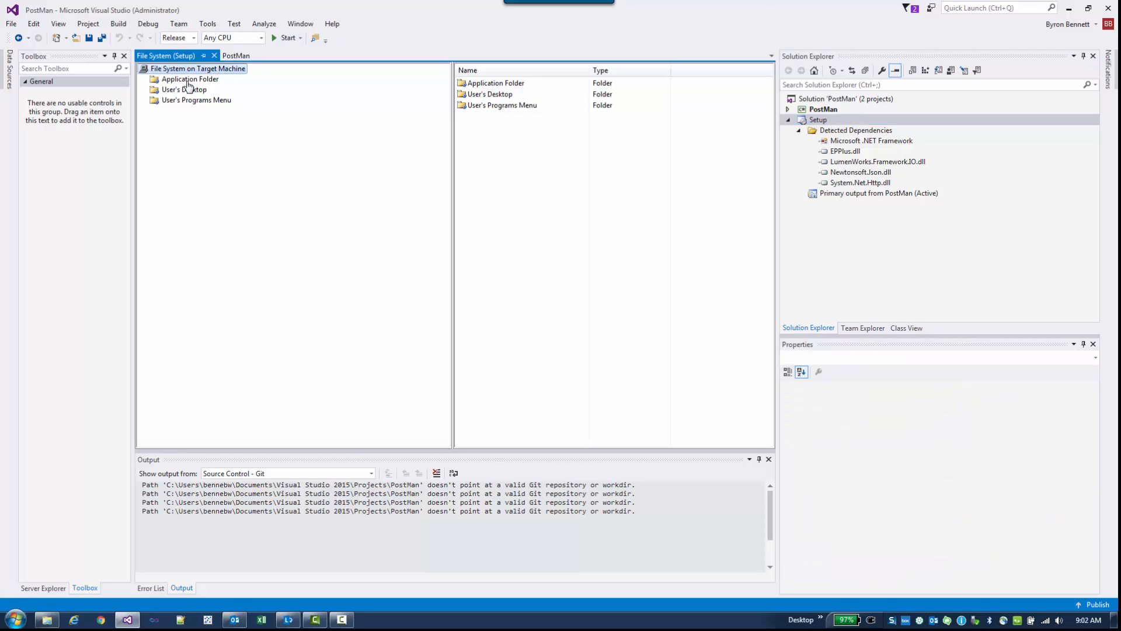
left_click(196, 99)
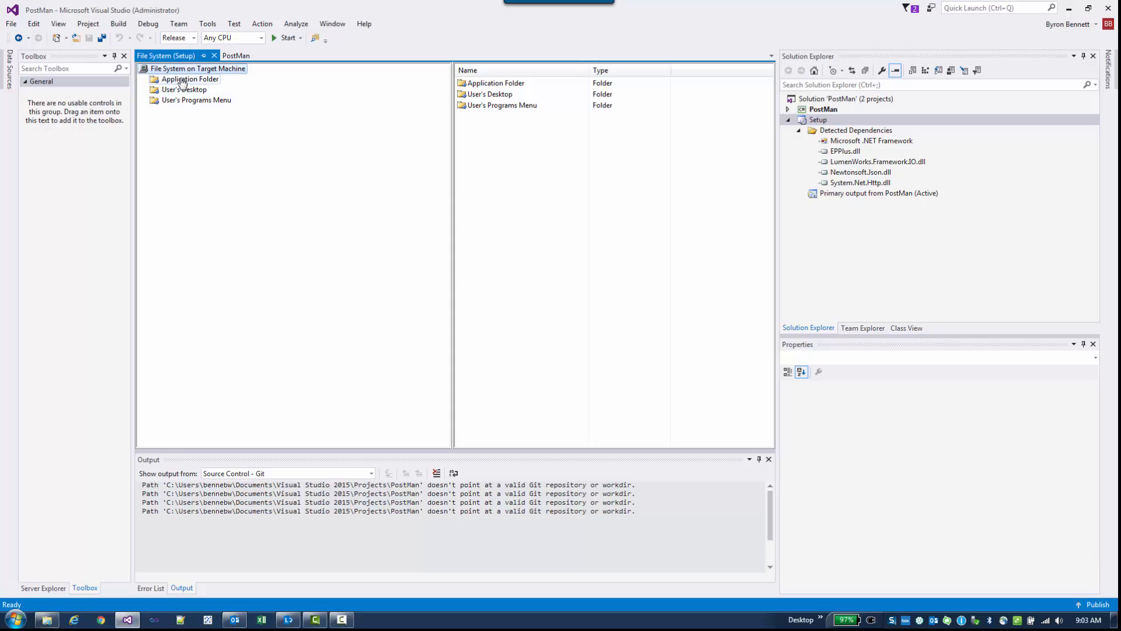
left_click(189, 78)
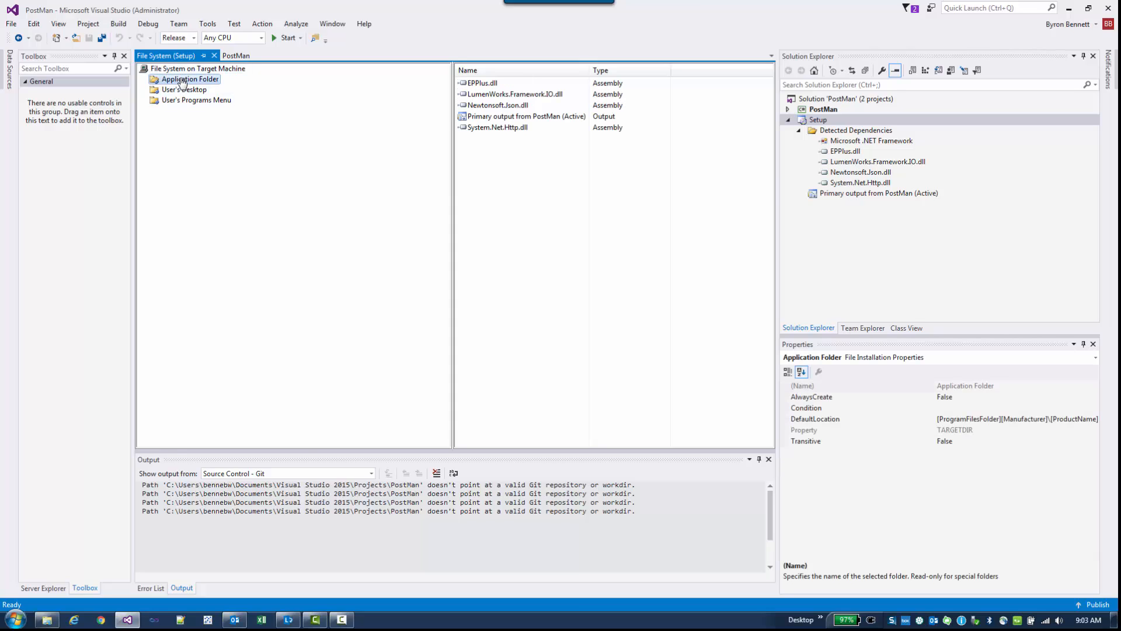
left_click(525, 116)
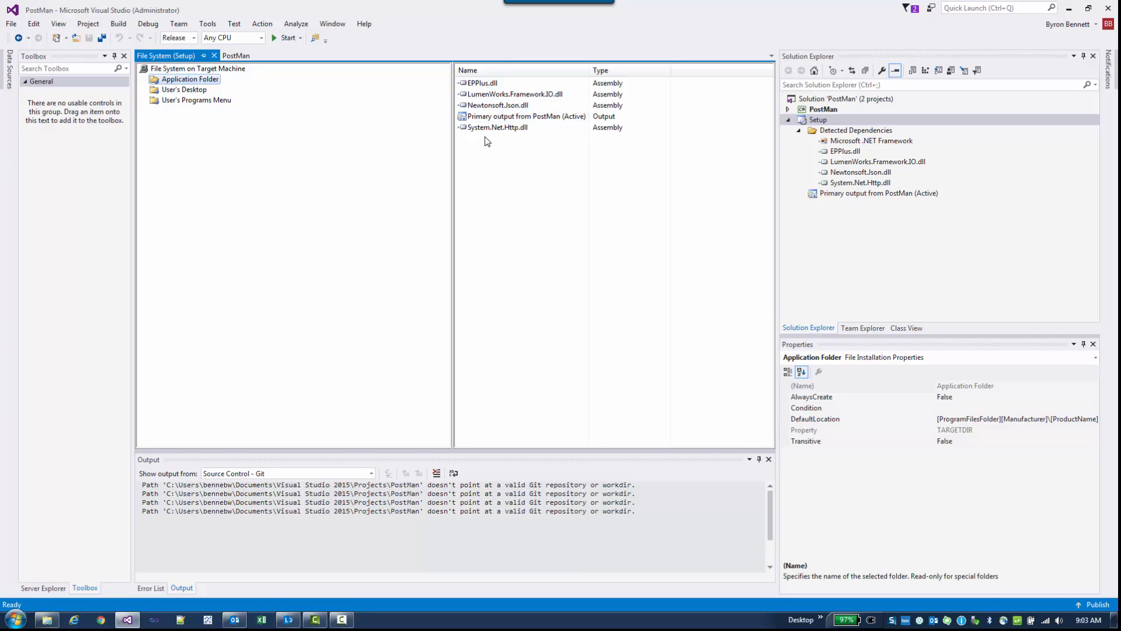
left_click(497, 105)
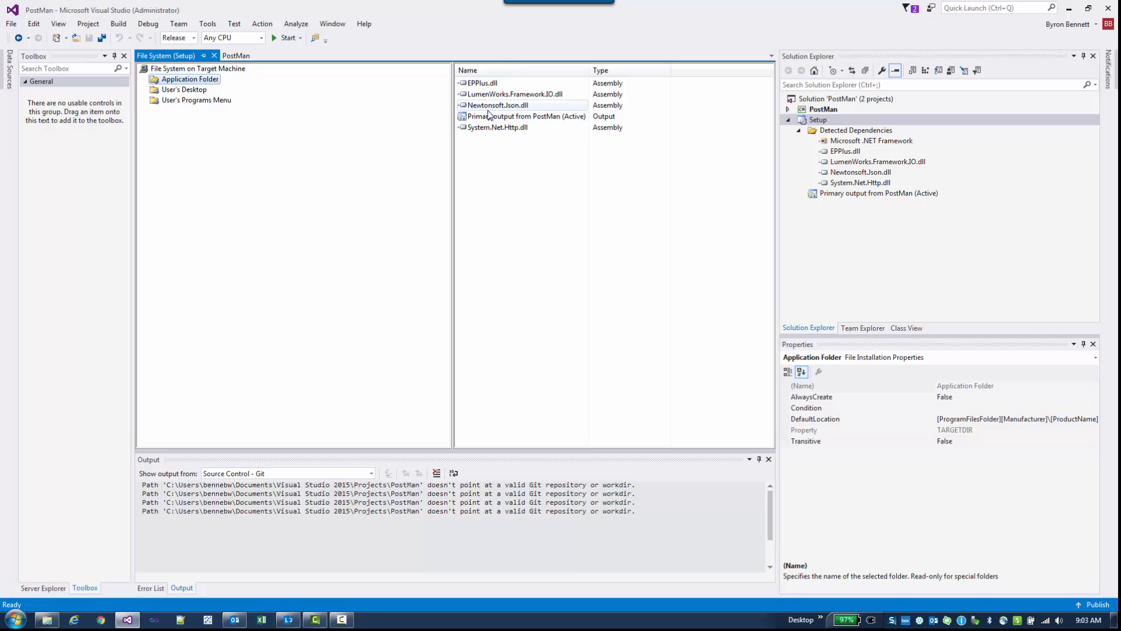
left_click(482, 82)
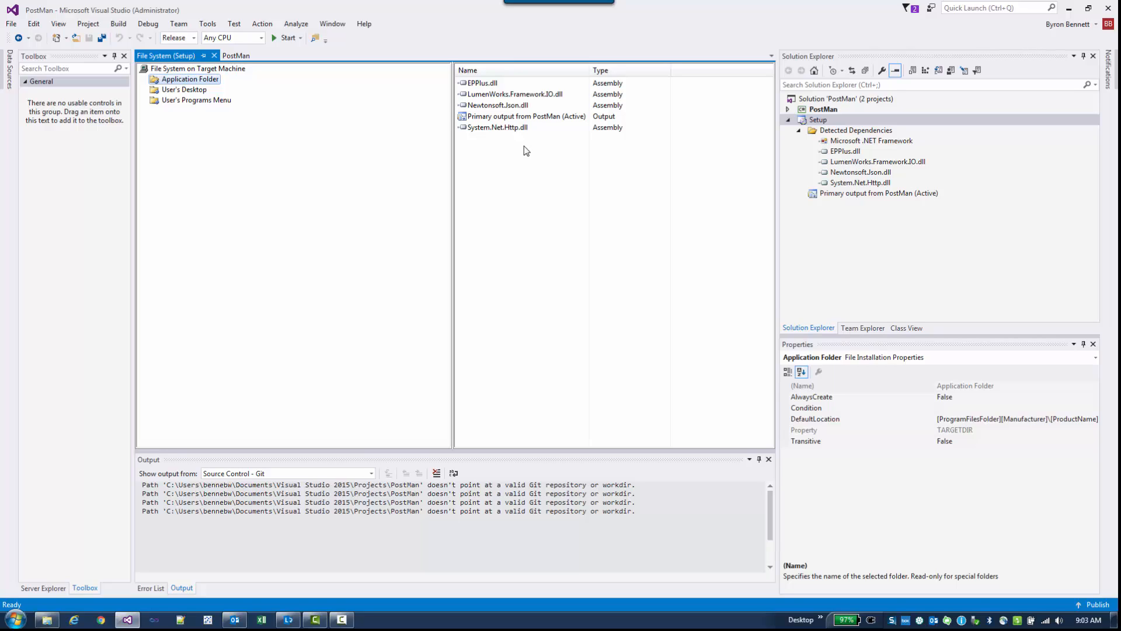
mouse_move(456, 153)
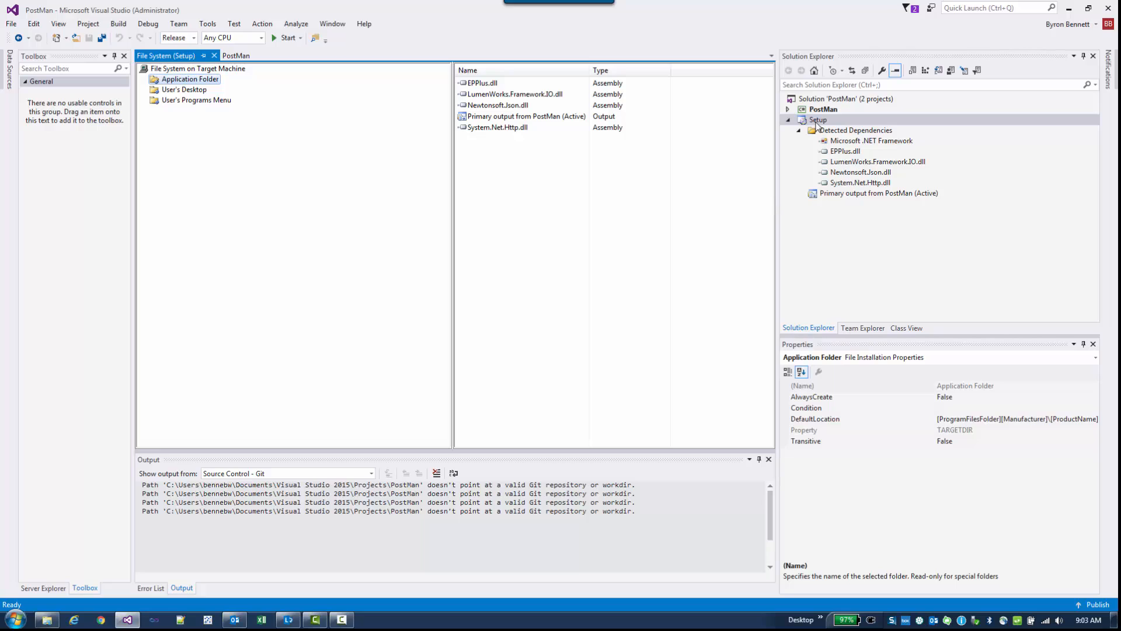
left_click(818, 119)
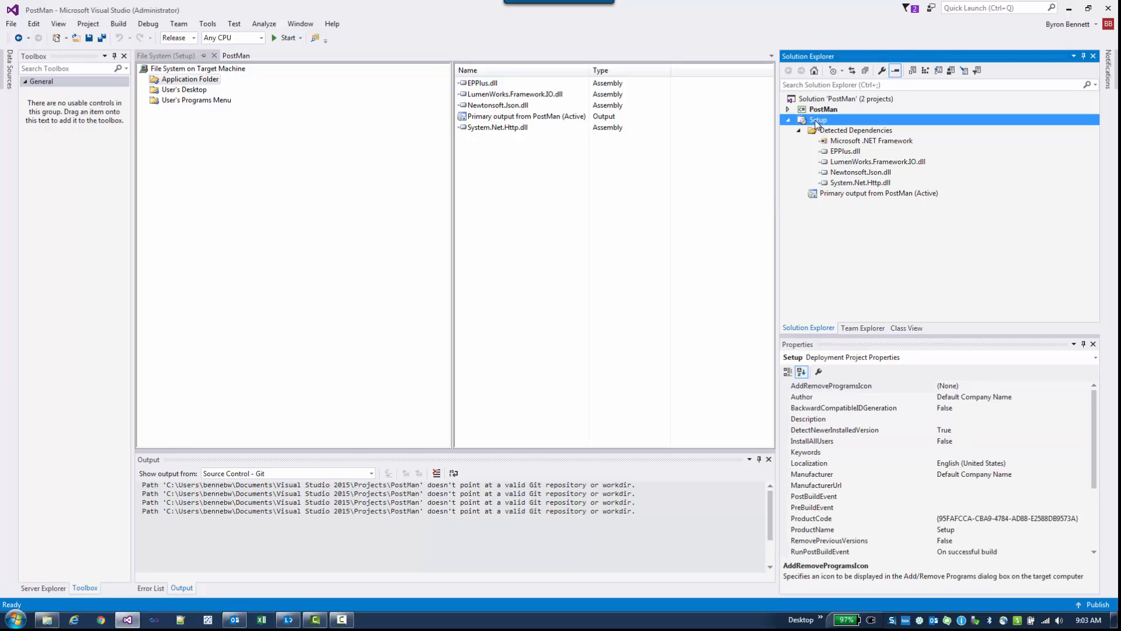
Step: Open the Setup project's Registry editor, then its User Interface editor
right_click(817, 119)
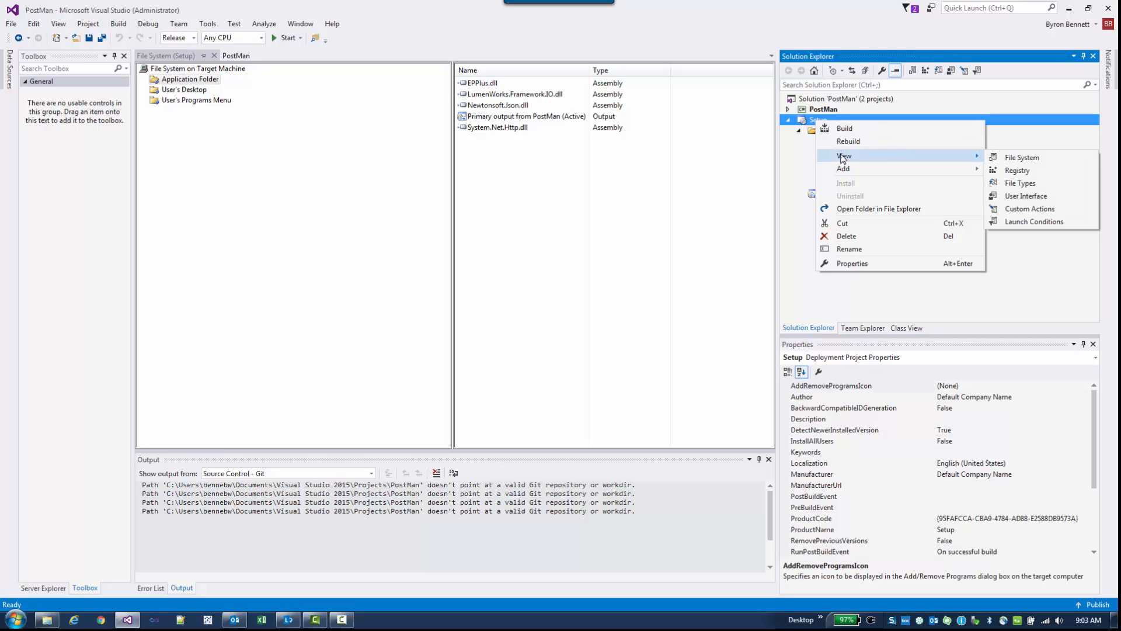
mouse_move(1016, 170)
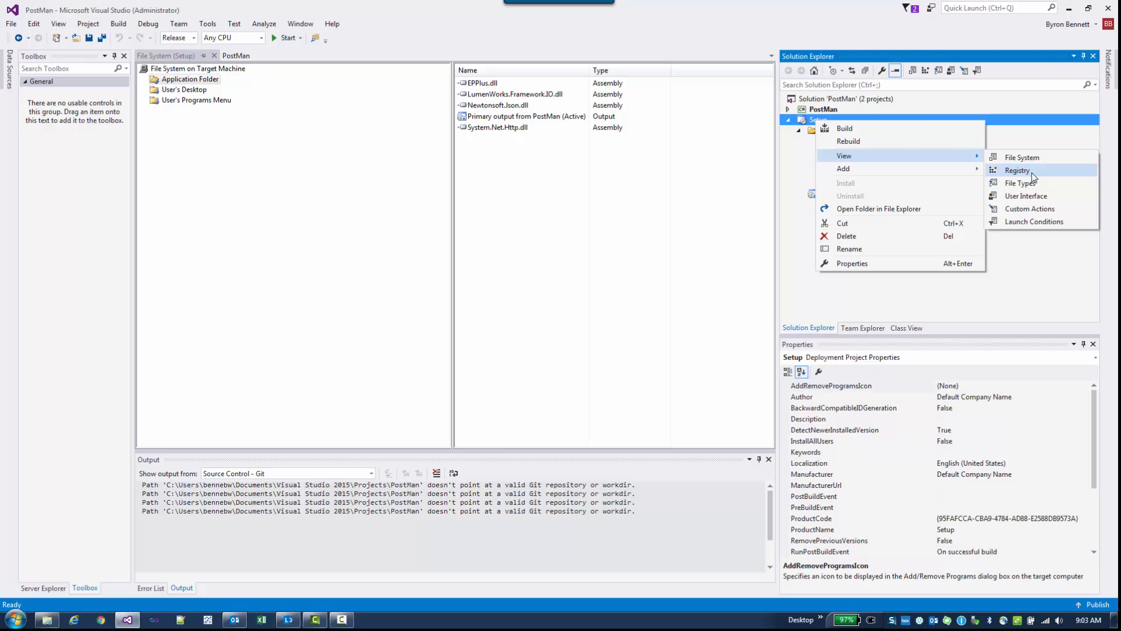
left_click(1016, 170)
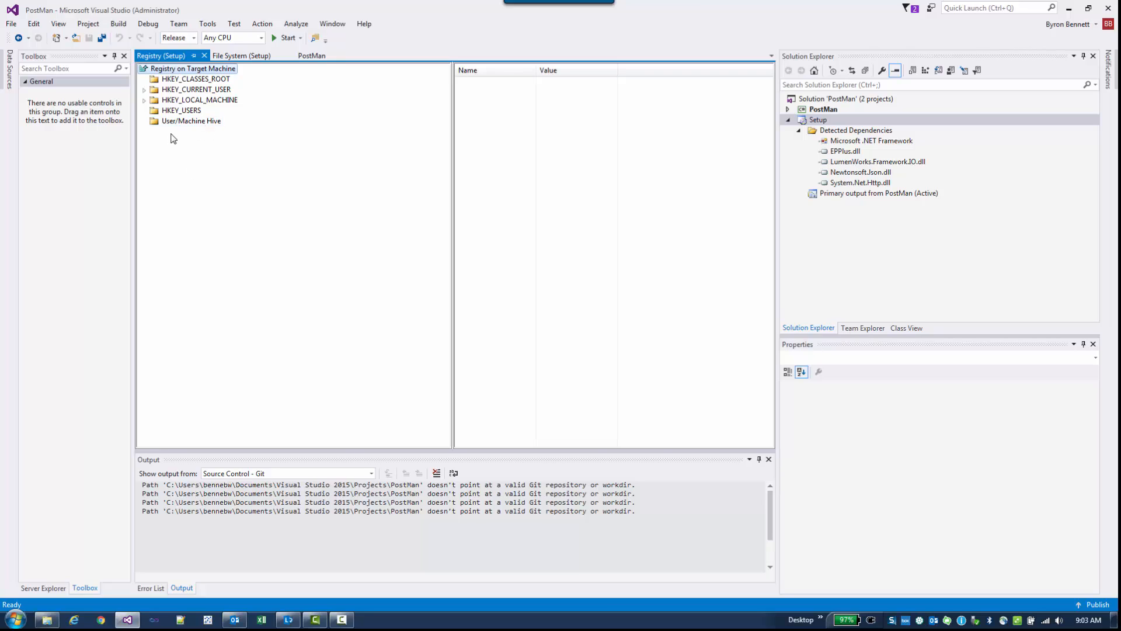
mouse_move(822, 131)
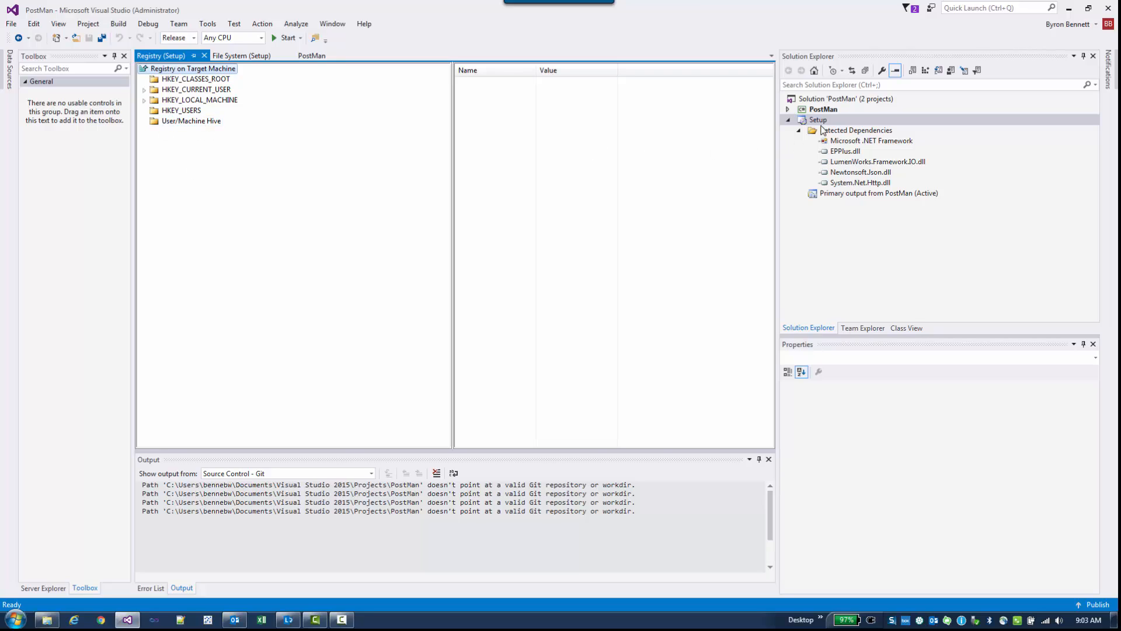
right_click(818, 119)
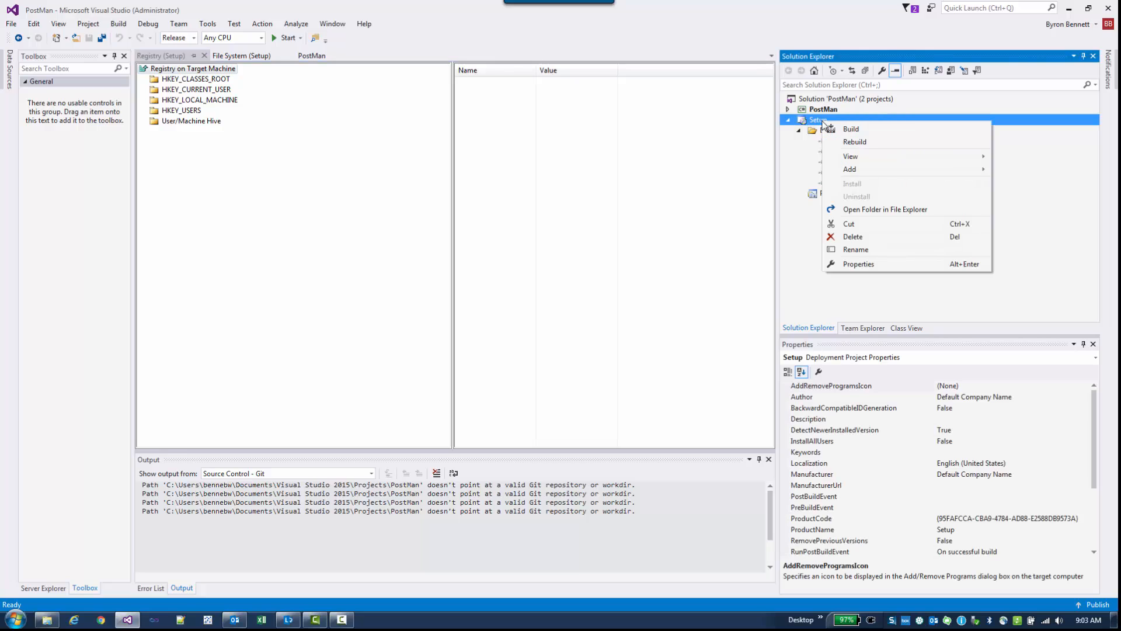
mouse_move(849, 169)
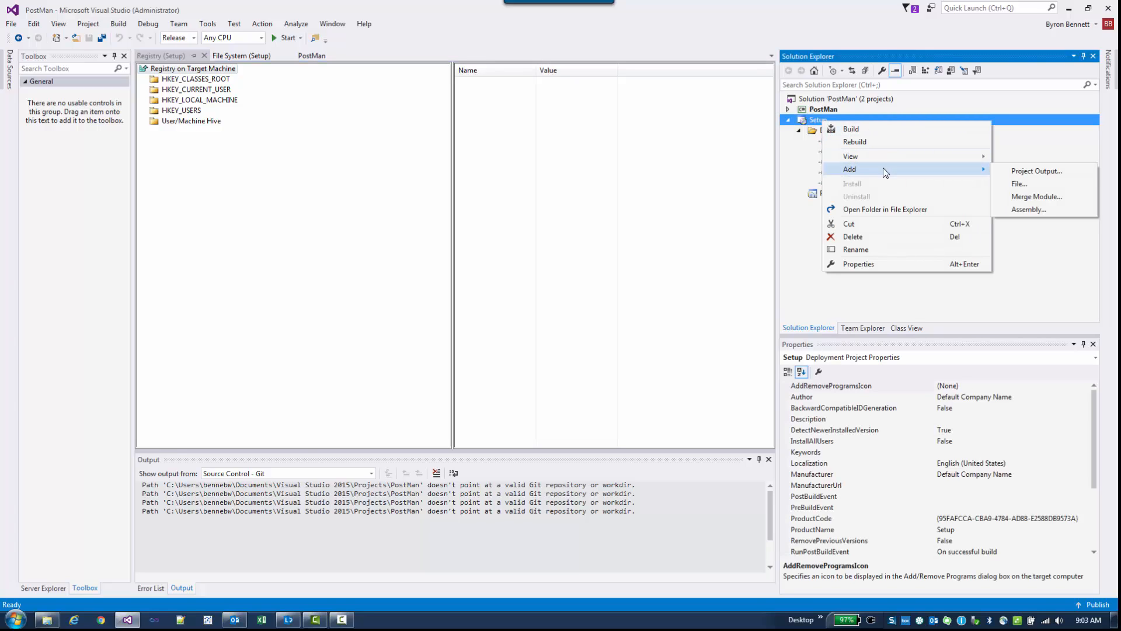
mouse_move(1010, 184)
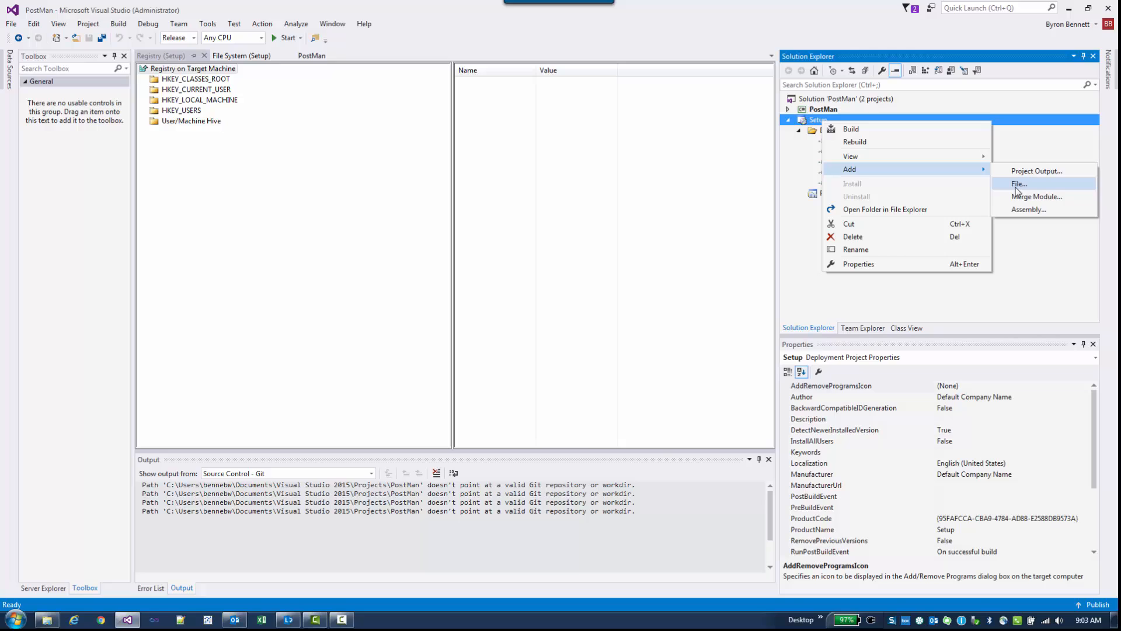
mouse_move(851, 156)
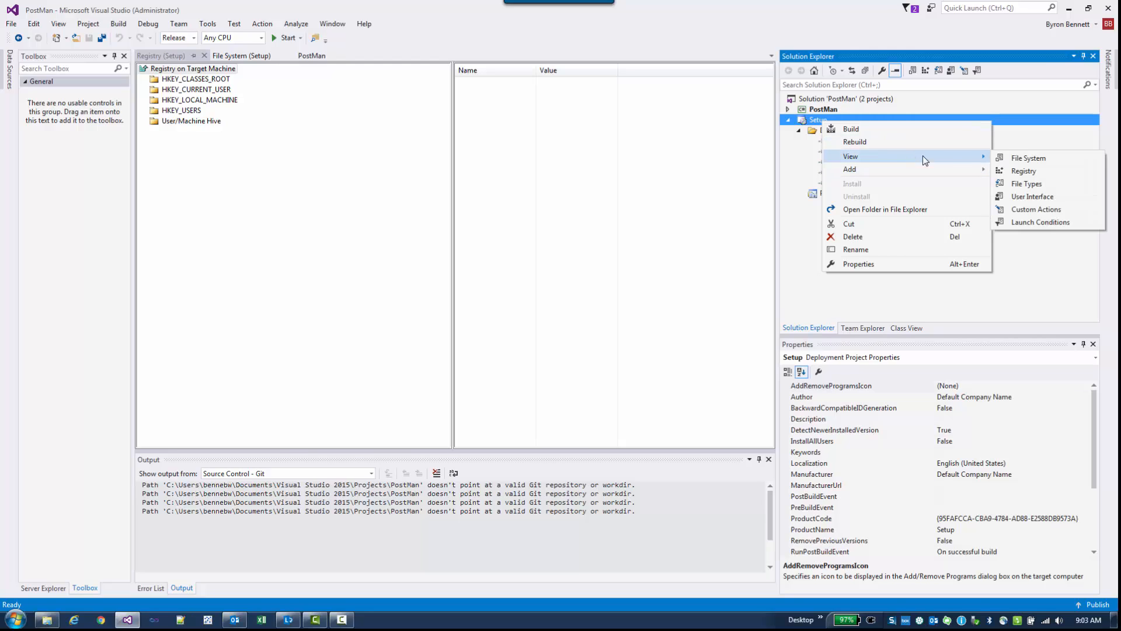
mouse_move(1025, 184)
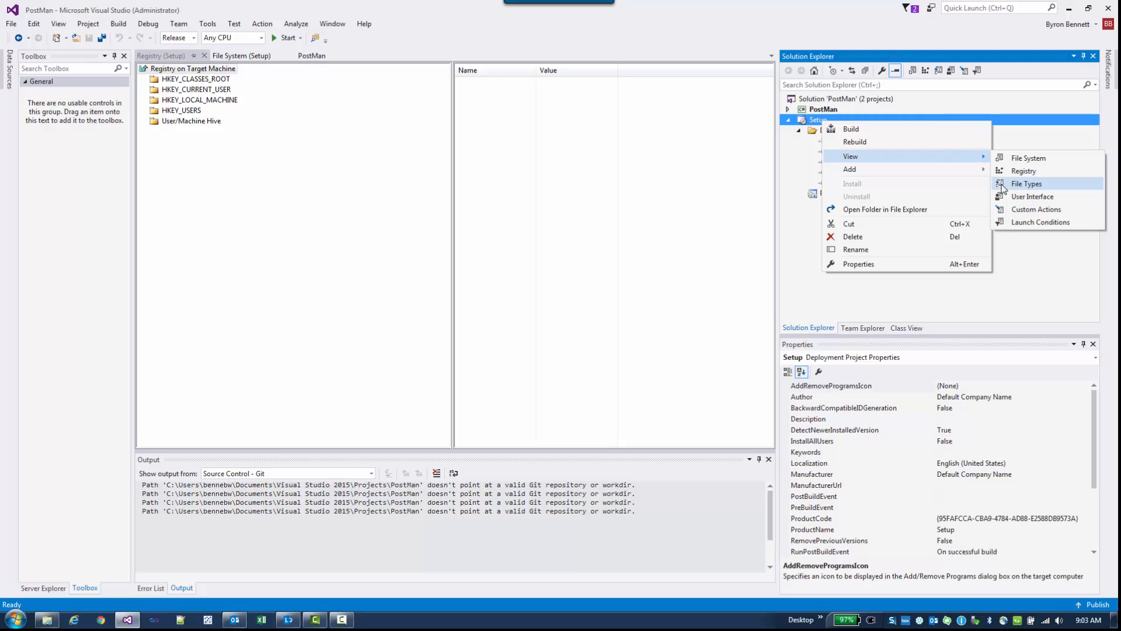
mouse_move(1031, 196)
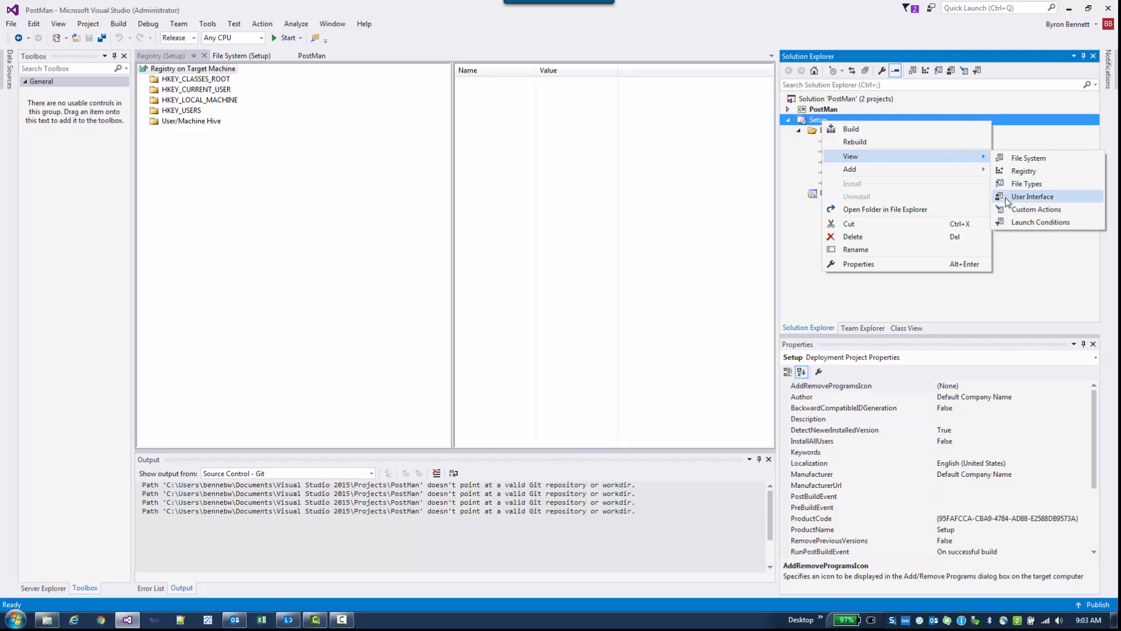
left_click(1032, 197)
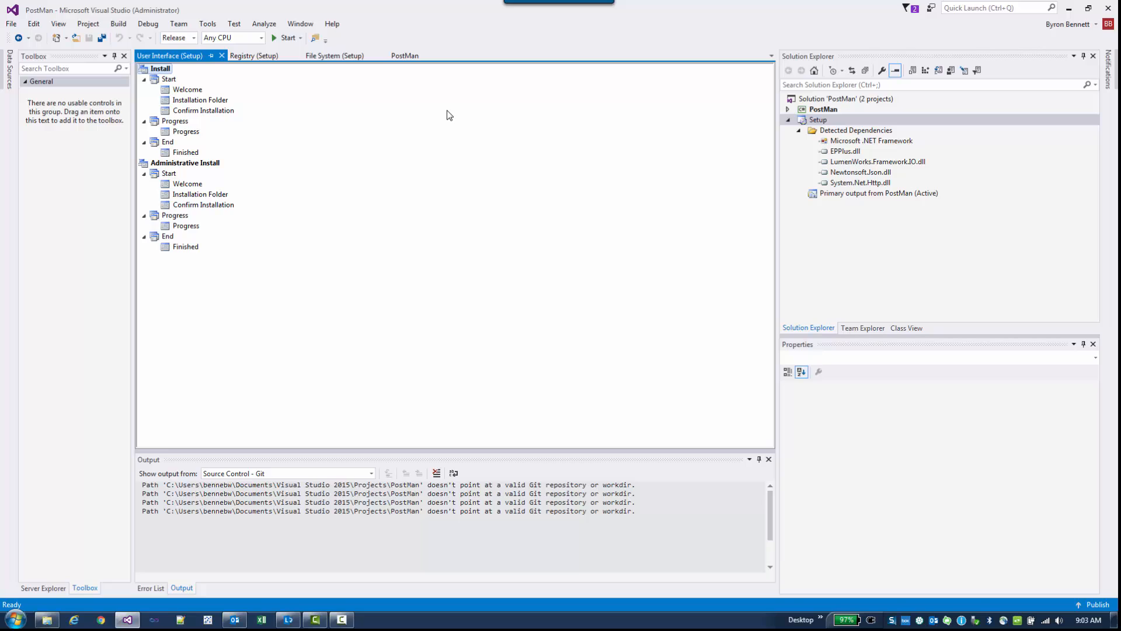
mouse_move(277, 116)
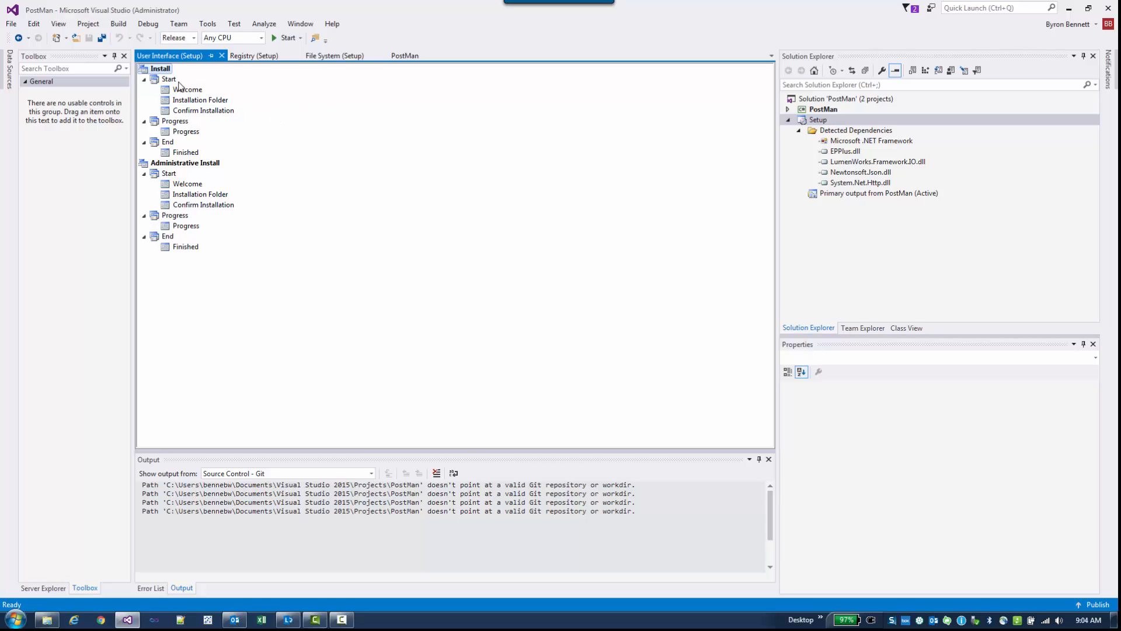
mouse_move(221, 90)
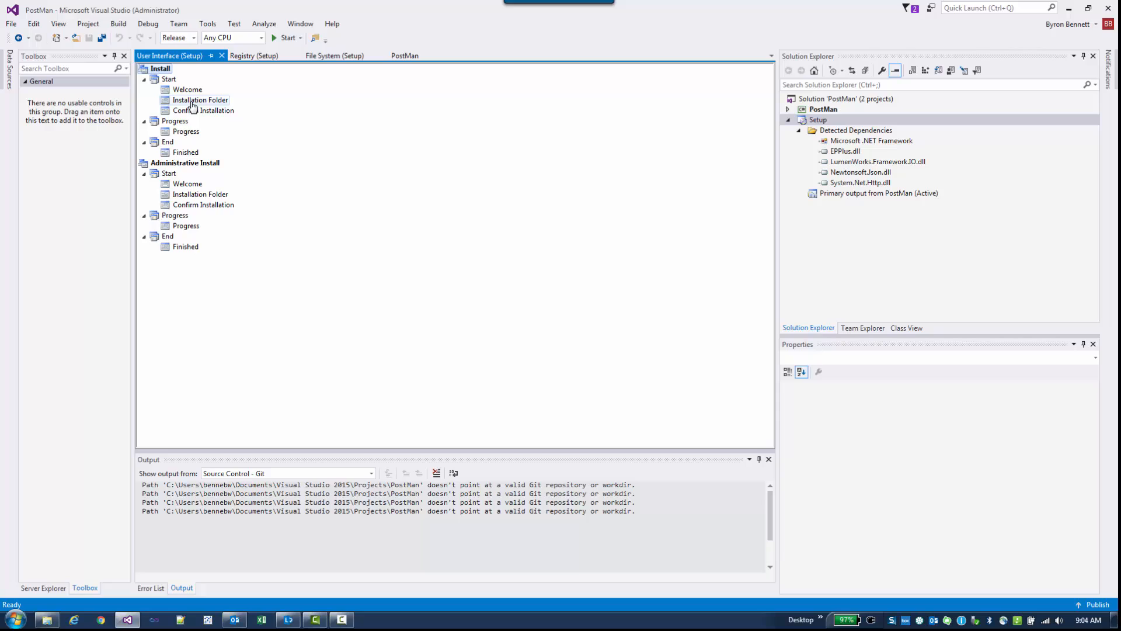
Step: Delete the Installation Folder dialog from the Install sequence and reselect the Setup project
right_click(200, 99)
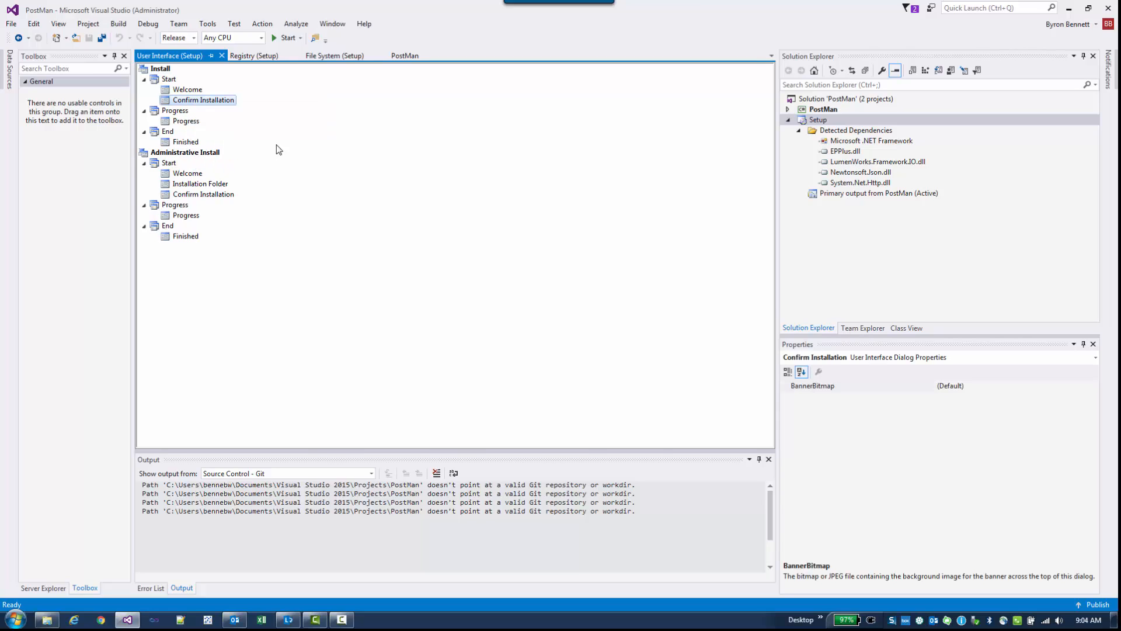
mouse_move(243, 126)
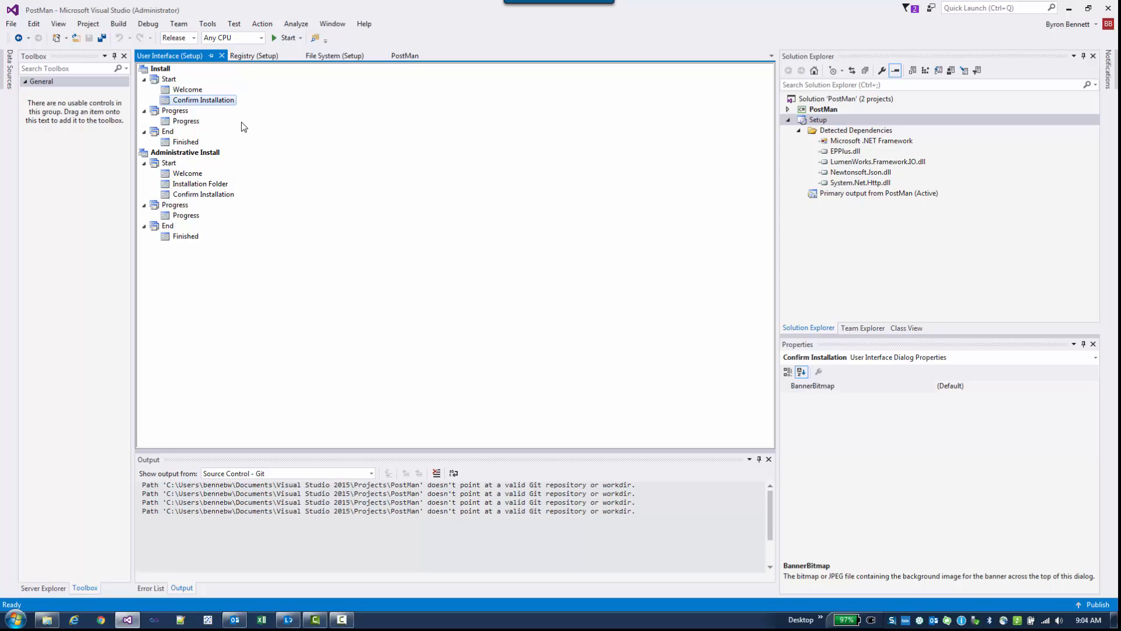
mouse_move(235, 121)
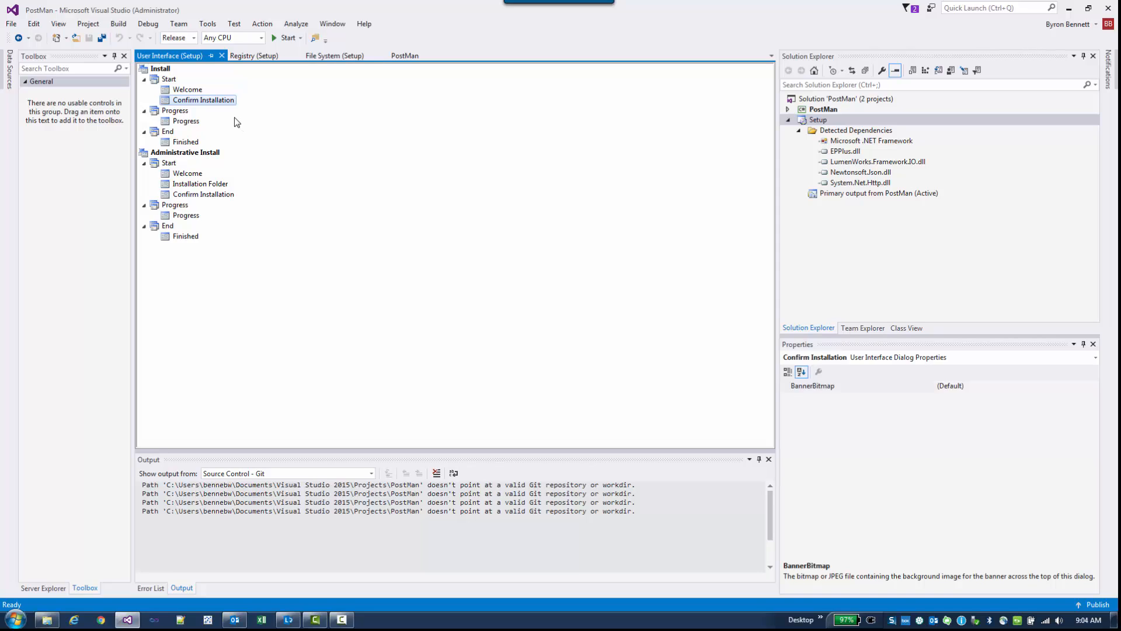
mouse_move(793, 143)
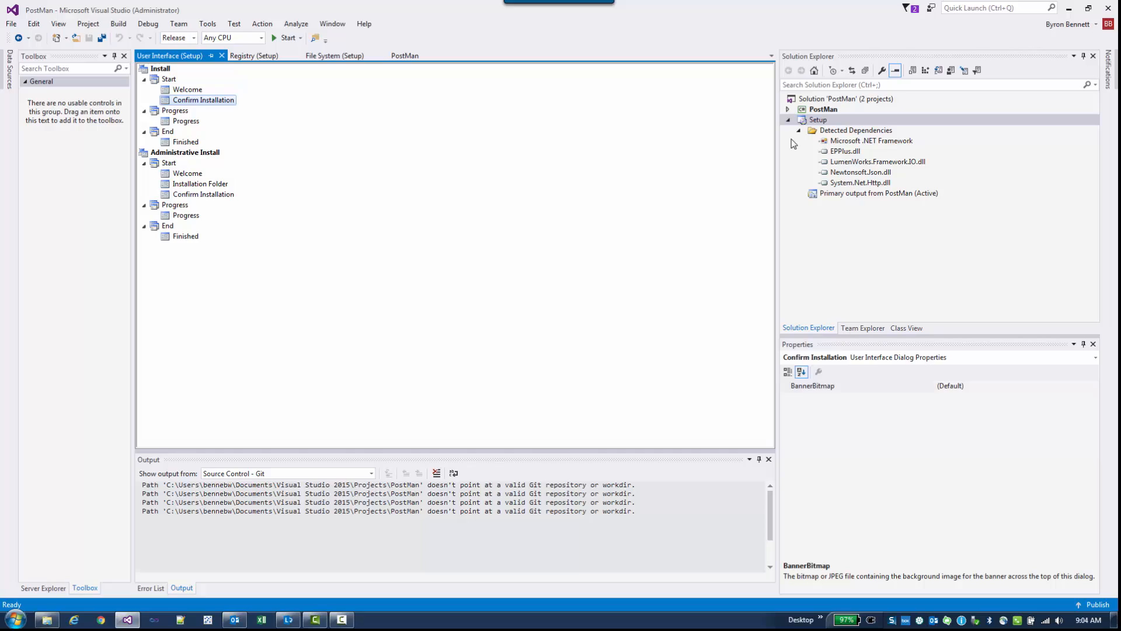
left_click(818, 119)
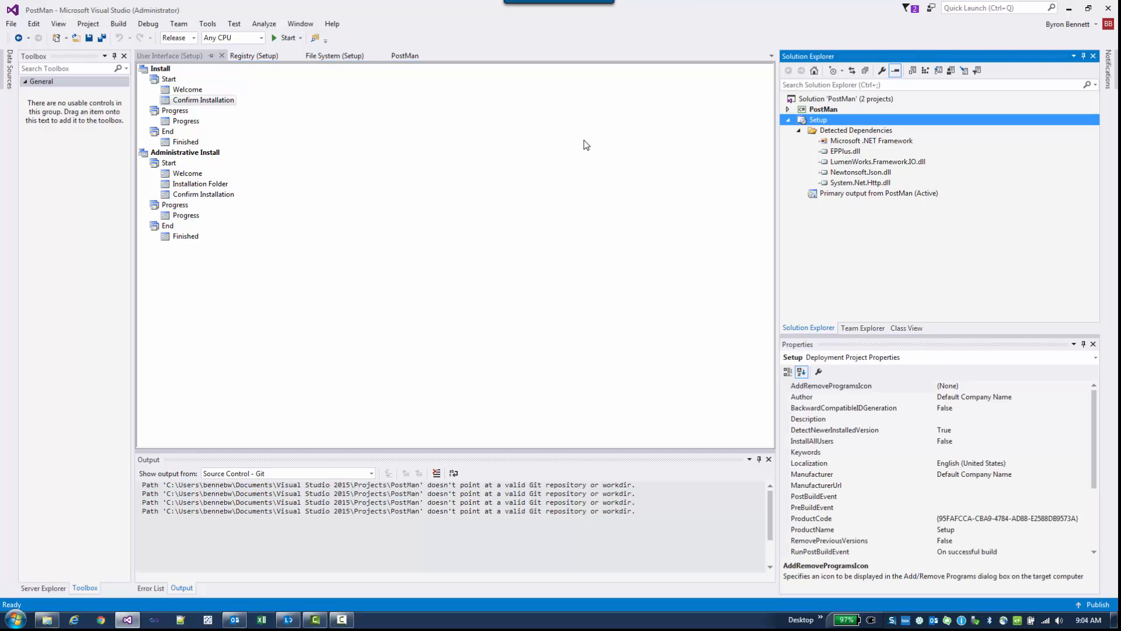
Step: Open the Launch Conditions editor for the Setup project
right_click(819, 119)
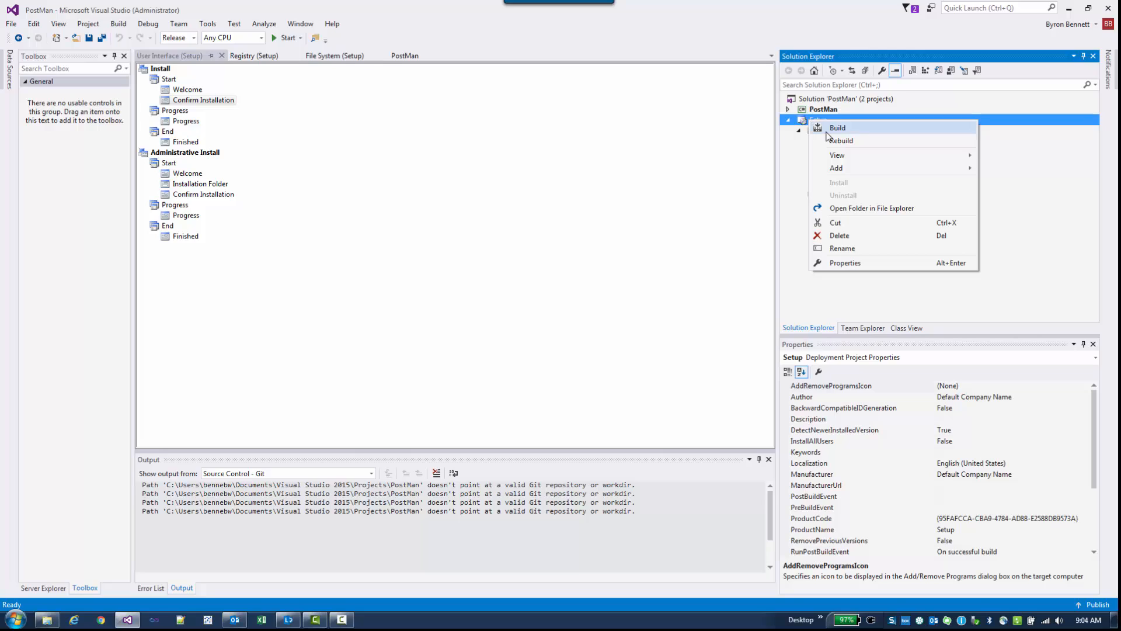
mouse_move(837, 156)
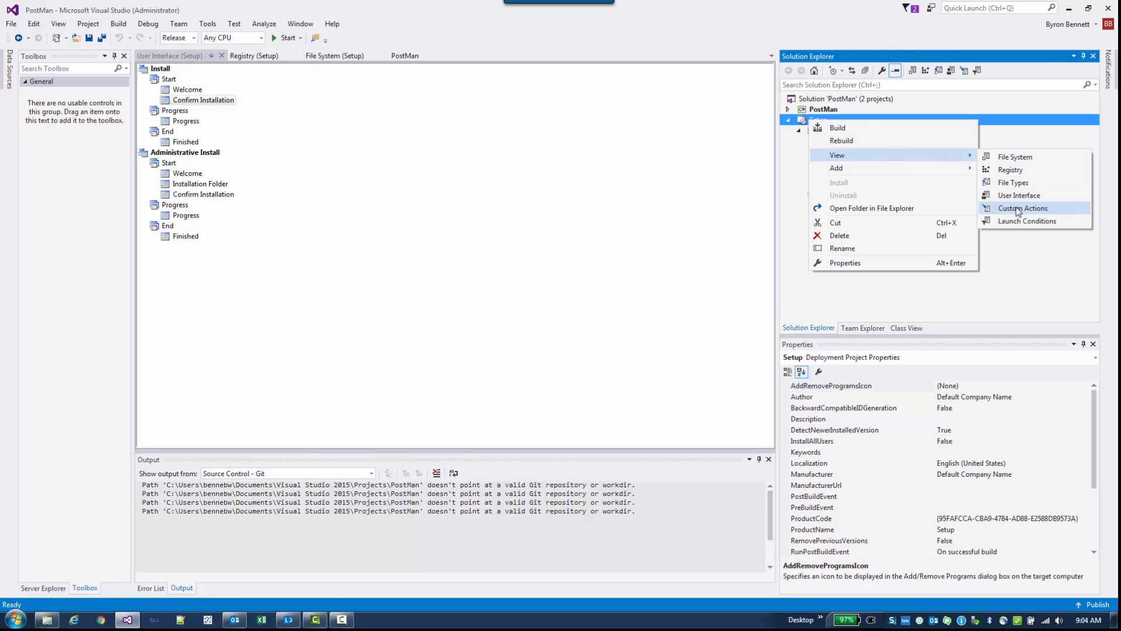
mouse_move(1021, 212)
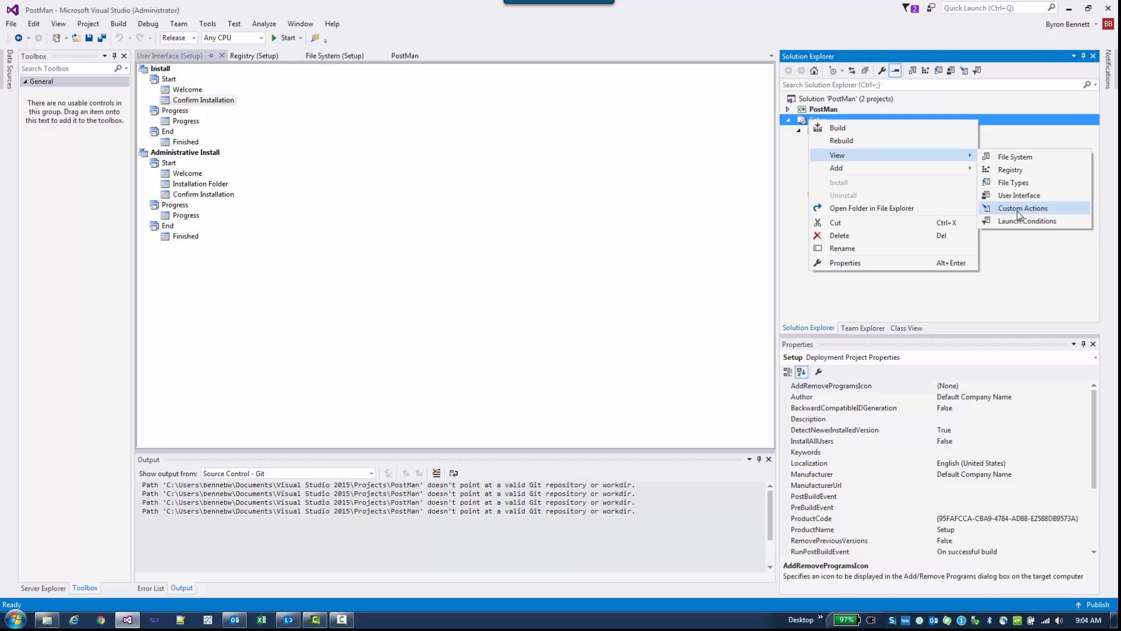
left_click(1026, 220)
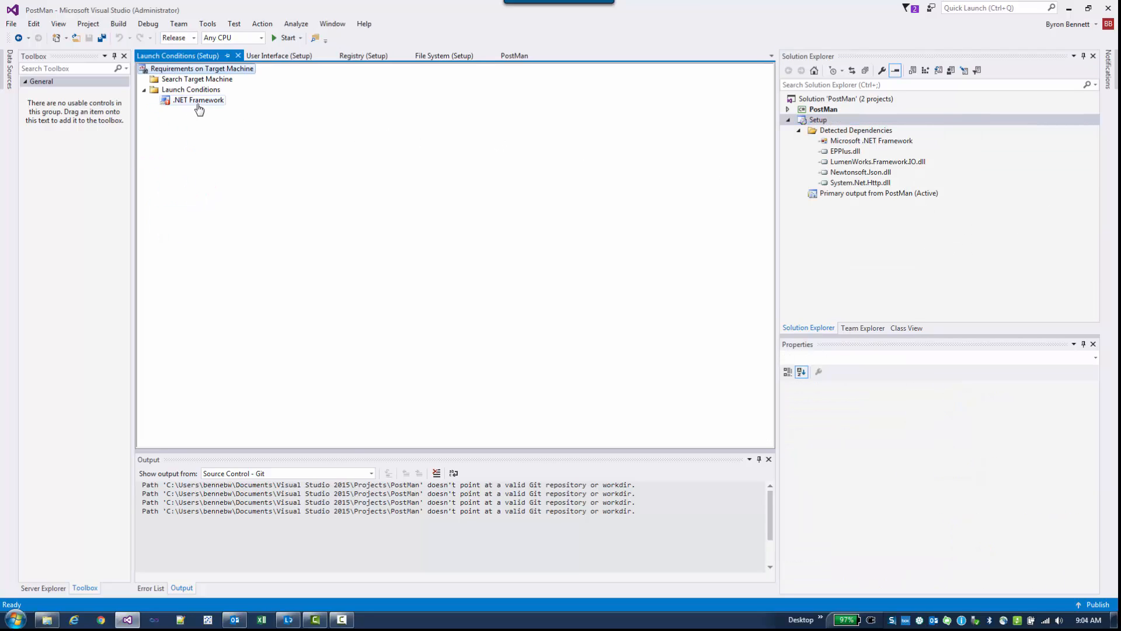
Step: Set the .NET Framework launch condition's Version to 4.5.2, then reselect the Setup project
left_click(198, 99)
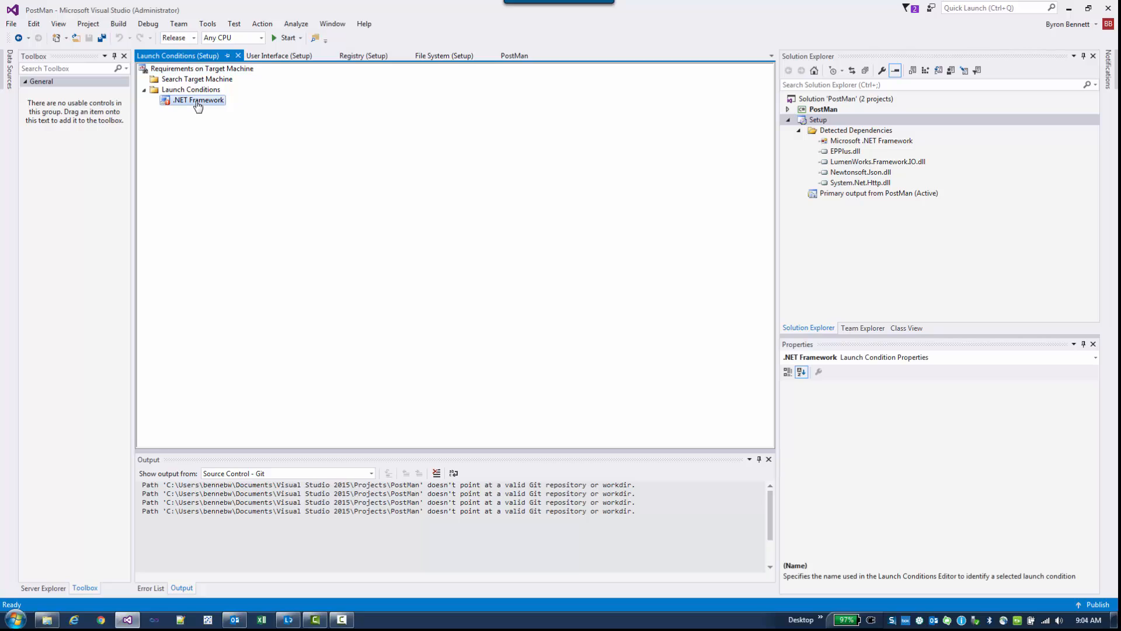
left_click(199, 100)
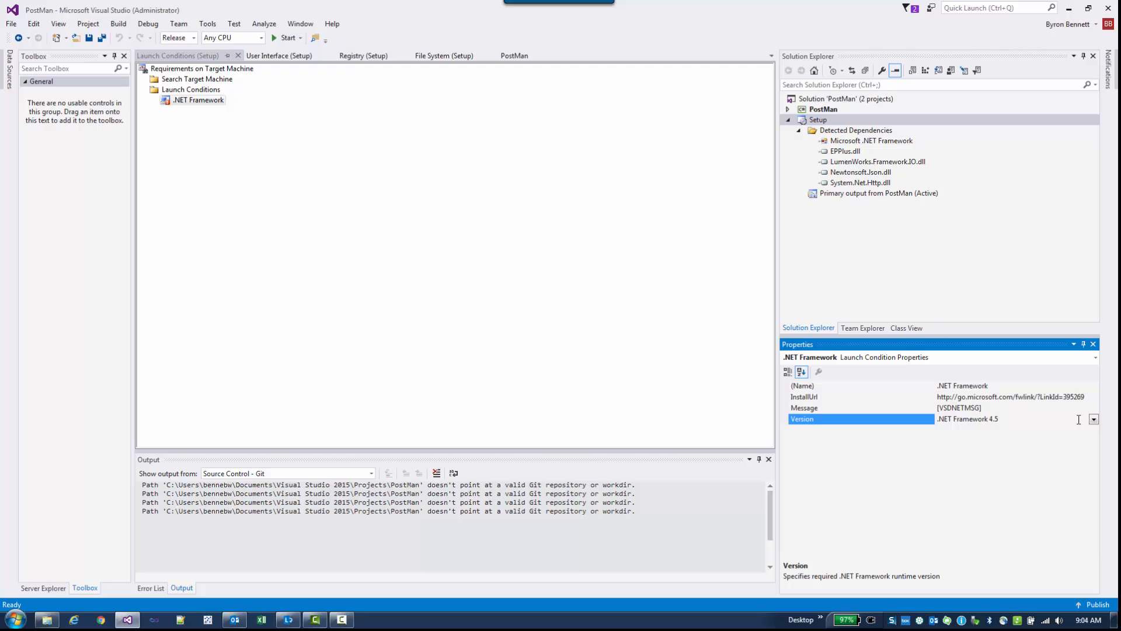
left_click(1093, 419)
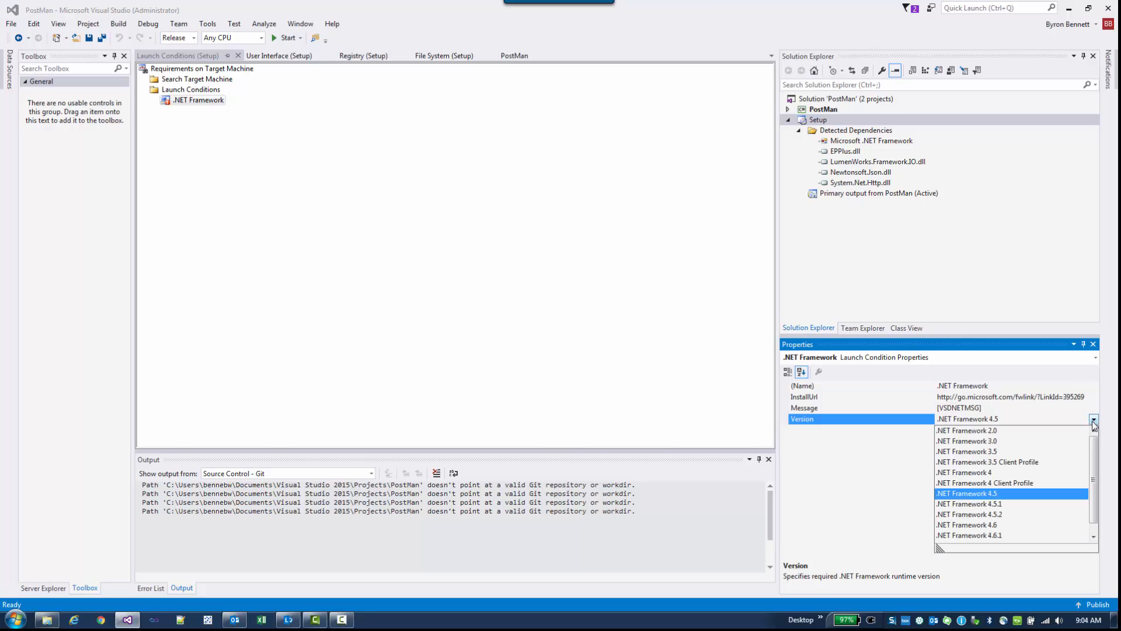
left_click(970, 513)
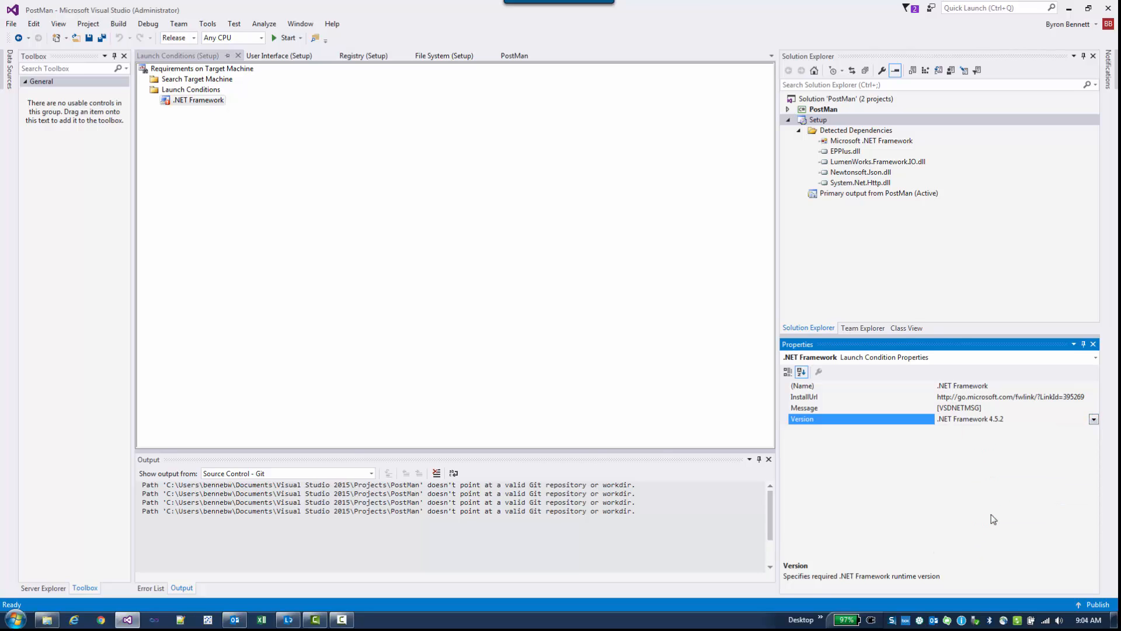
mouse_move(997, 439)
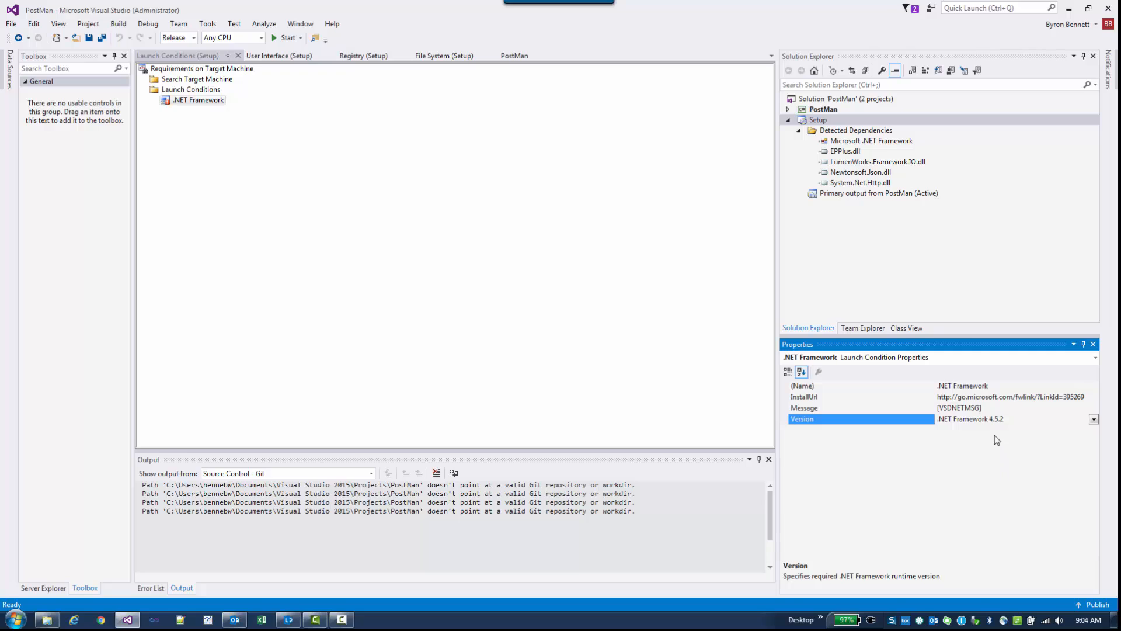
mouse_move(1008, 429)
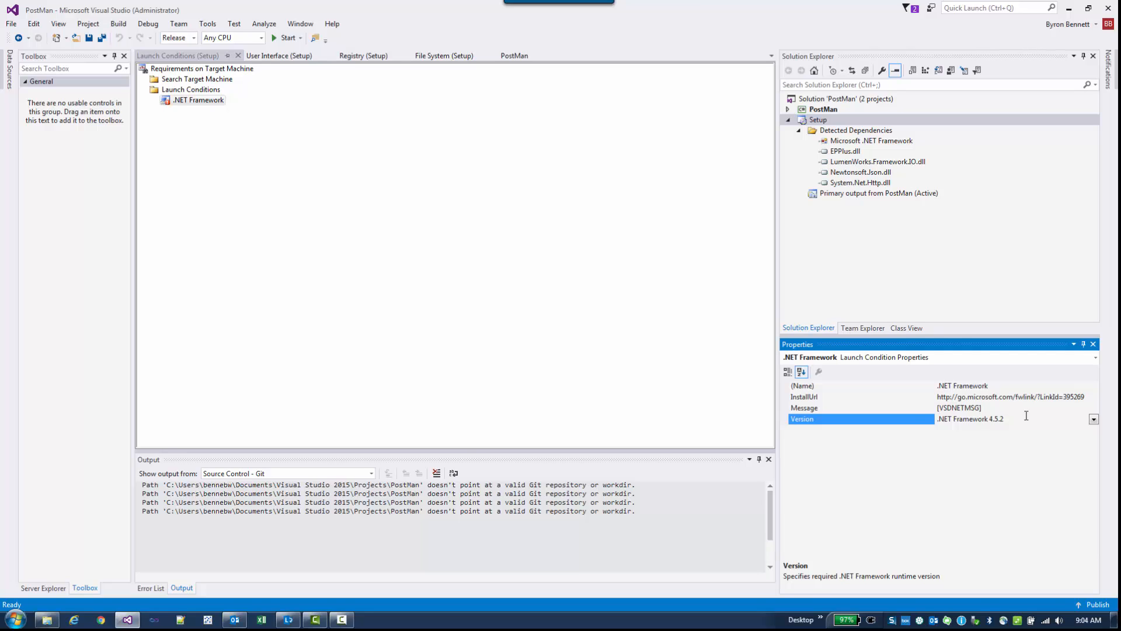
mouse_move(943, 400)
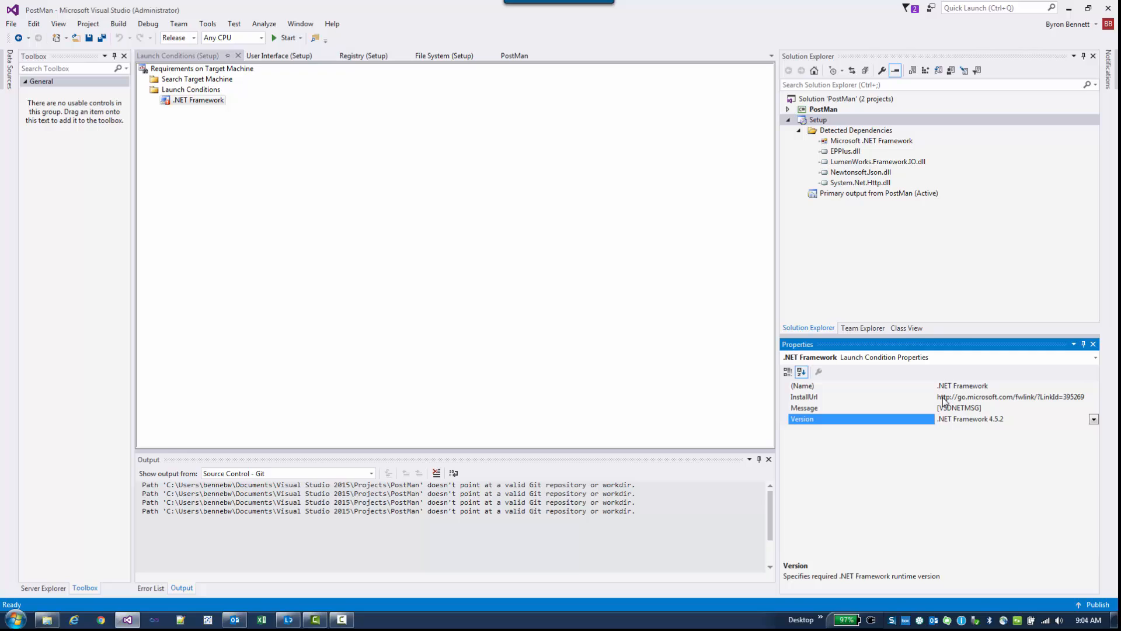
mouse_move(1020, 431)
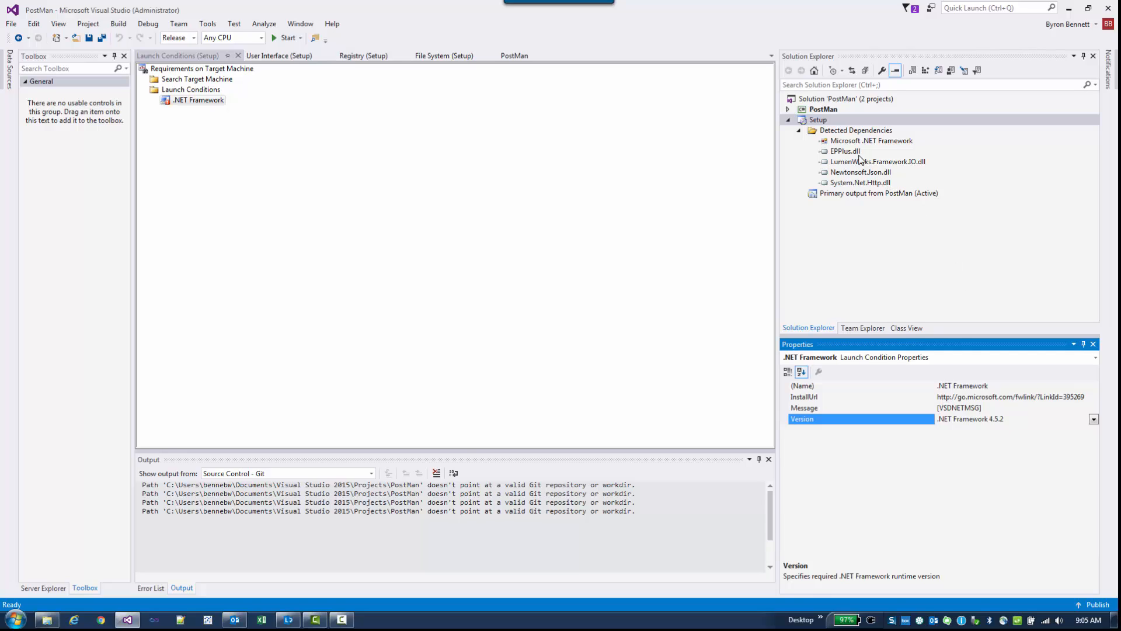
left_click(819, 119)
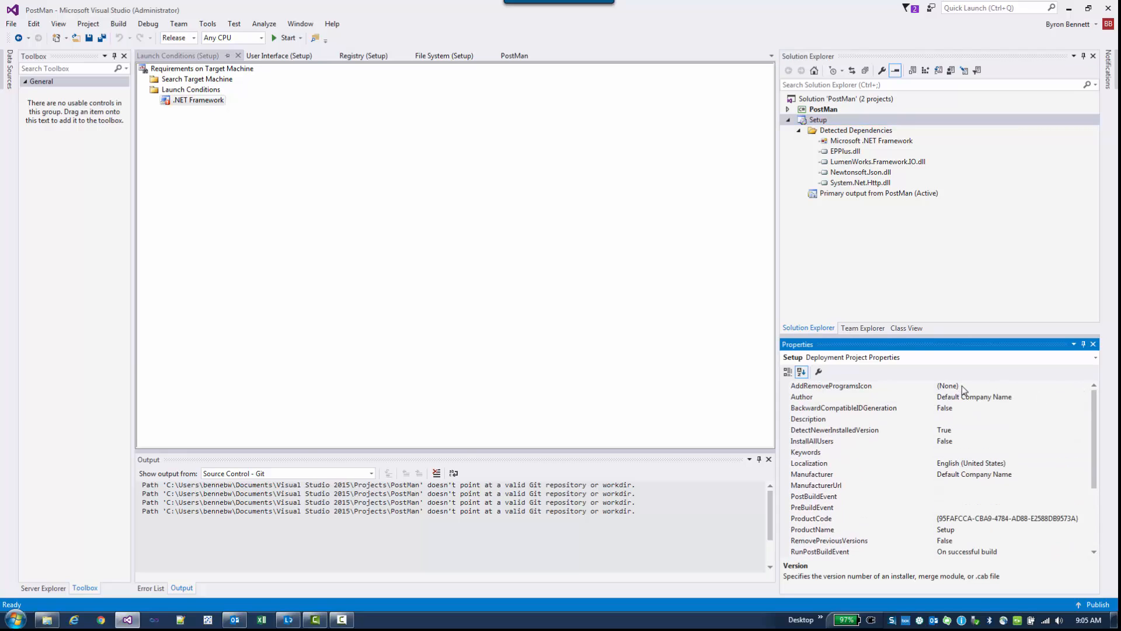
Step: Choose (Browse...) for the AddRemoveProgramsIcon property to open the Icon dialog
left_click(831, 385)
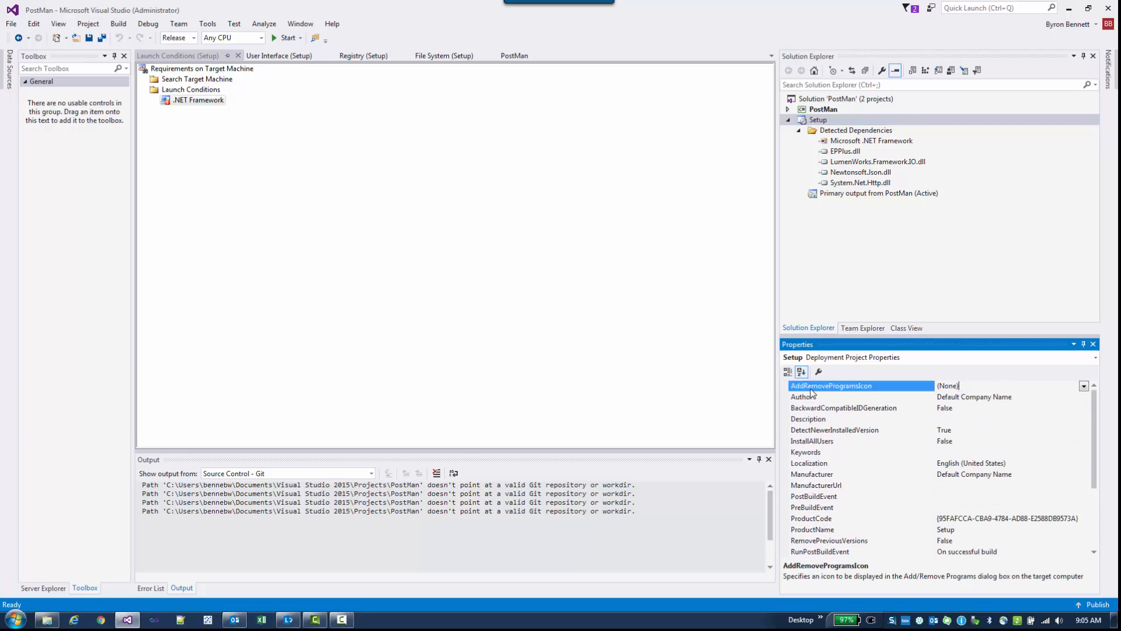
mouse_move(829, 396)
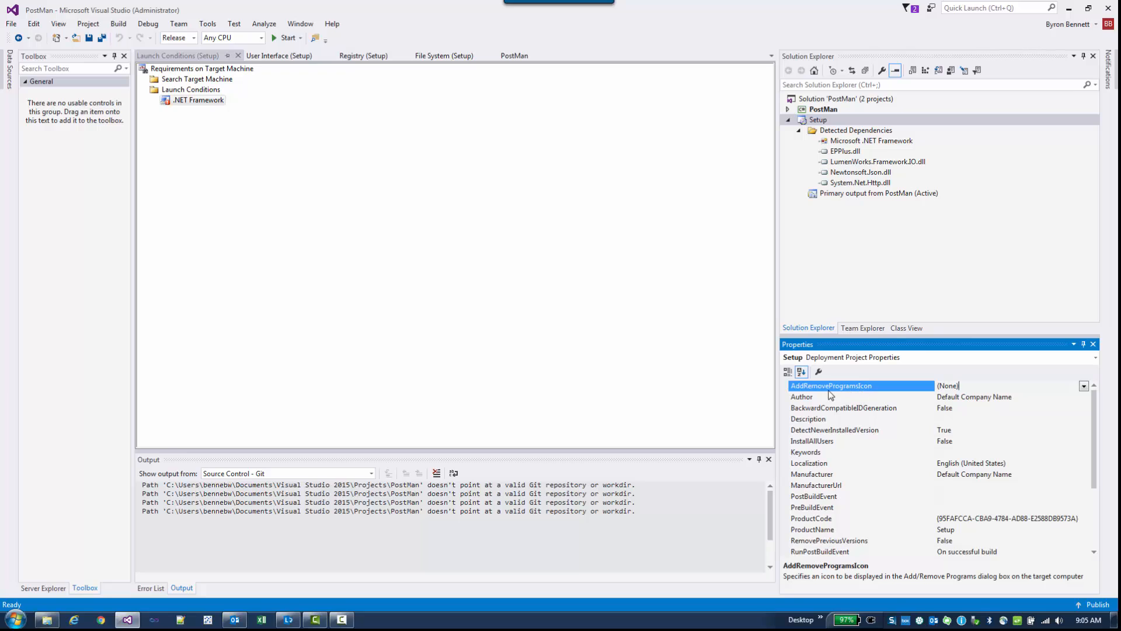
mouse_move(913, 393)
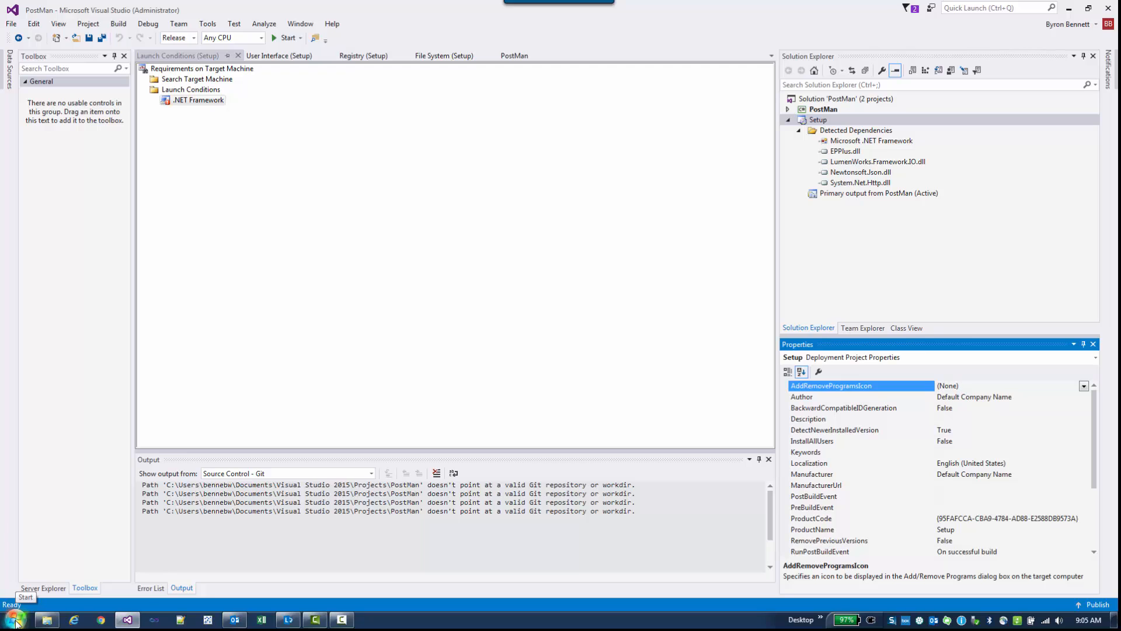
left_click(12, 619)
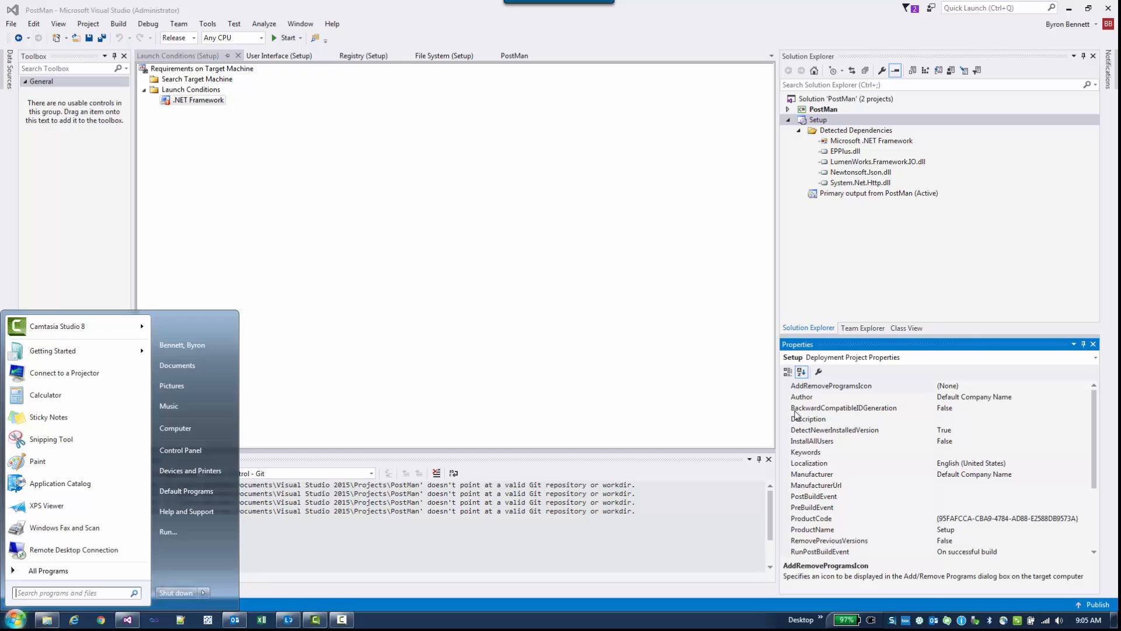
left_click(829, 385)
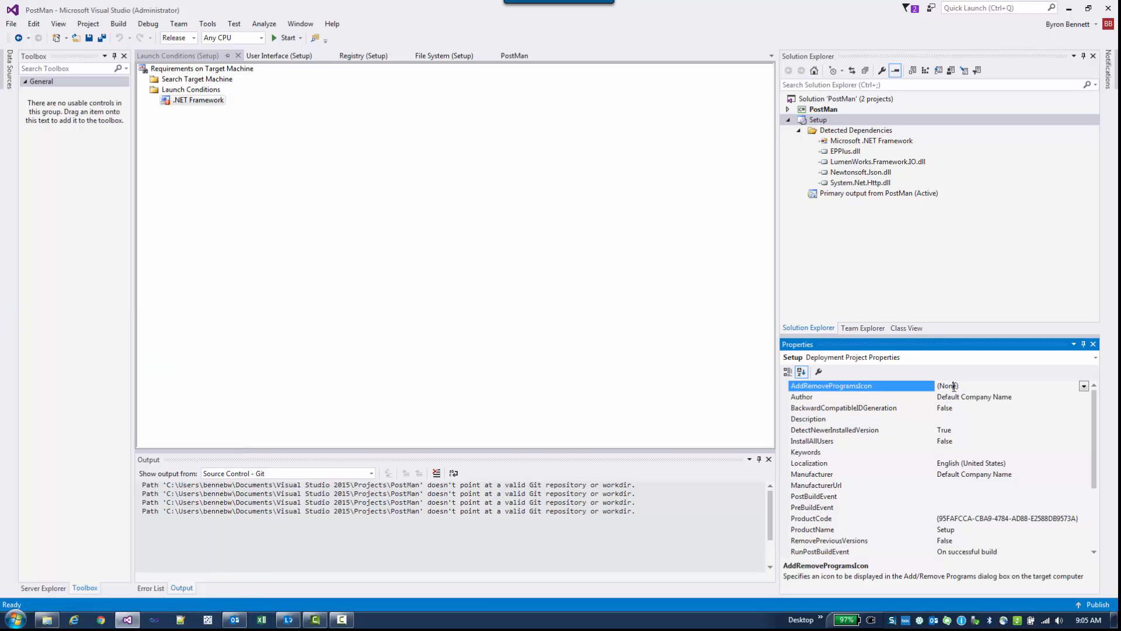
left_click(1083, 385)
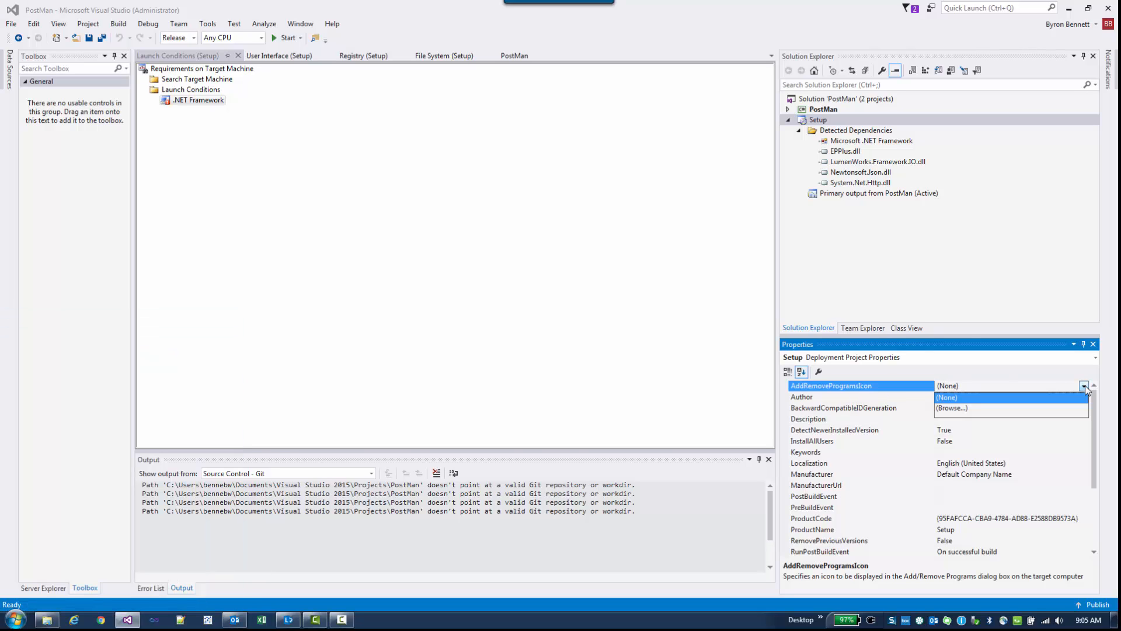
mouse_move(968, 412)
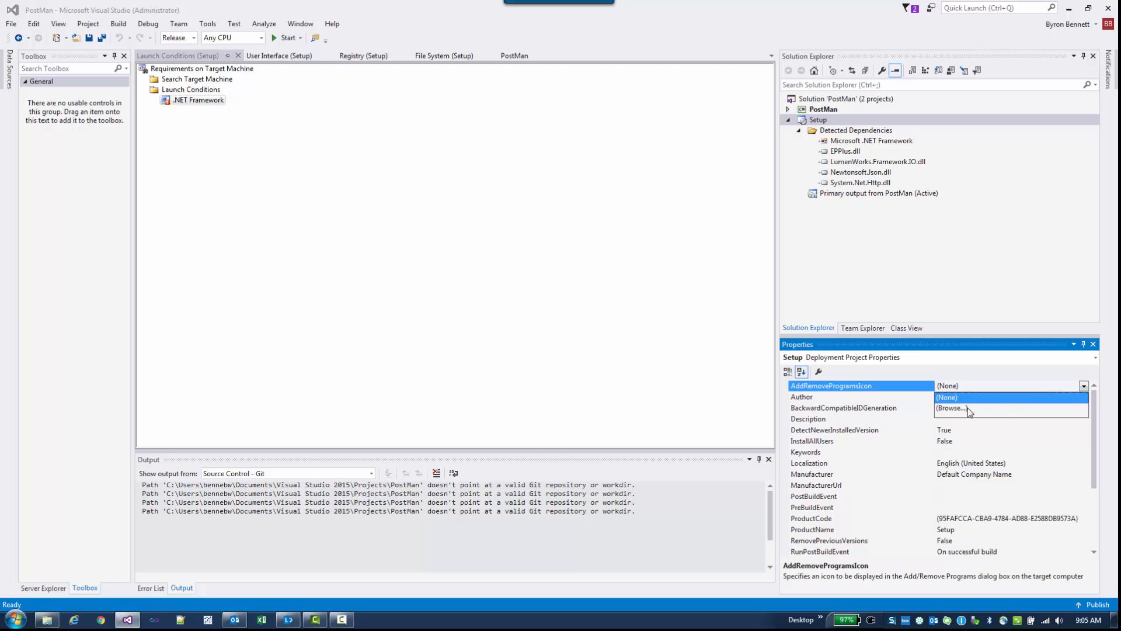
left_click(952, 408)
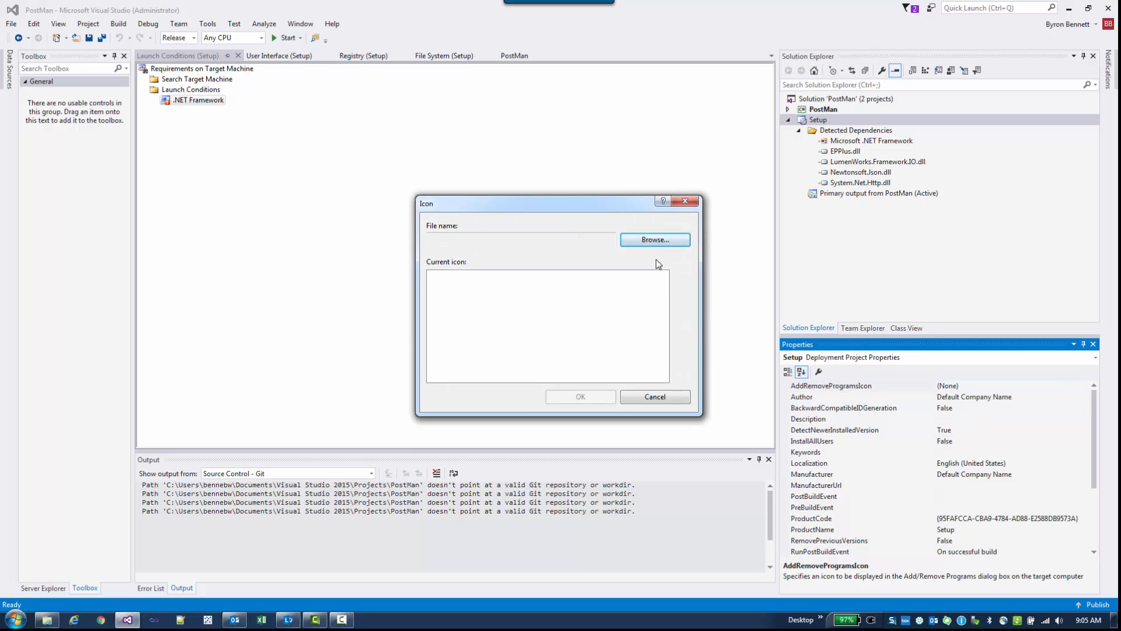
mouse_move(654, 239)
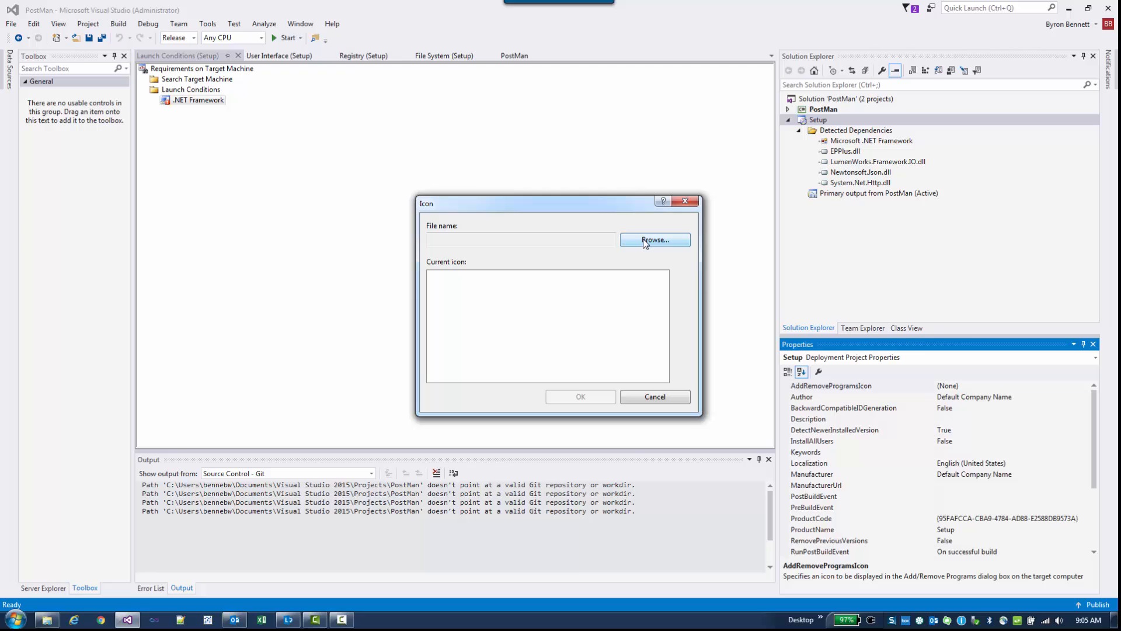
Step: Set AddRemoveProgramsIcon to icon 32512 from PostMan's primary output in the Application Folder
left_click(654, 239)
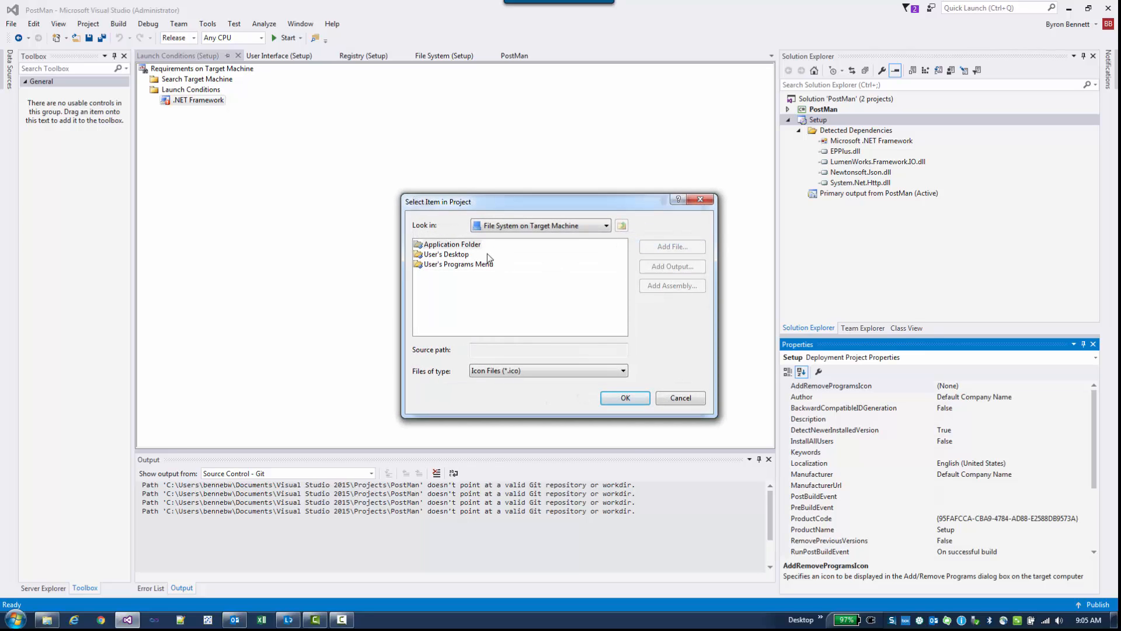
left_click(450, 244)
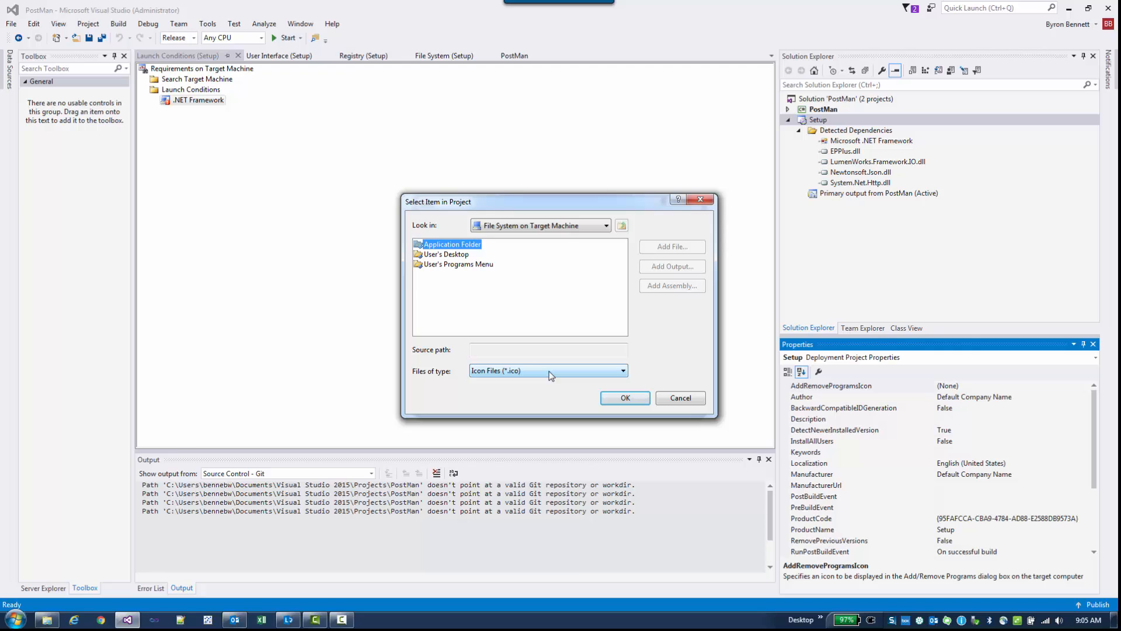
left_click(621, 370)
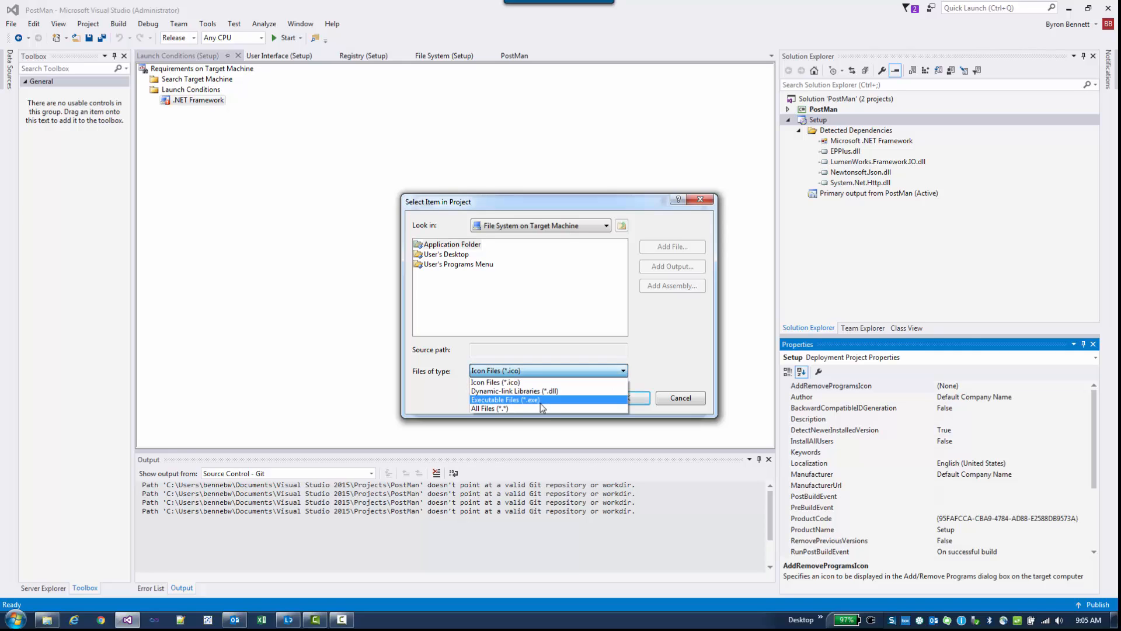
left_click(504, 399)
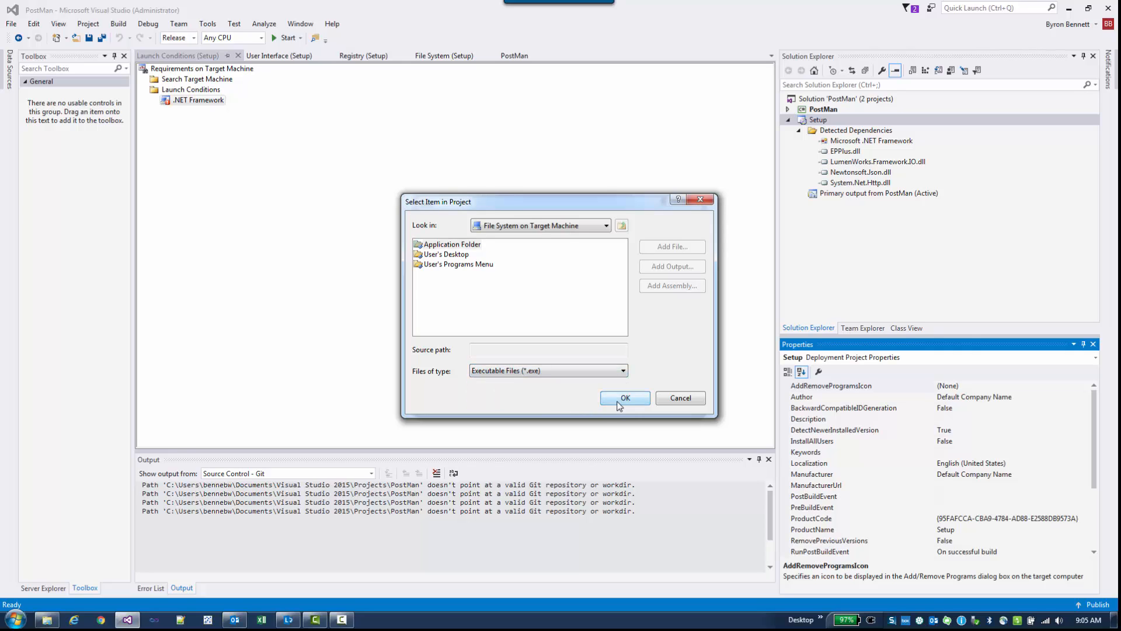
left_click(446, 244)
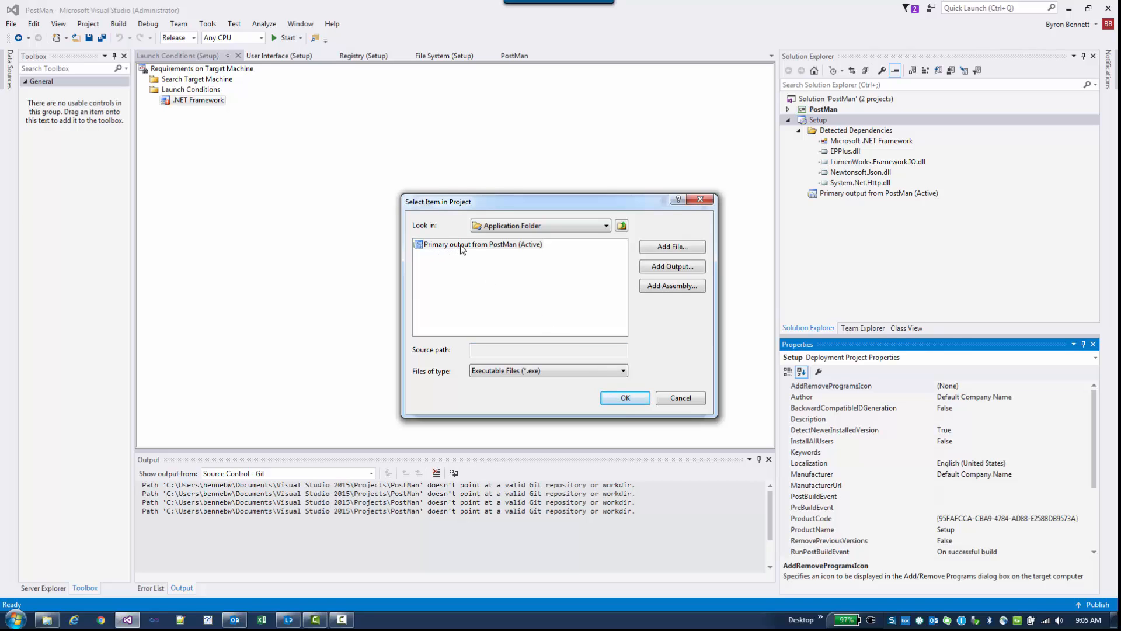
left_click(480, 244)
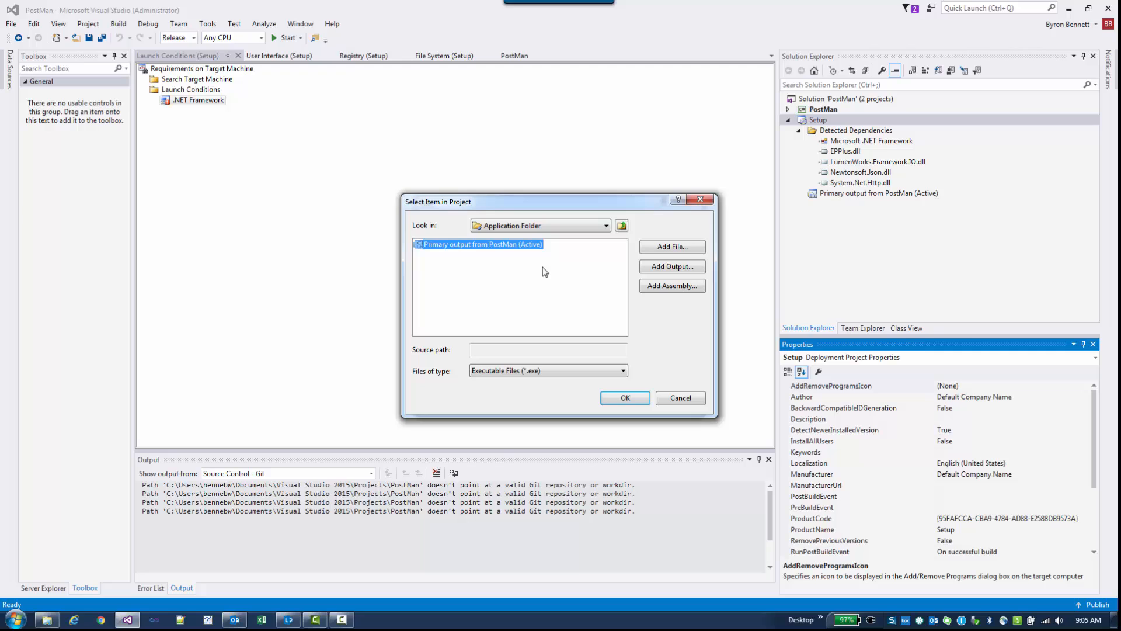
left_click(624, 397)
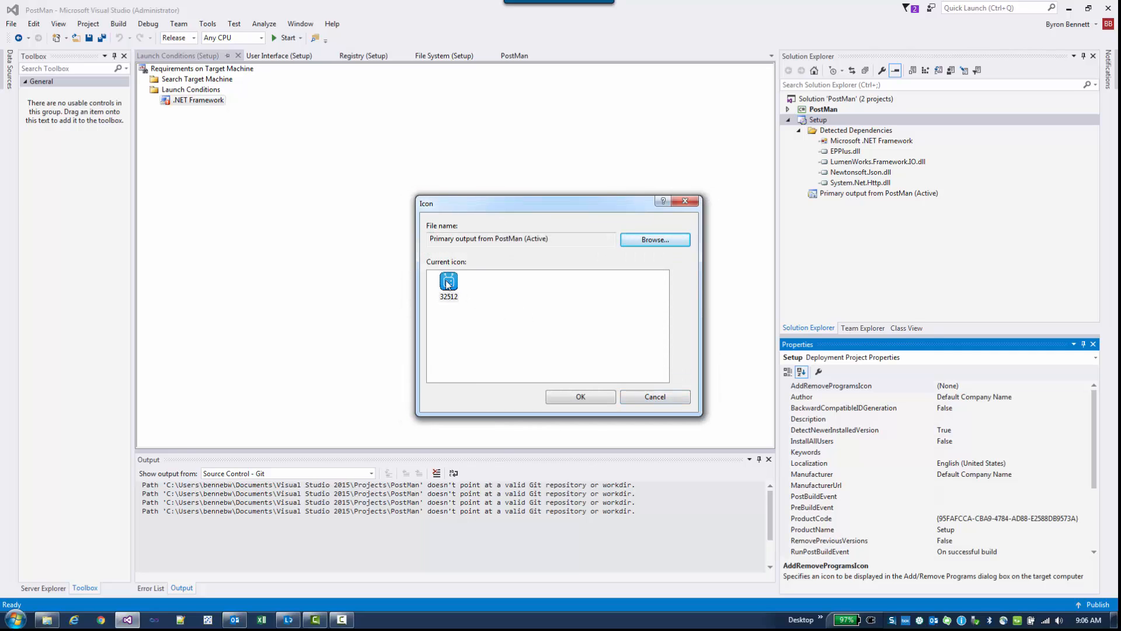
left_click(448, 281)
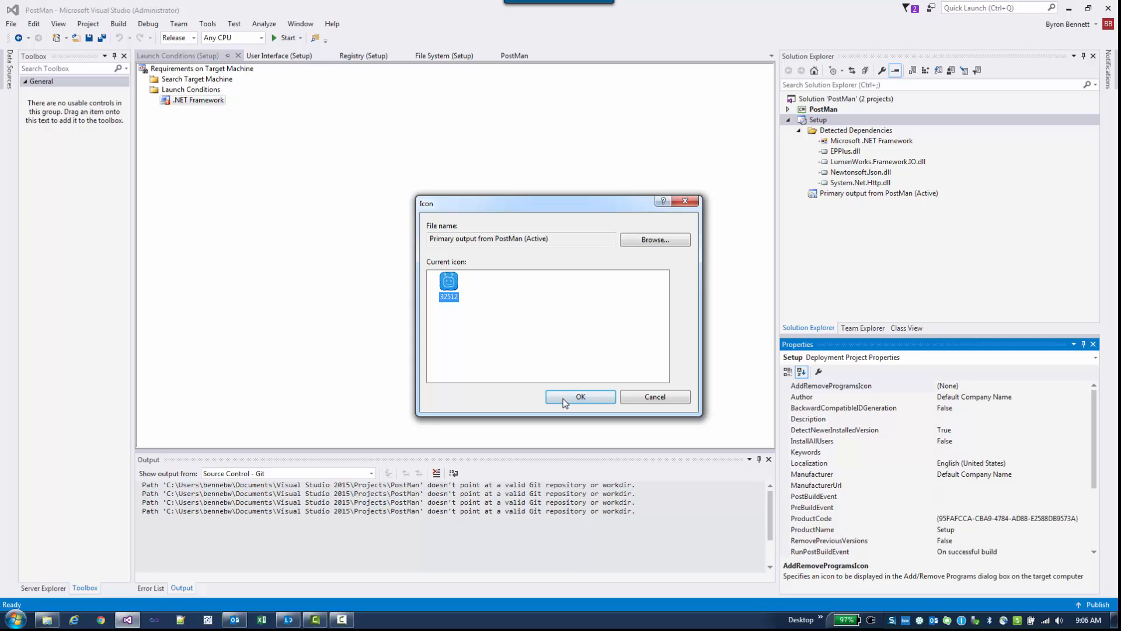
left_click(580, 397)
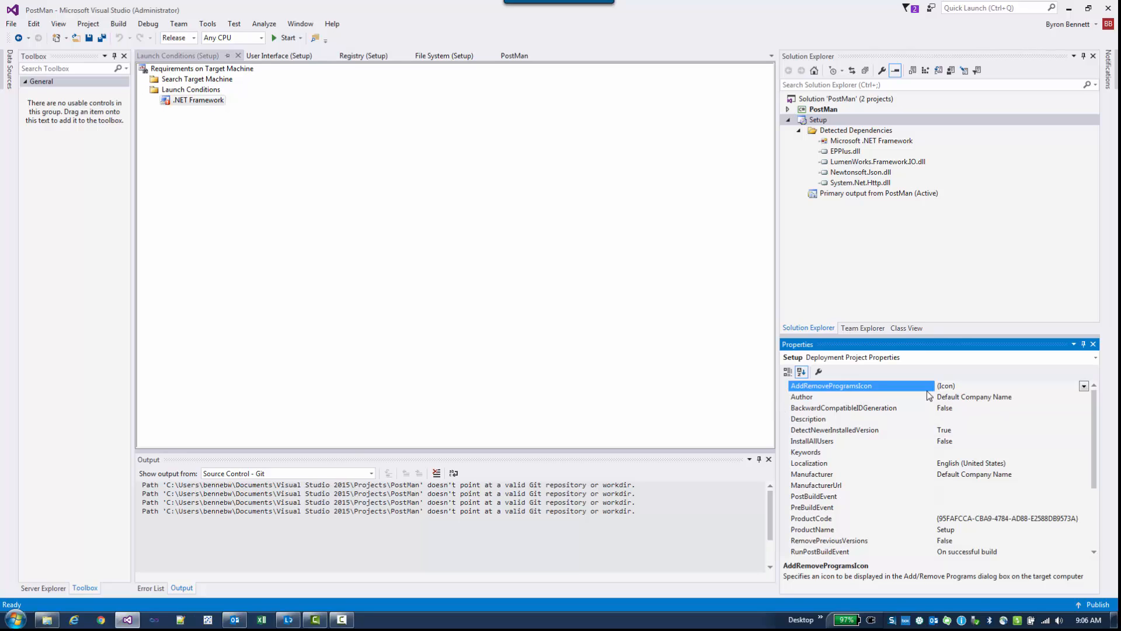
left_click(800, 396)
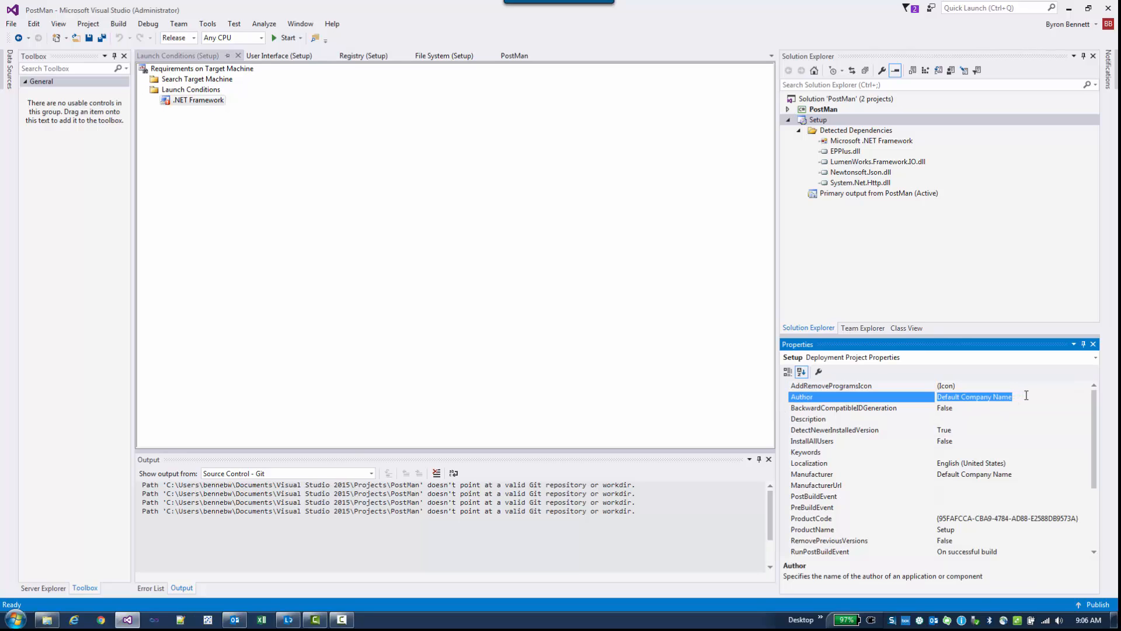
type("Byron Bennett")
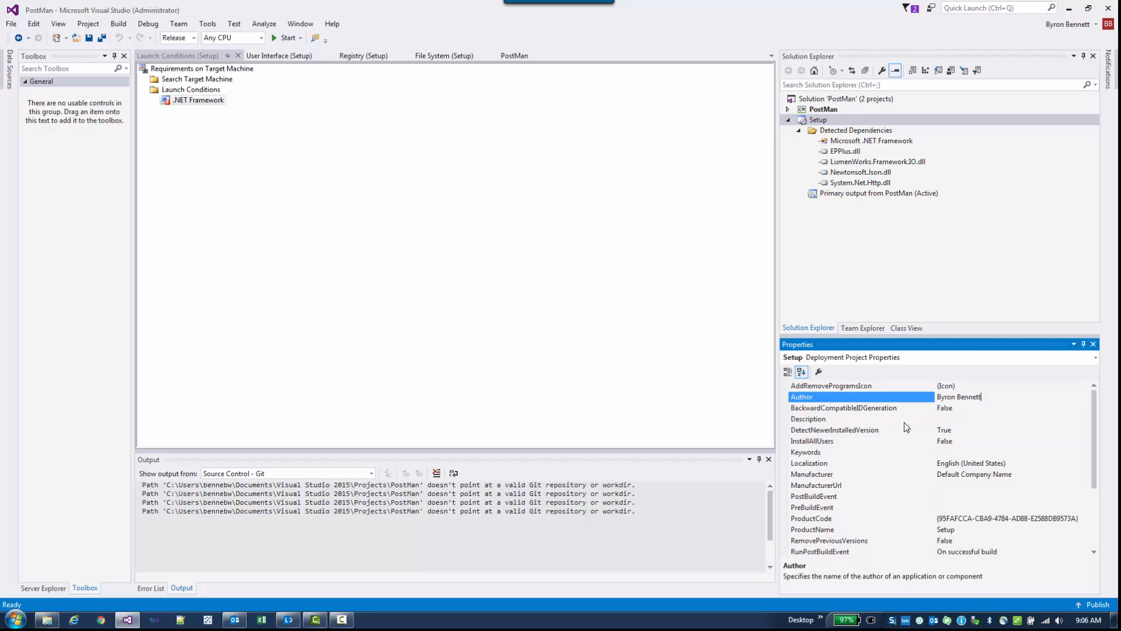
left_click(808, 418)
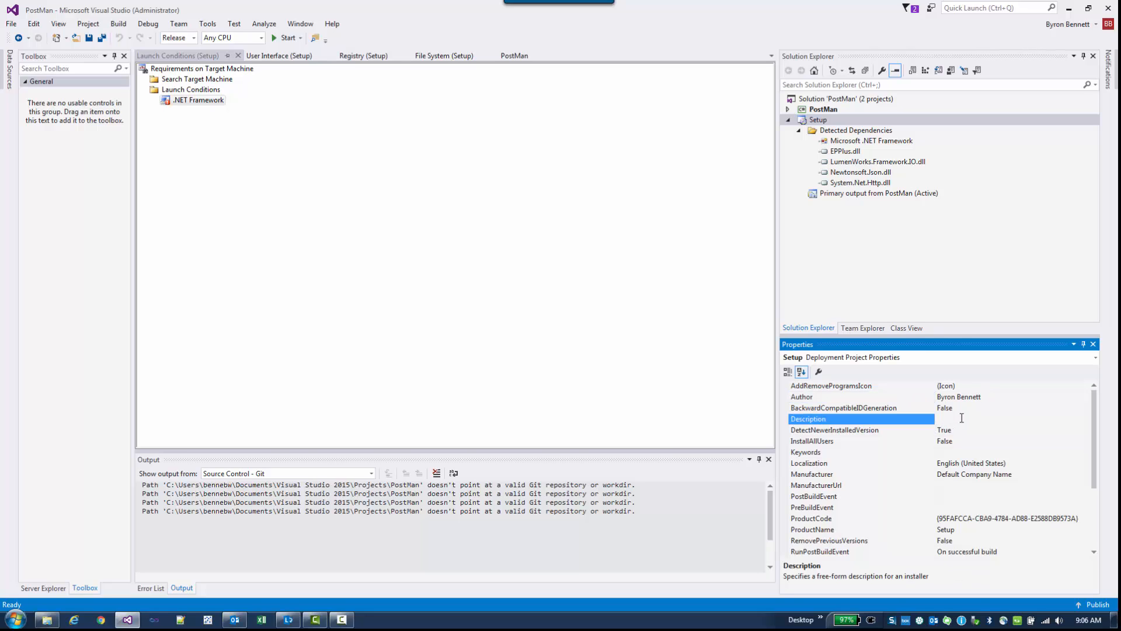
type("Accounting Bot")
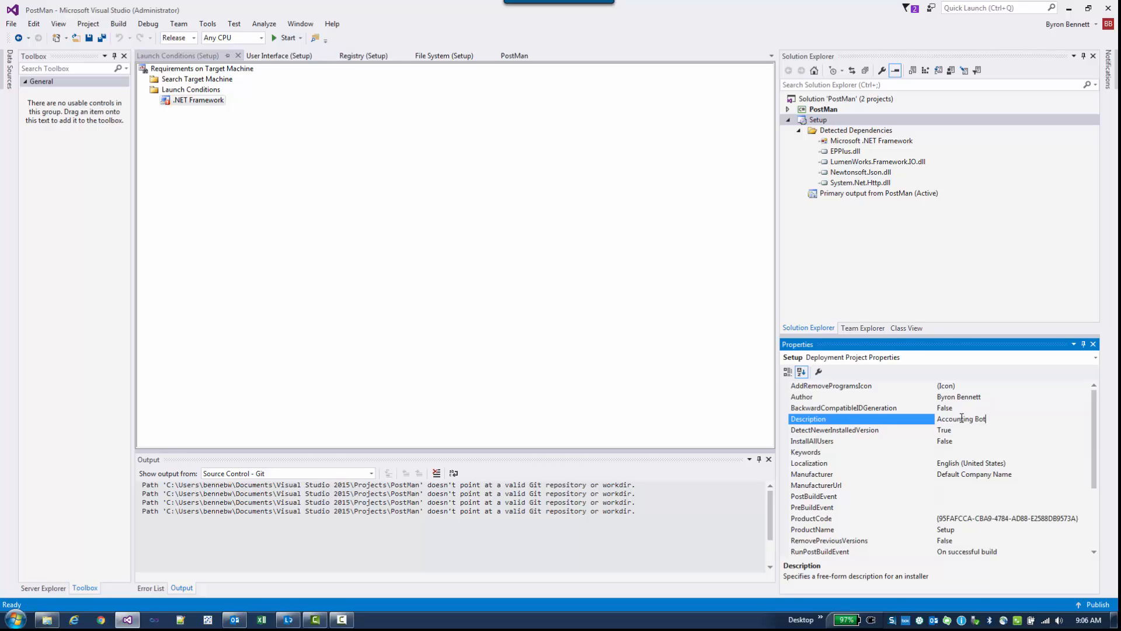
mouse_move(930, 450)
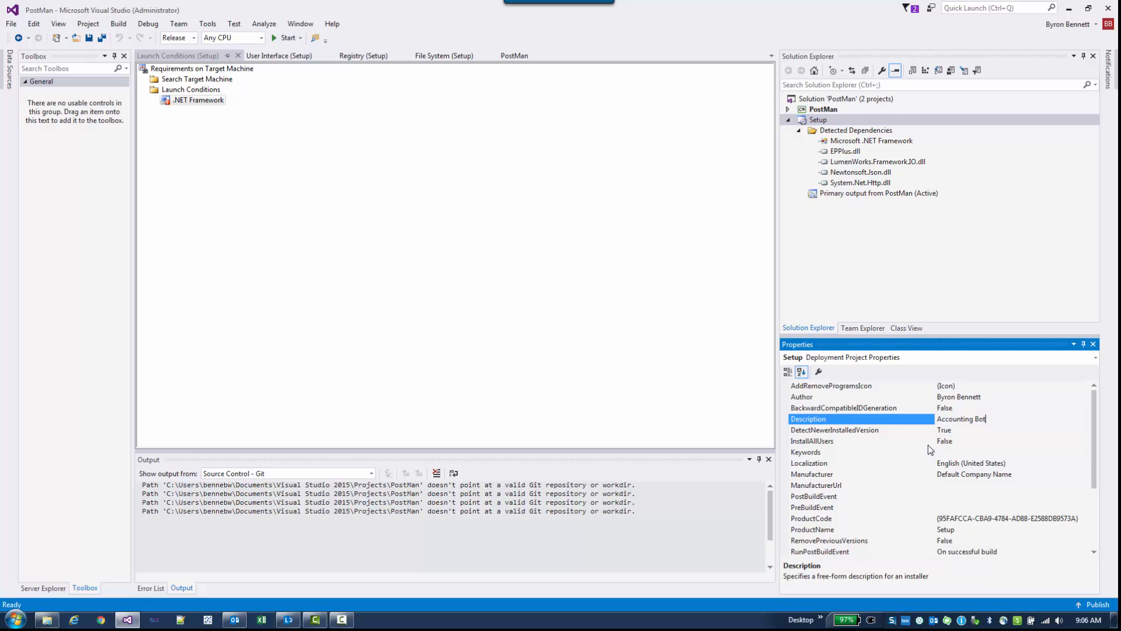
mouse_move(831, 446)
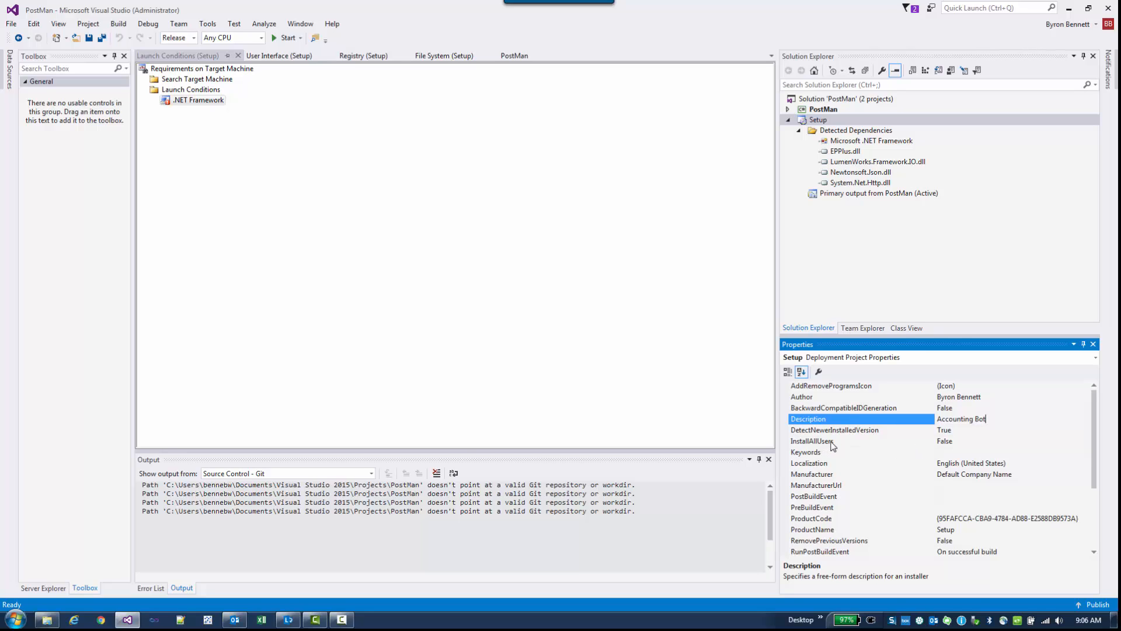
left_click(811, 440)
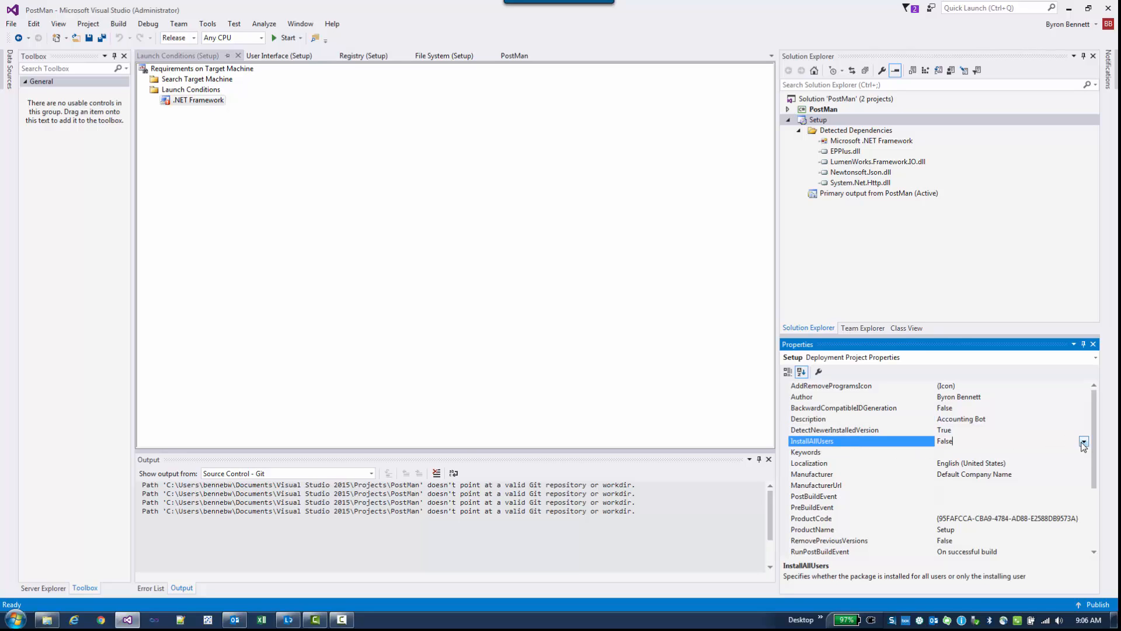
left_click(1083, 440)
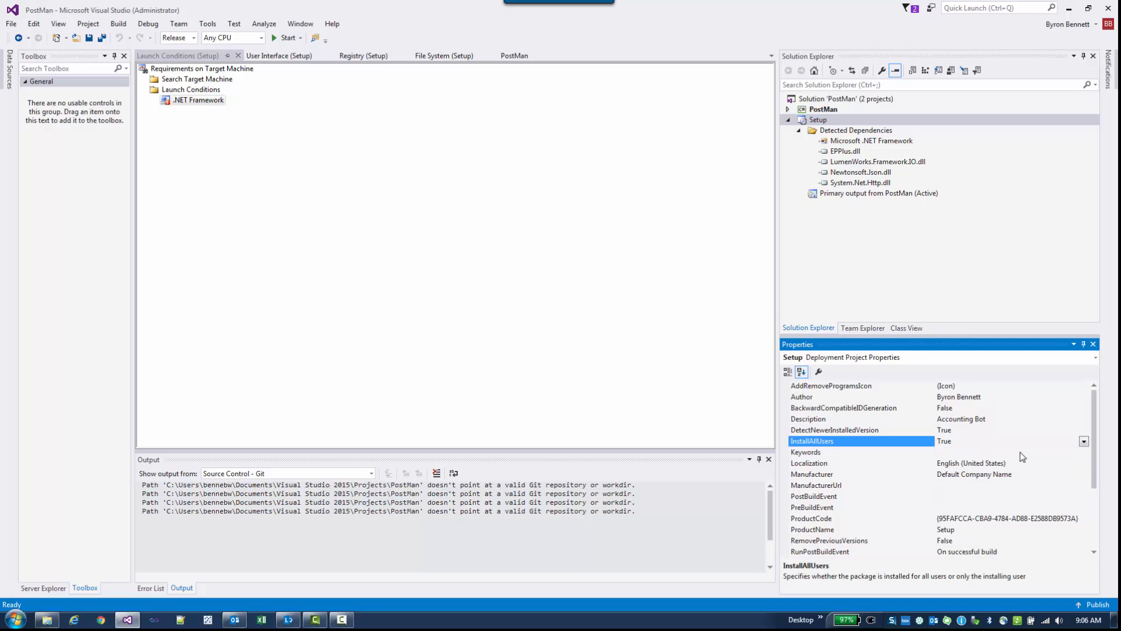
mouse_move(1022, 456)
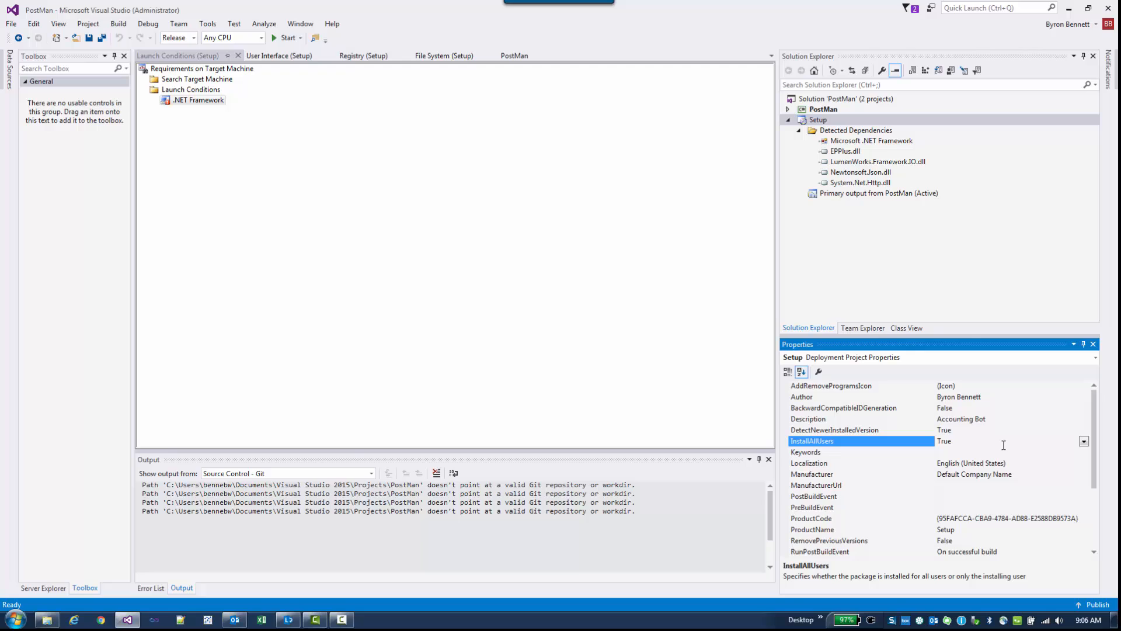
mouse_move(945, 474)
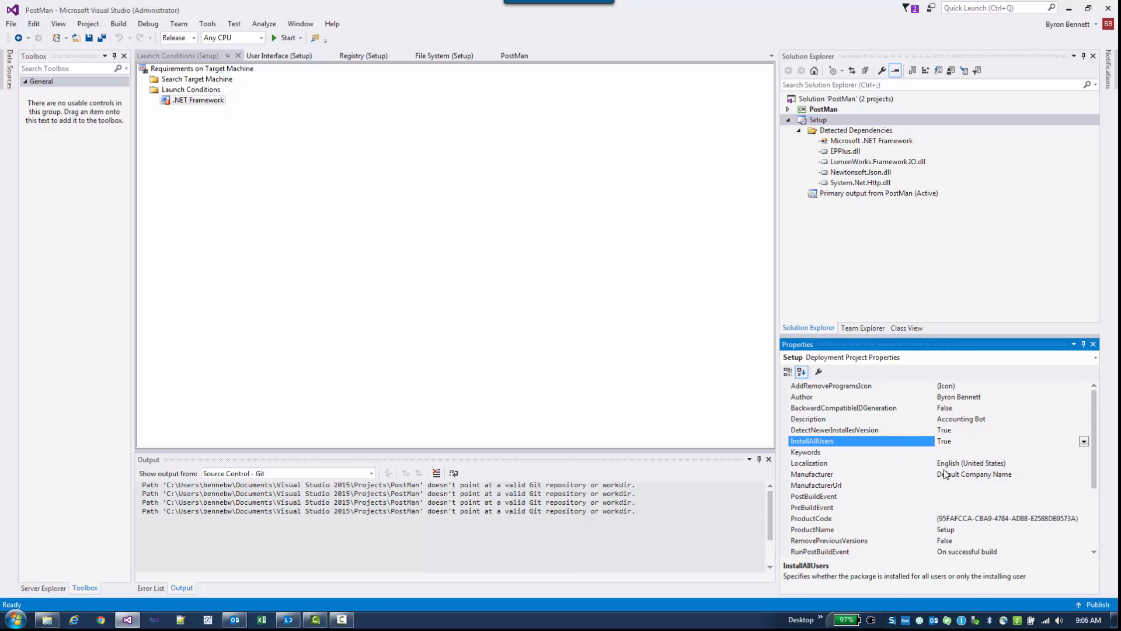
Step: Replace the Manufacturer value with CentralAccounting and select the ProductName property
left_click(811, 474)
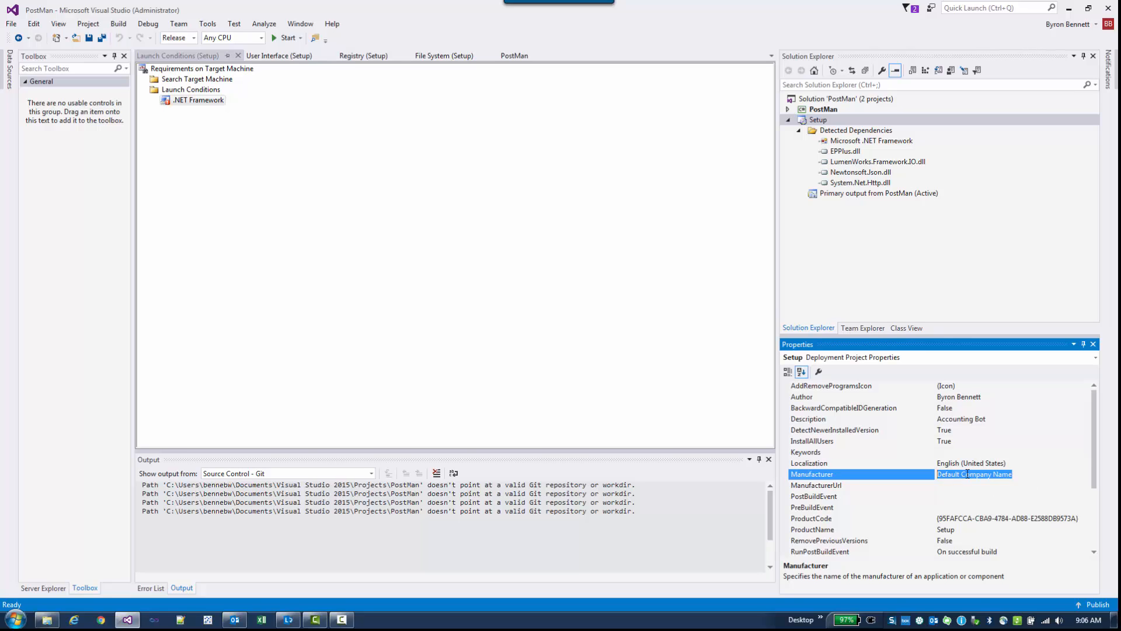
mouse_move(844, 478)
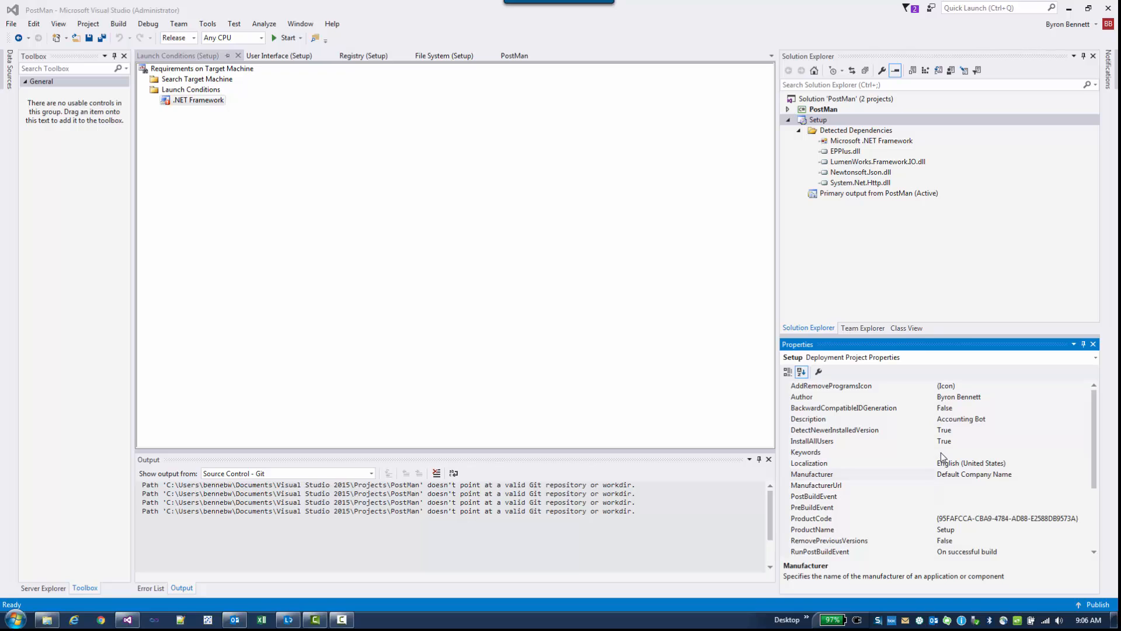
left_click(811, 473)
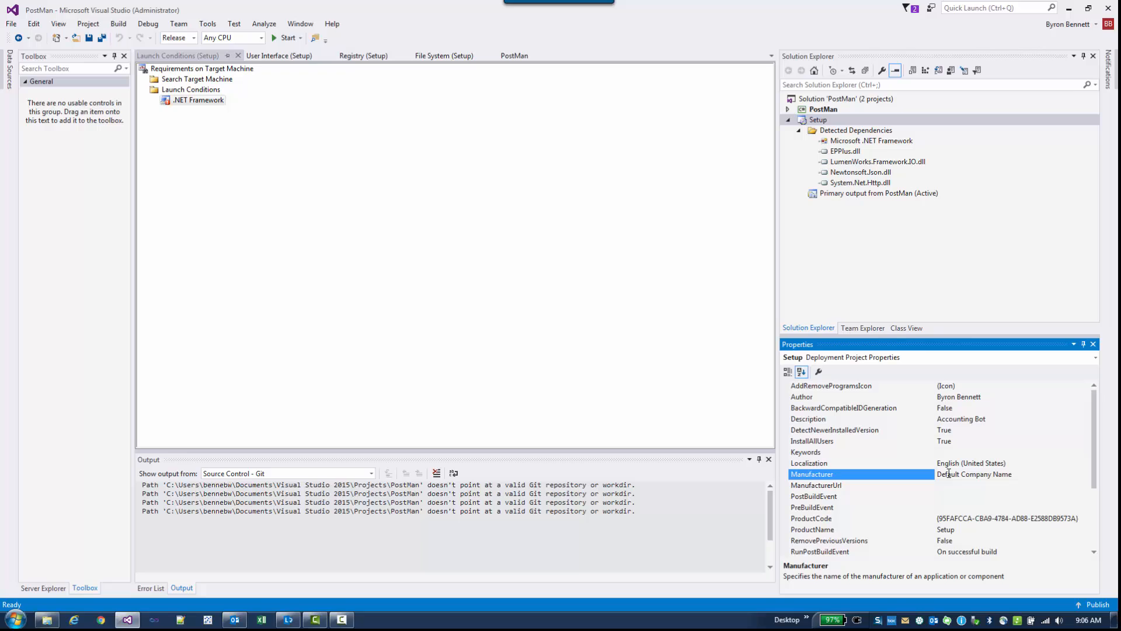
left_click(974, 474)
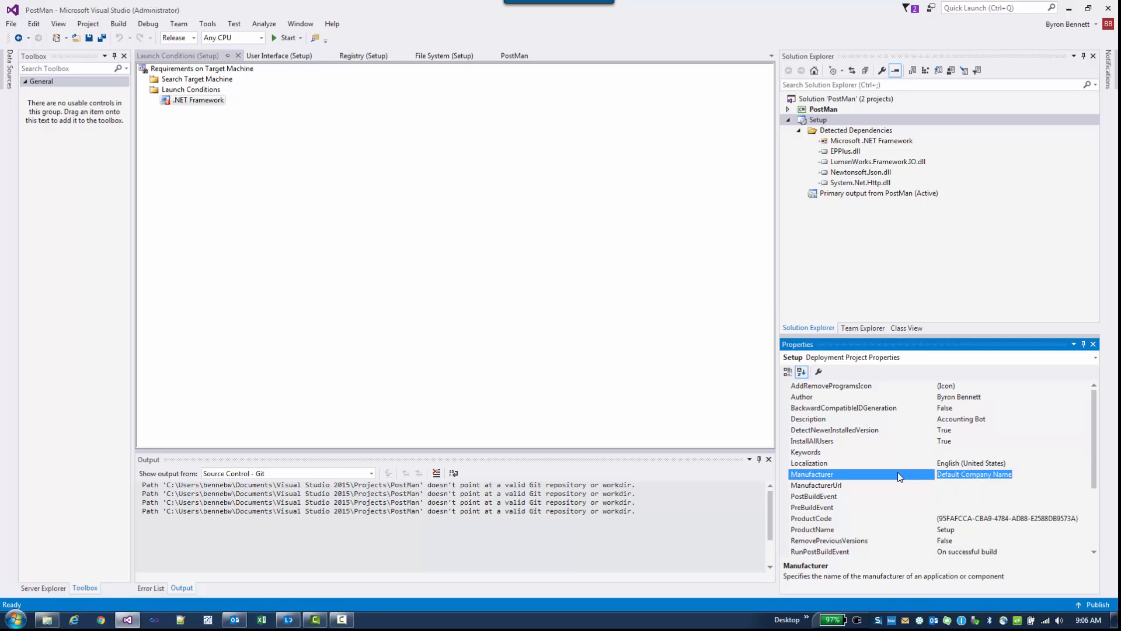
type("CentralA")
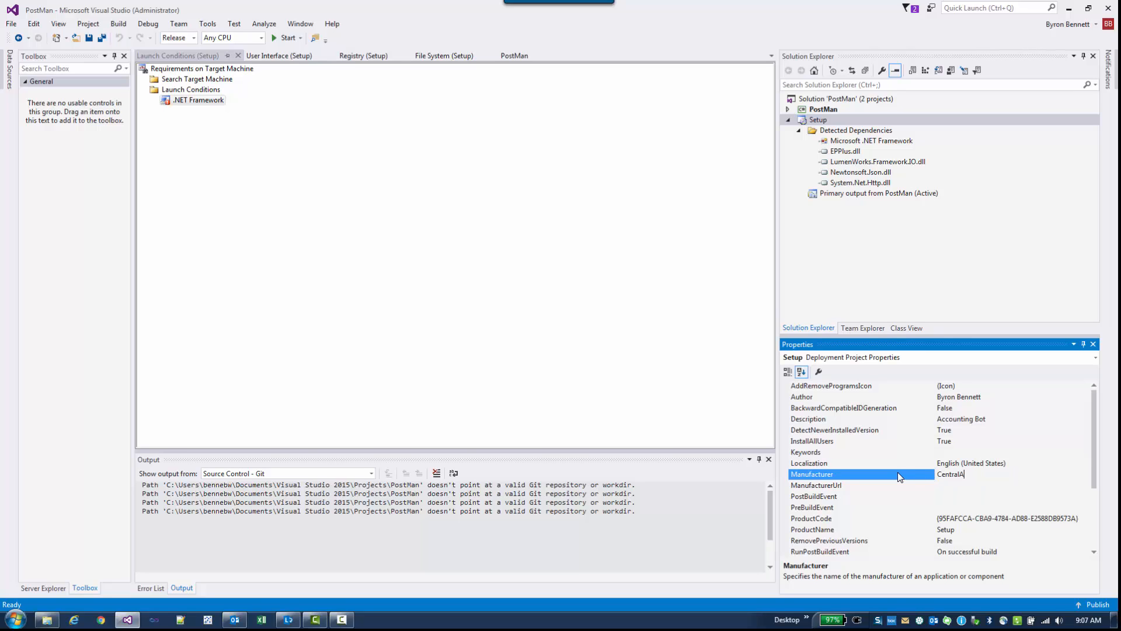
type("ccounting")
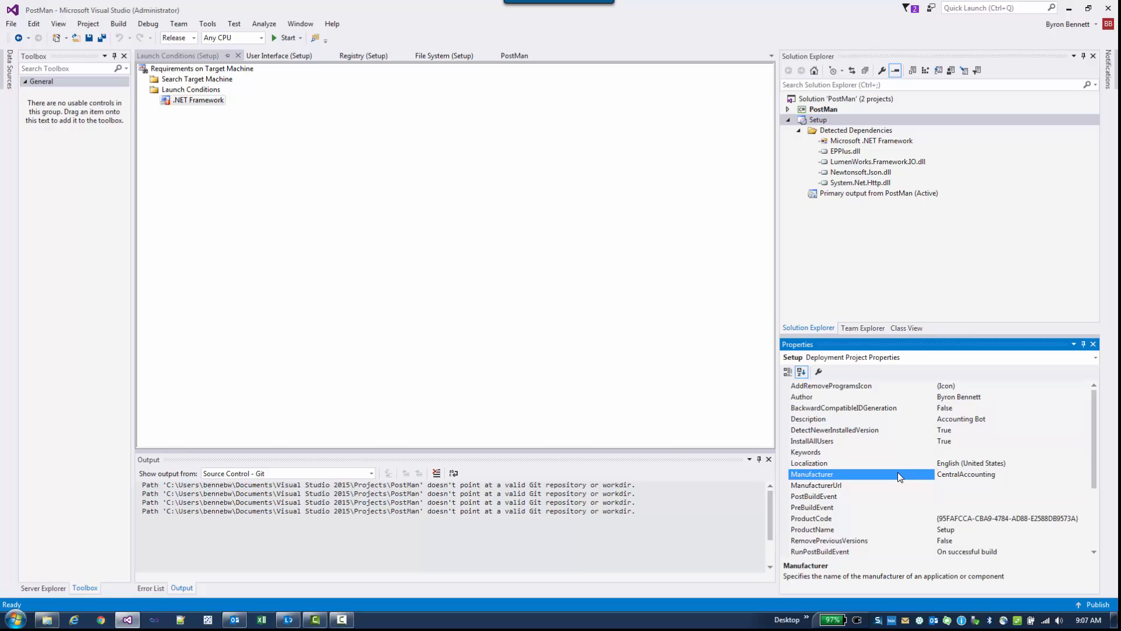
mouse_move(850, 478)
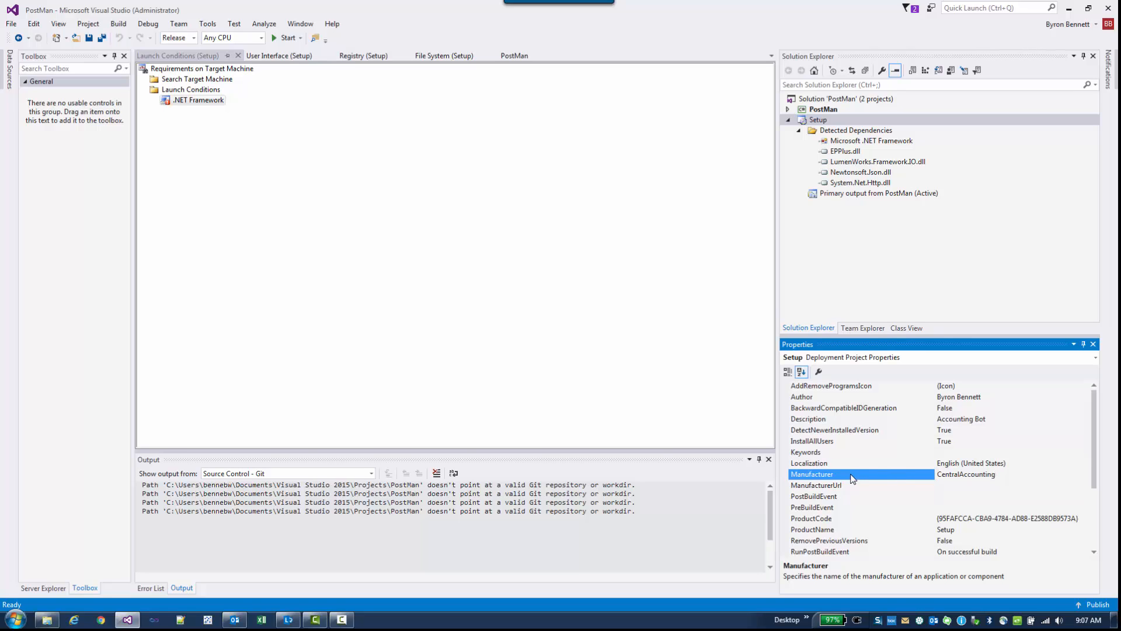
mouse_move(897, 476)
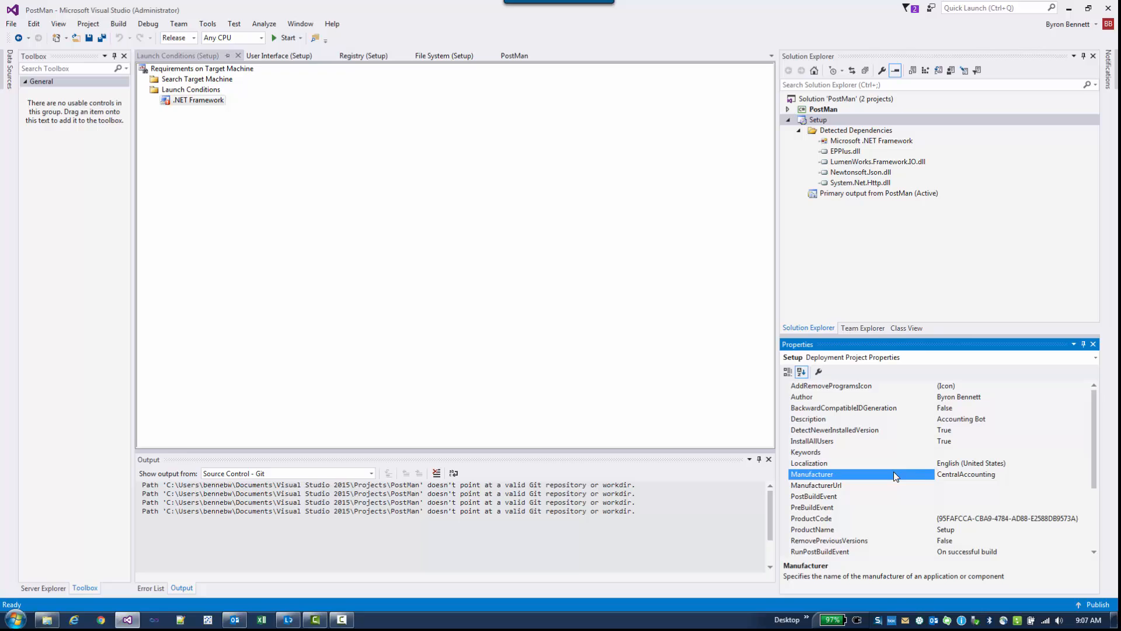
mouse_move(918, 497)
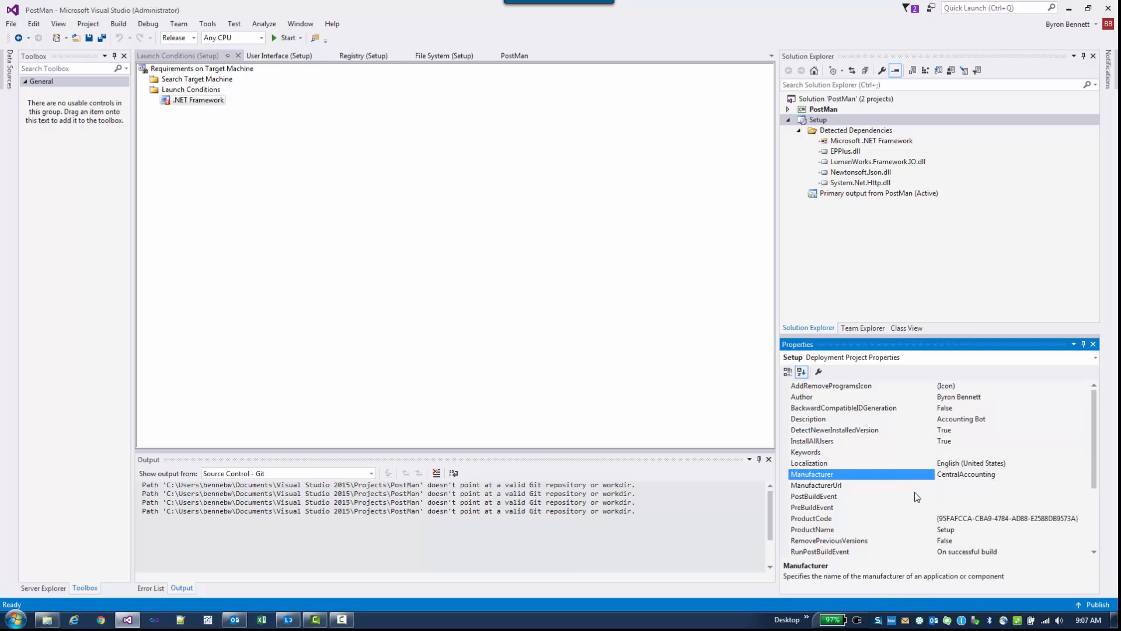
mouse_move(910, 499)
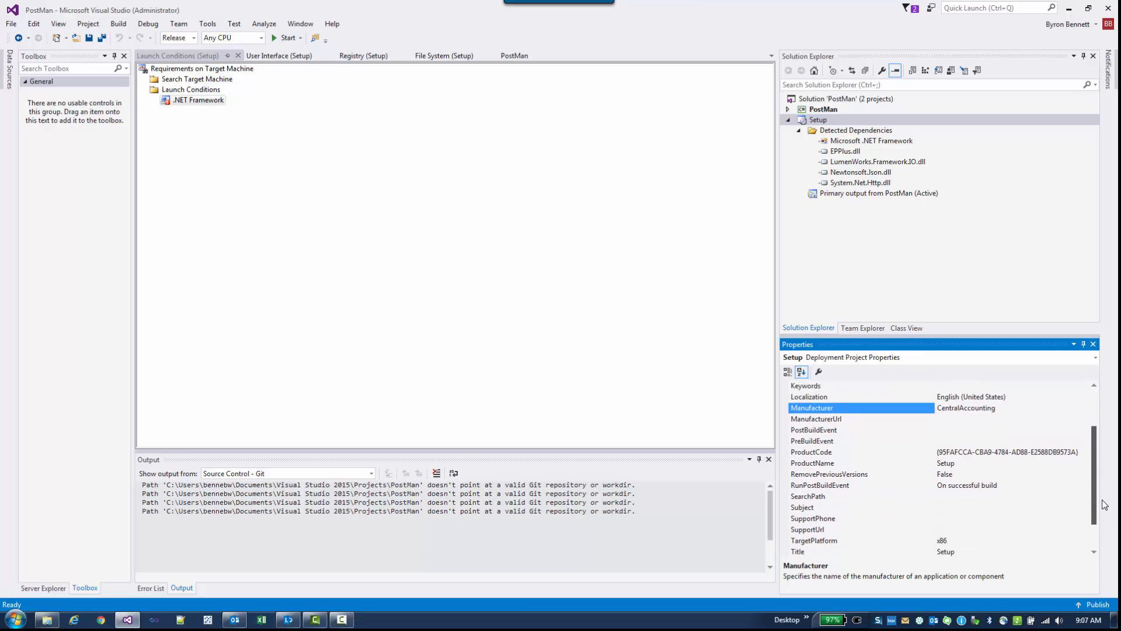
left_click(811, 462)
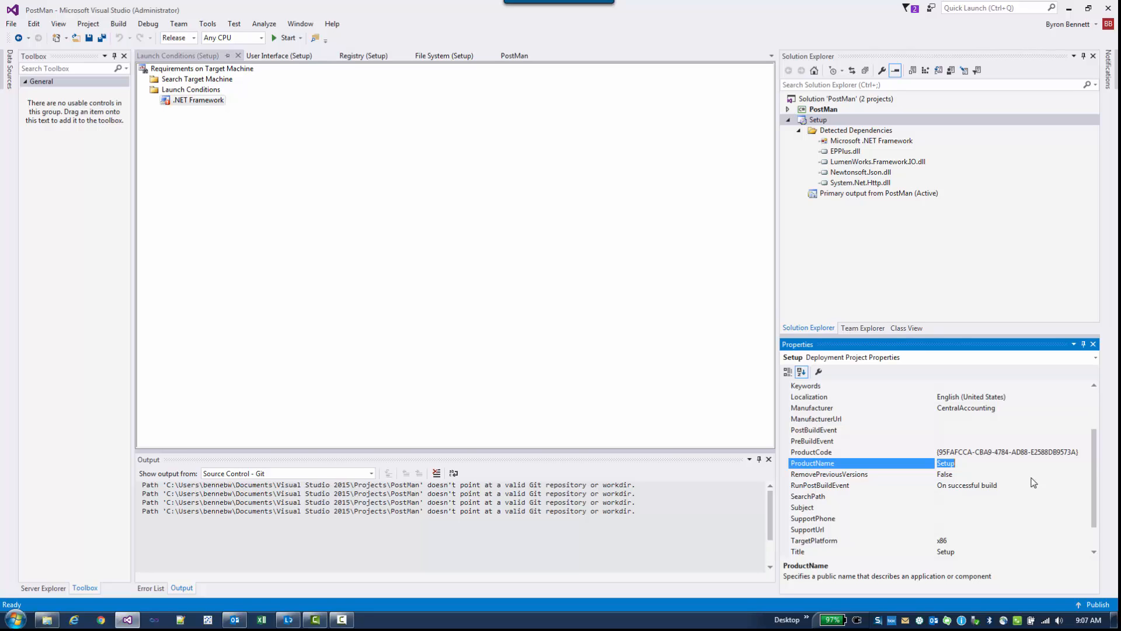
Step: Set ProductName and Title to PostMan, check Version 1.0.0, and open Setup's context menu
type("Post")
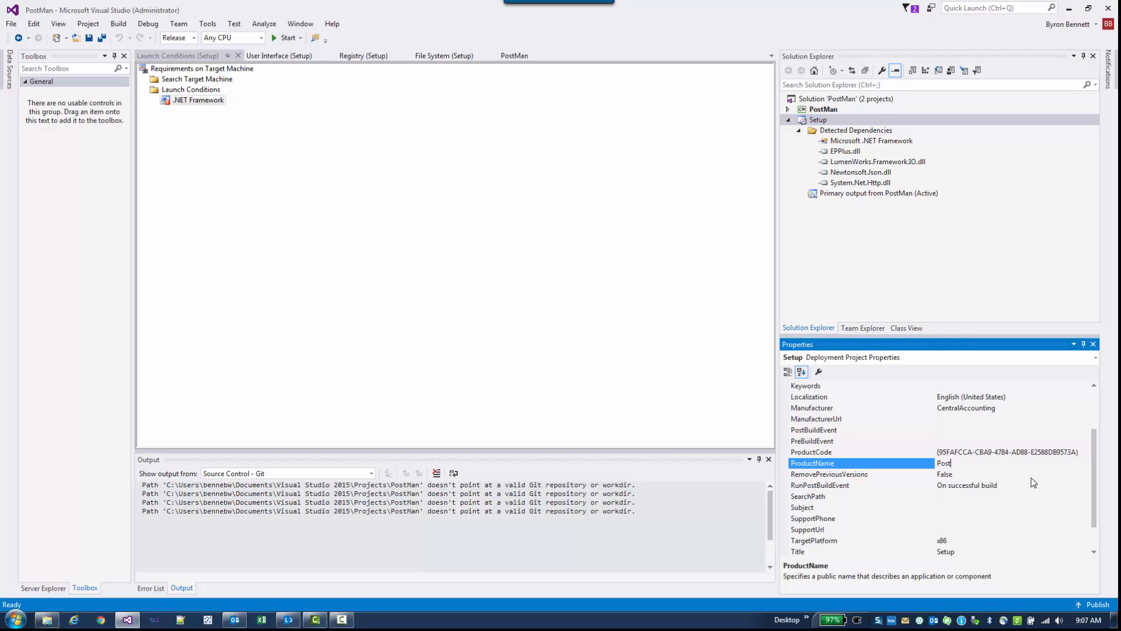
type("Man")
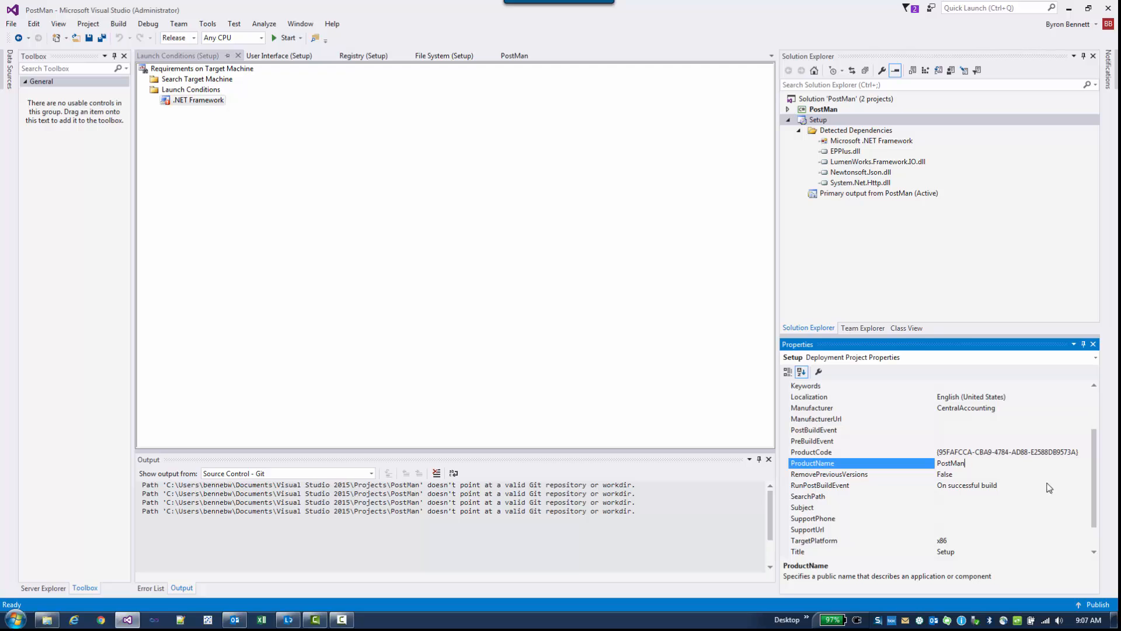
scroll("down", 3)
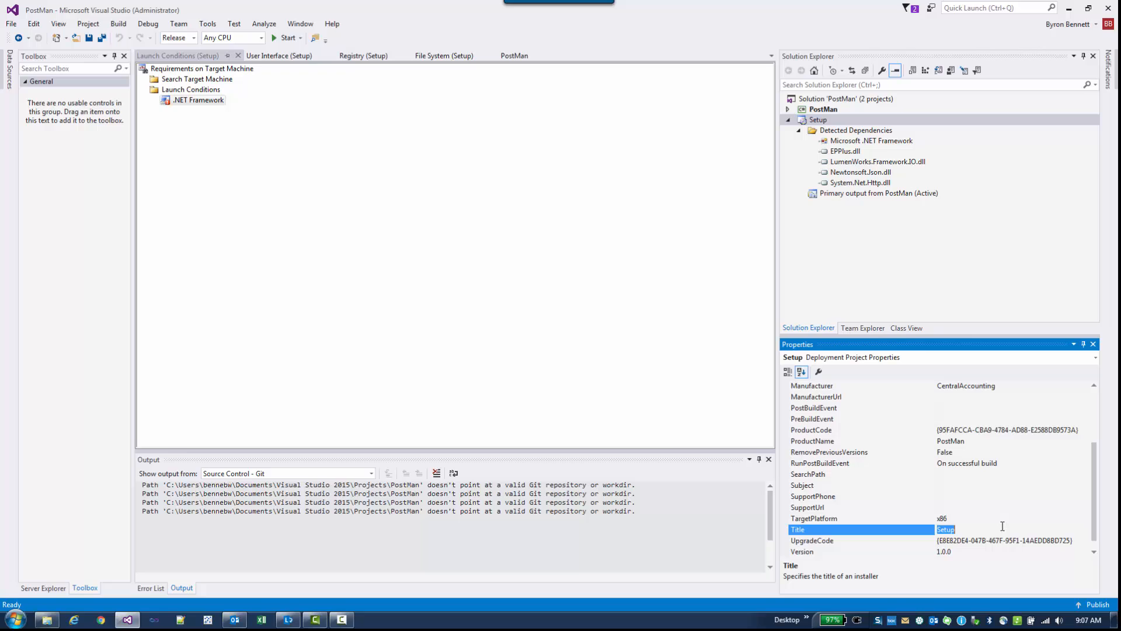
type("PostMan")
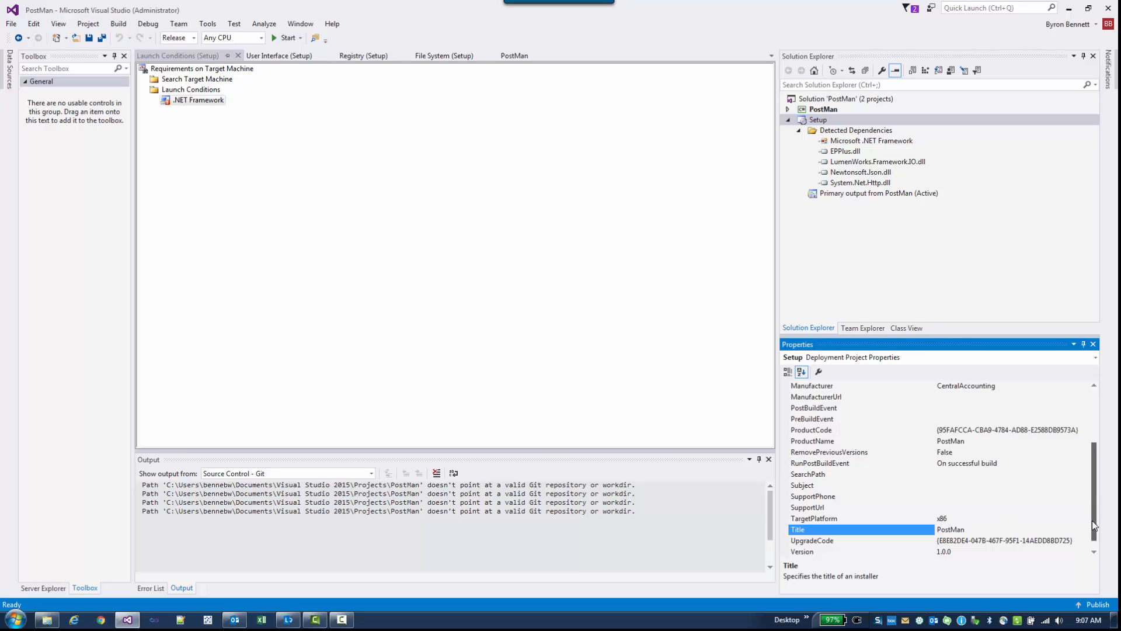
scroll("down", 3)
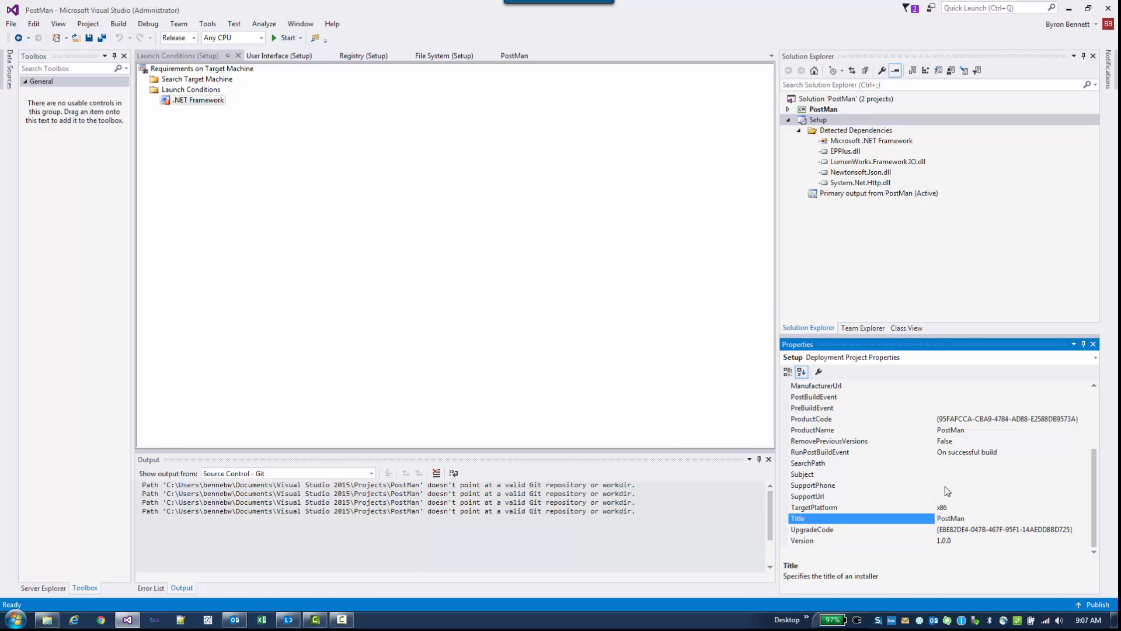
mouse_move(961, 547)
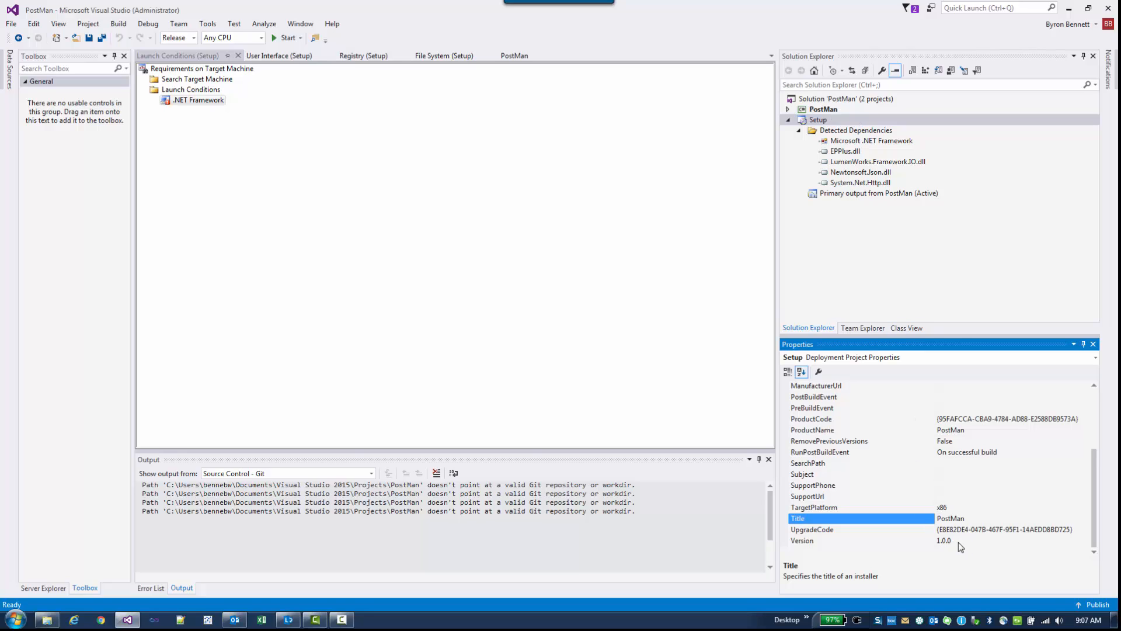
mouse_move(966, 283)
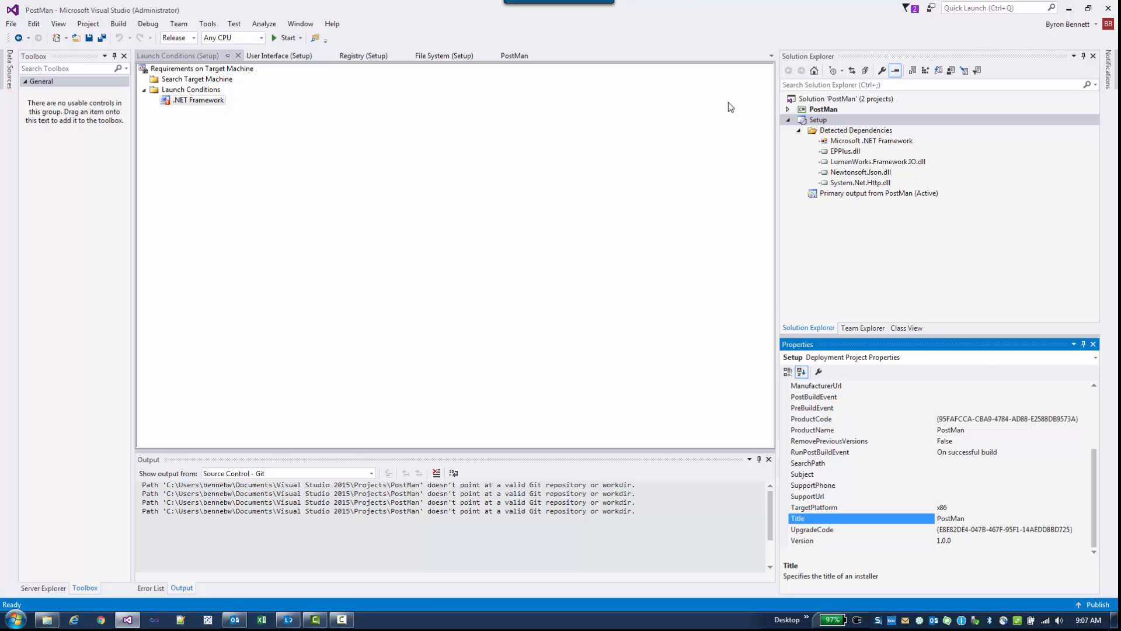
right_click(817, 119)
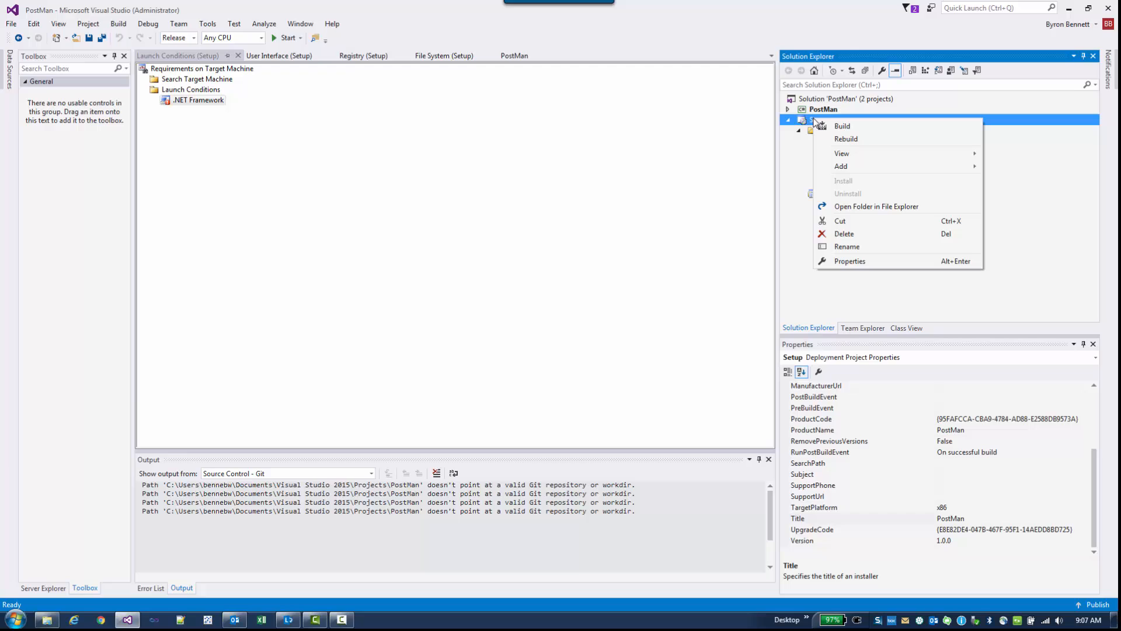
mouse_move(858, 153)
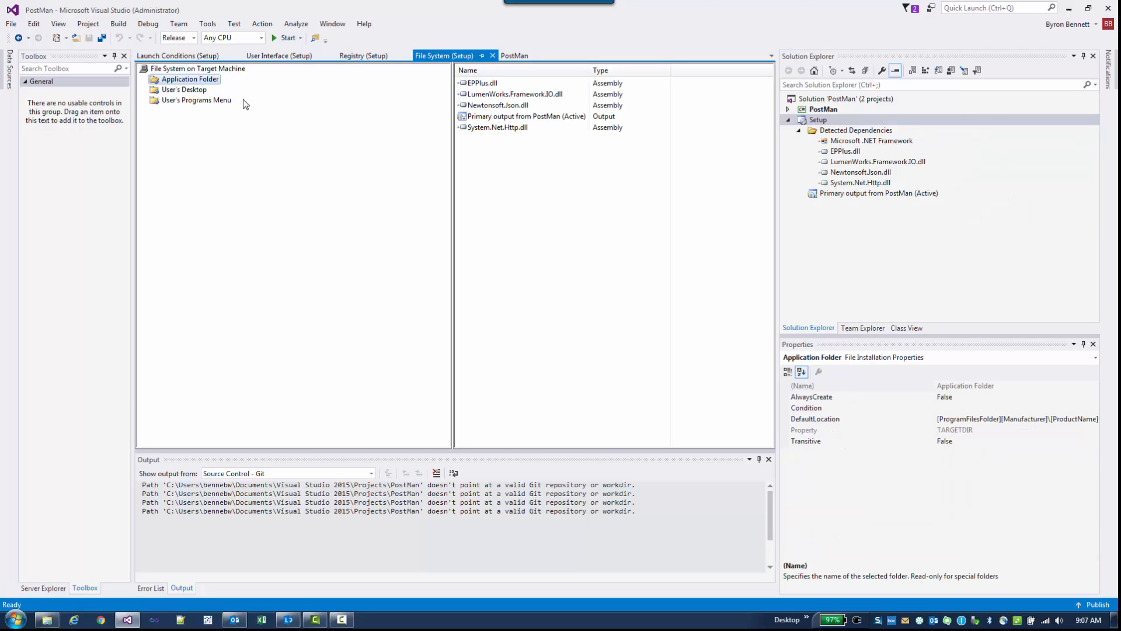
Step: Change the Application Folder DefaultLocation to [ProgramFilesFolder][ProductName], then select the PostMan project
right_click(189, 79)
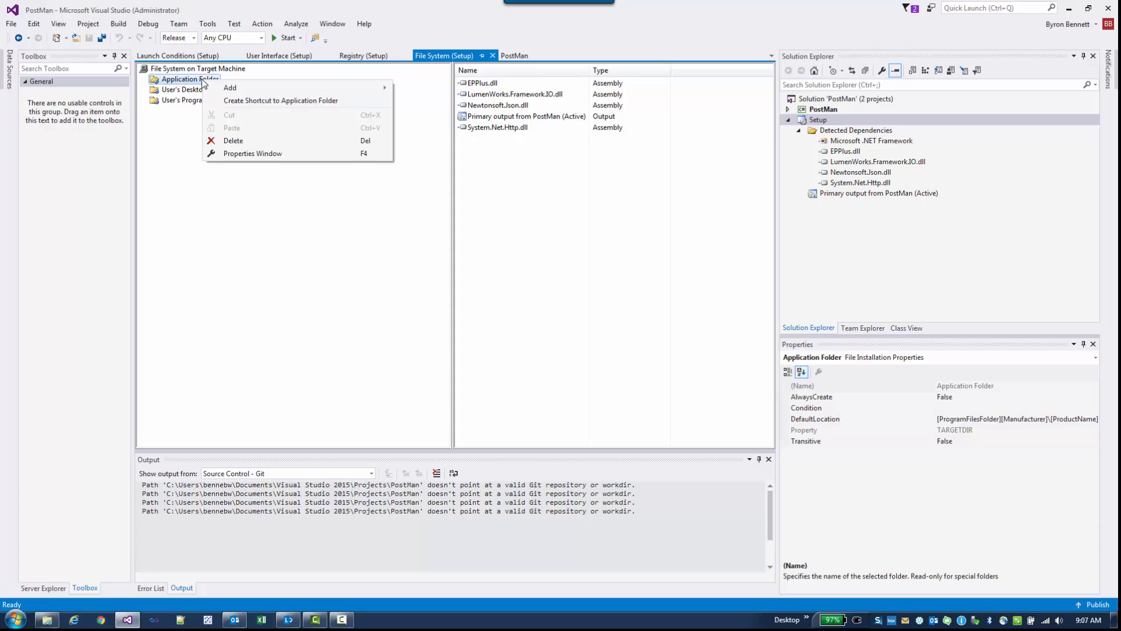
mouse_move(230, 87)
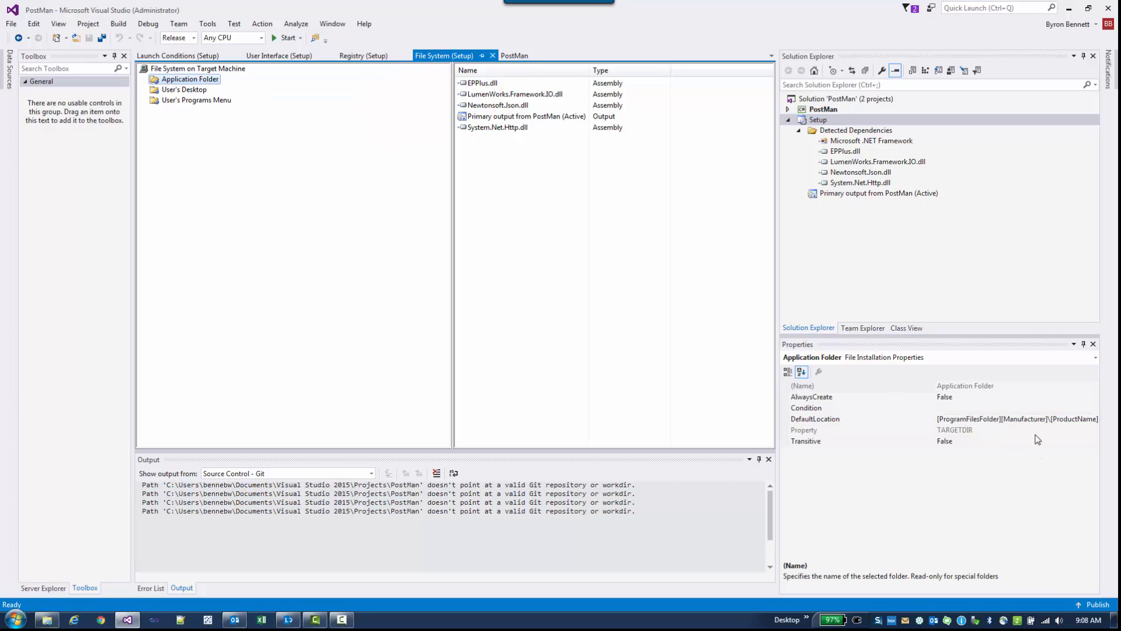
mouse_move(1042, 430)
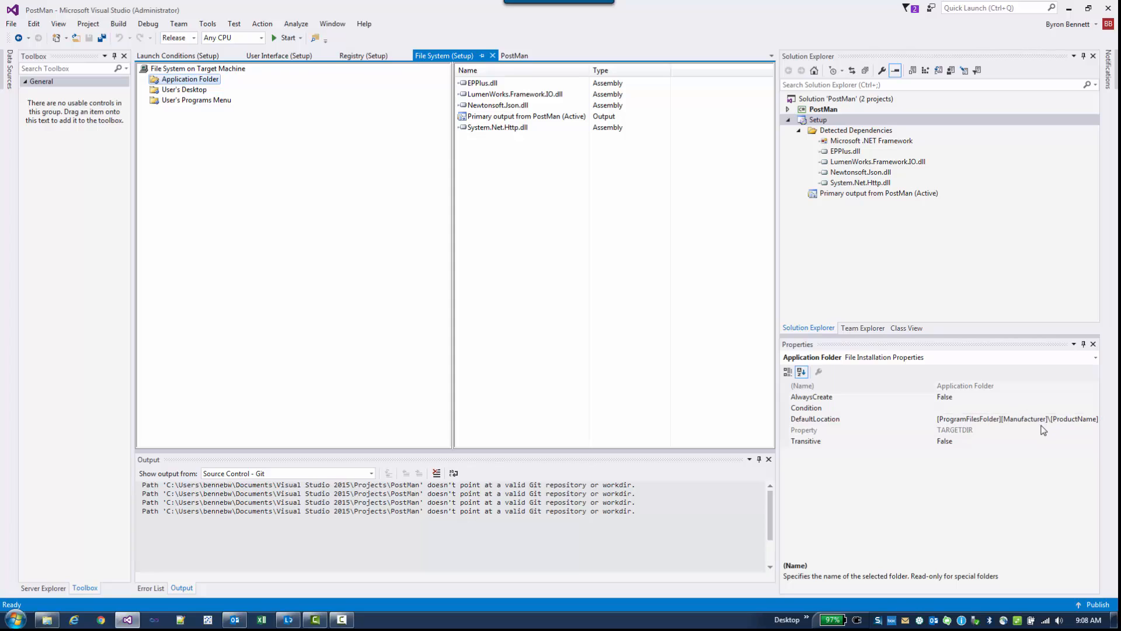
mouse_move(994, 430)
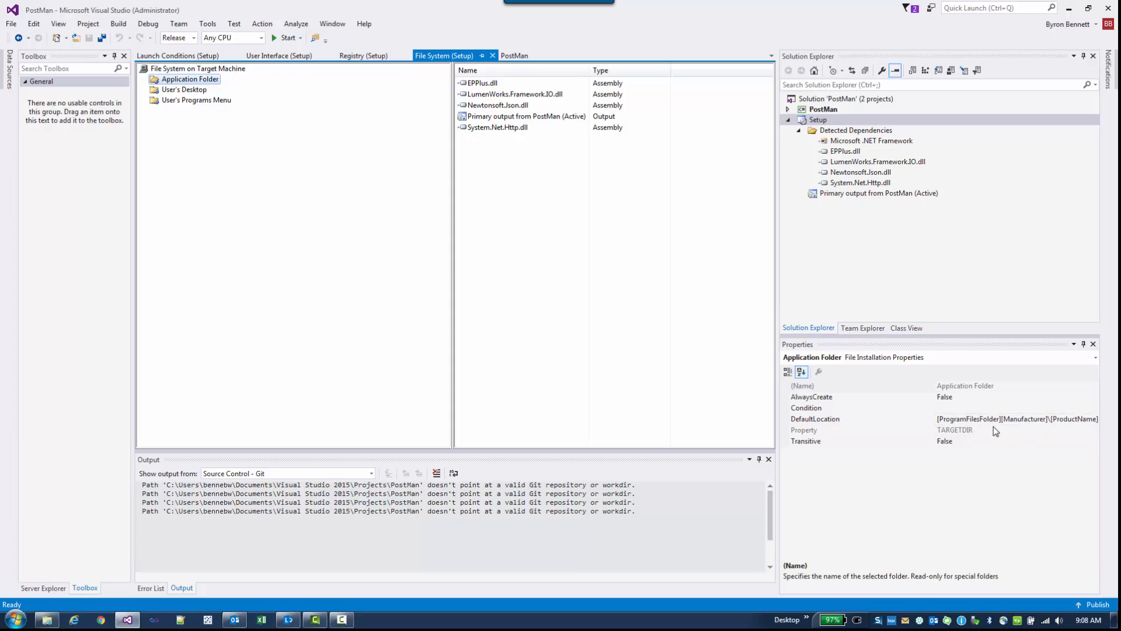
mouse_move(1073, 429)
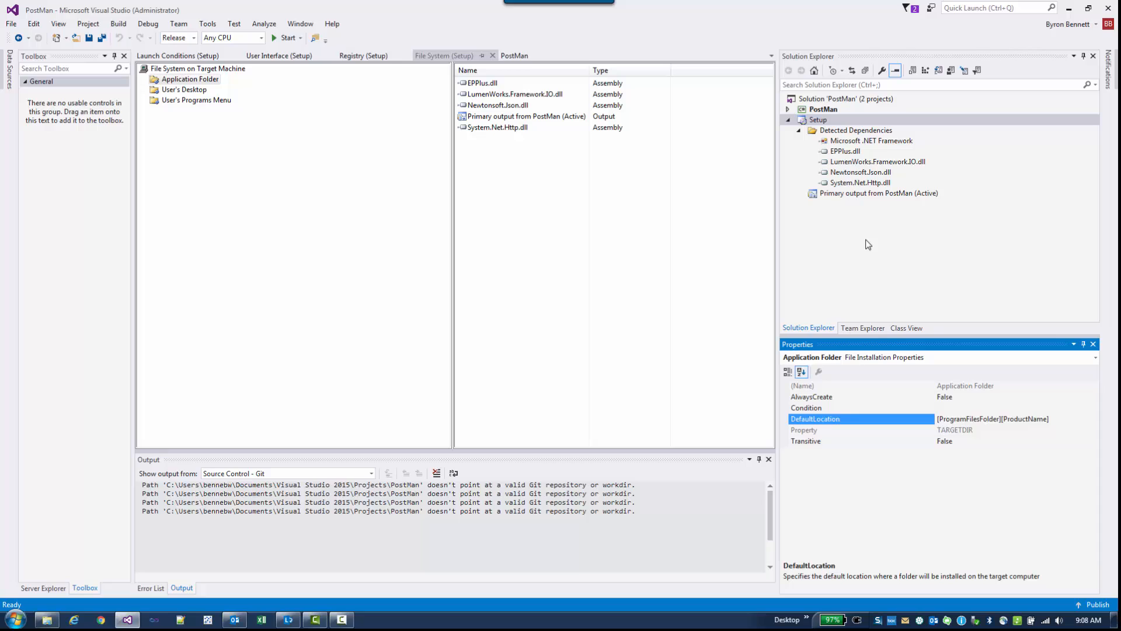
mouse_move(862, 250)
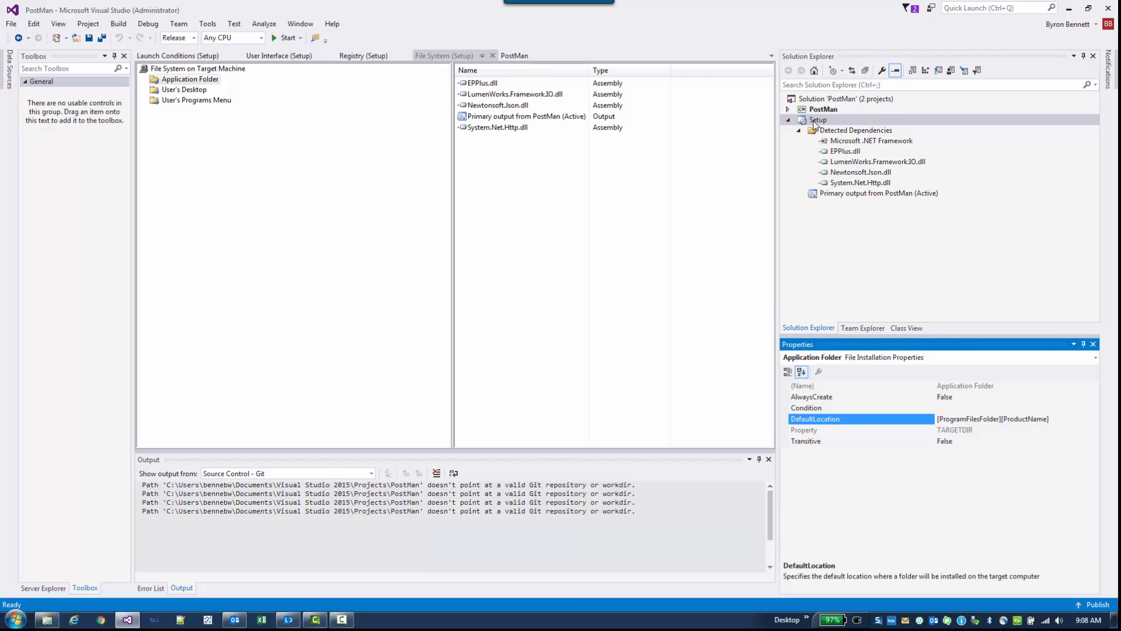
left_click(824, 109)
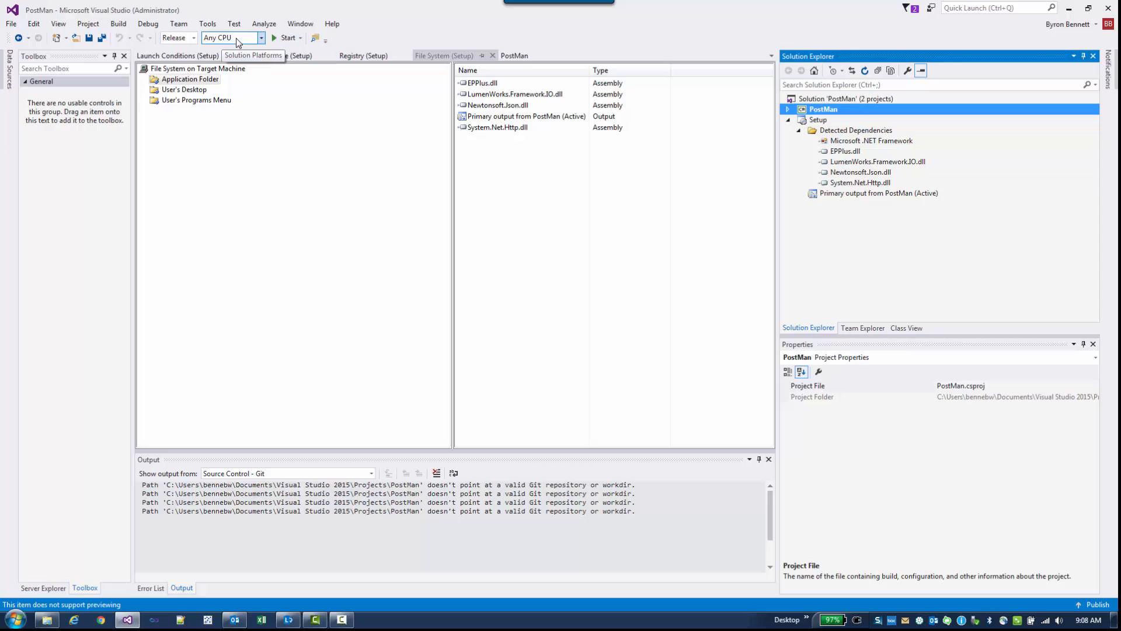
Step: Build the PostMan project from Solution Explorer, then build the Setup installer project
right_click(822, 109)
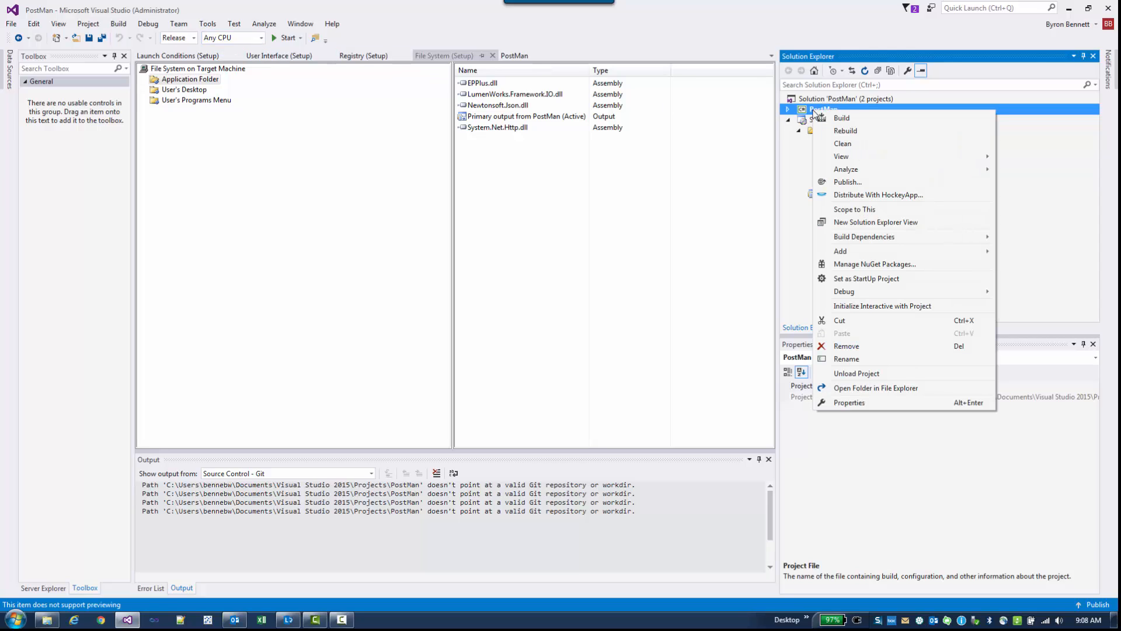
left_click(842, 117)
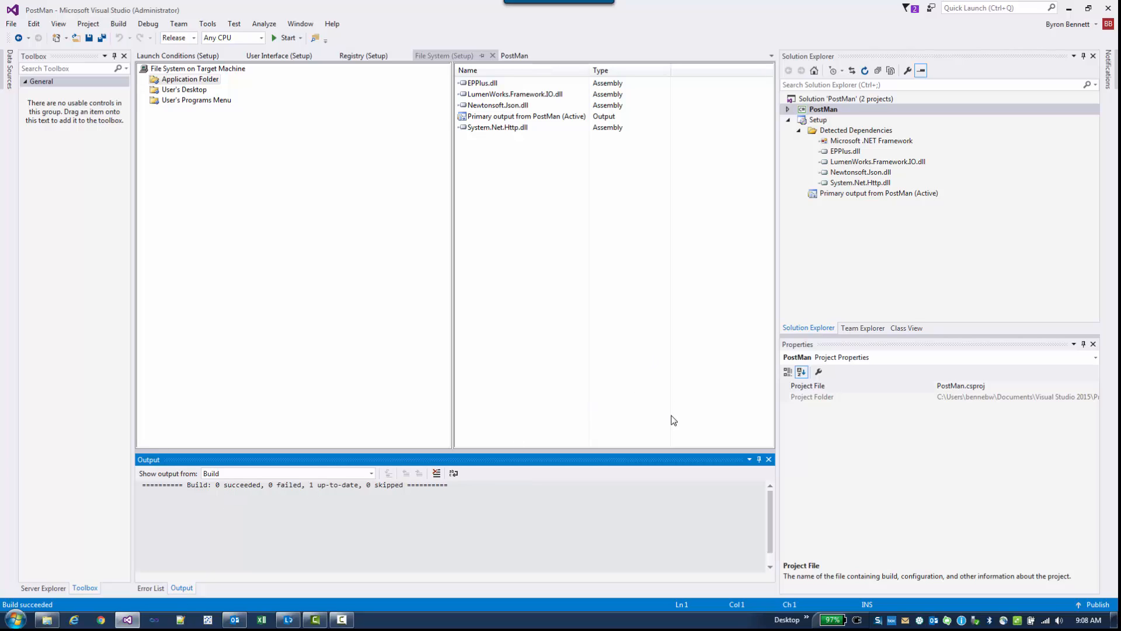
left_click(818, 120)
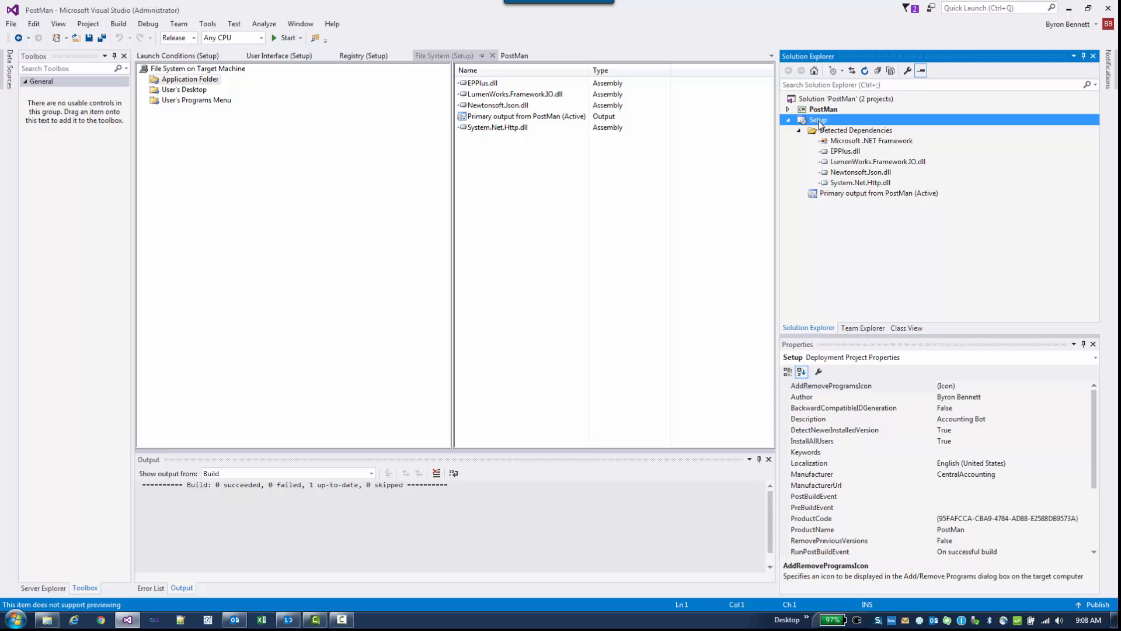
right_click(817, 119)
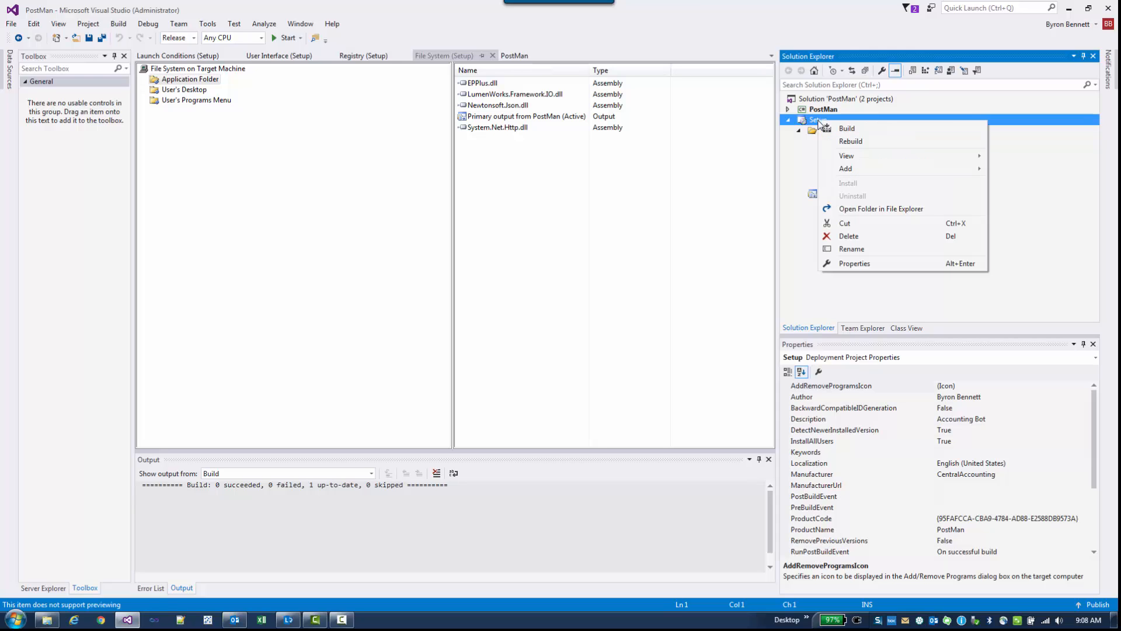
mouse_move(847, 128)
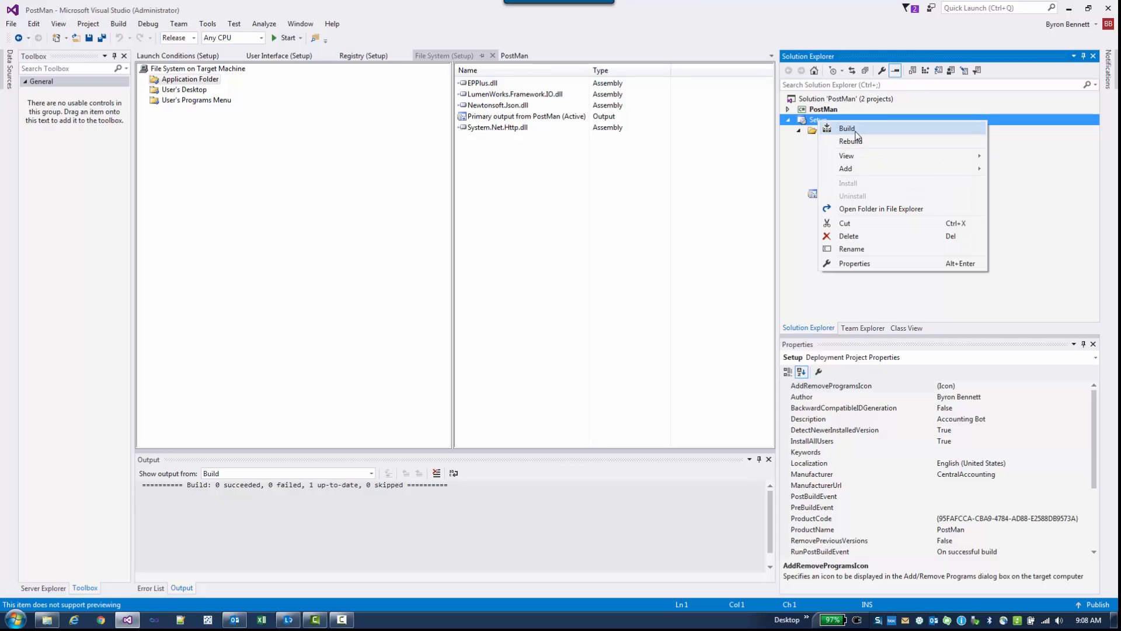
left_click(846, 128)
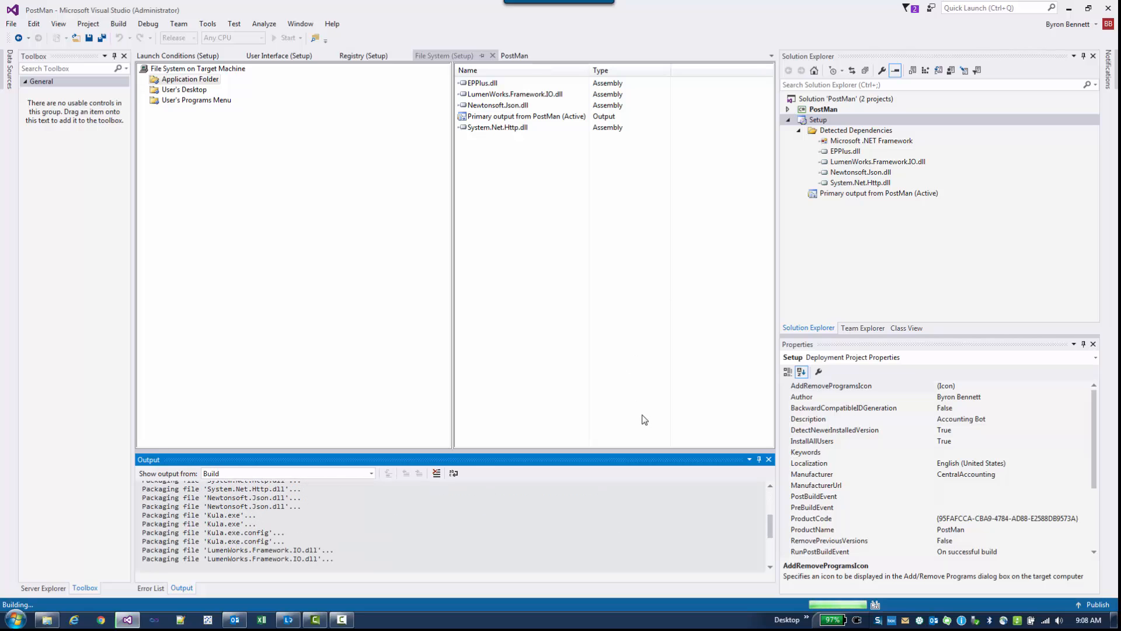
mouse_move(614, 446)
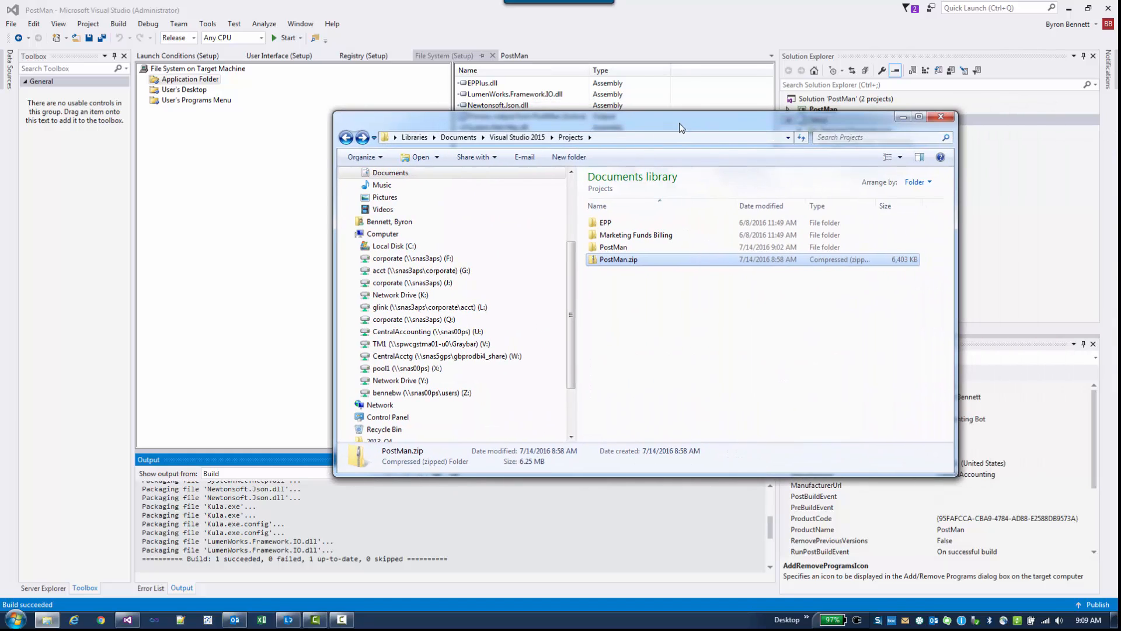
Step: Navigate to PostMan\SetupWizard\Setup\Release to show setup.exe and Setup.msi
double_click(612, 246)
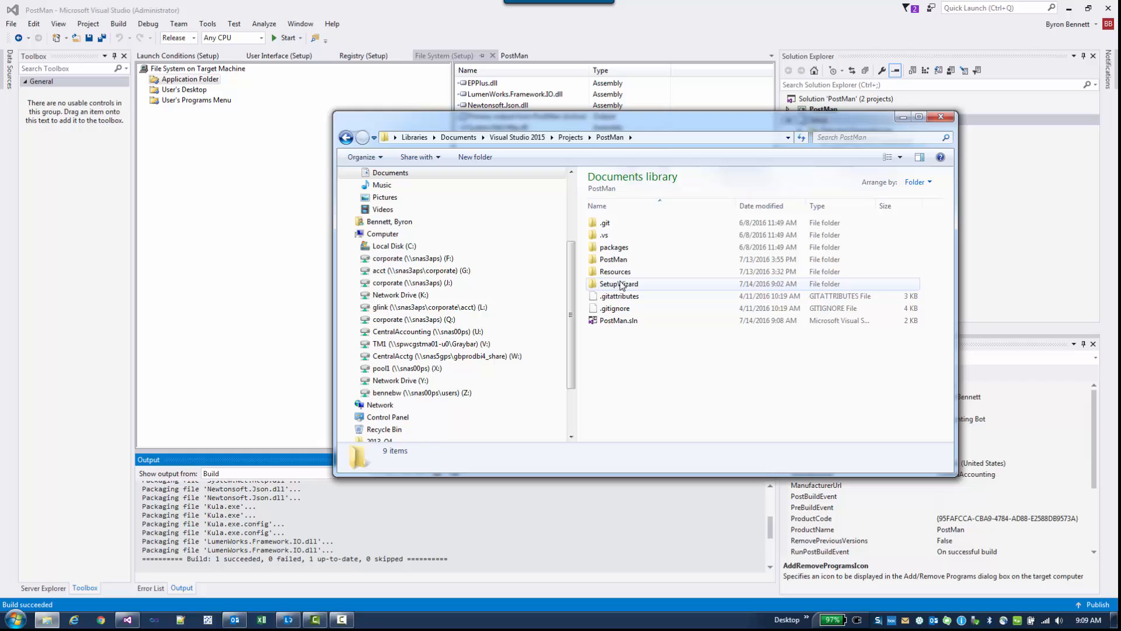
double_click(618, 284)
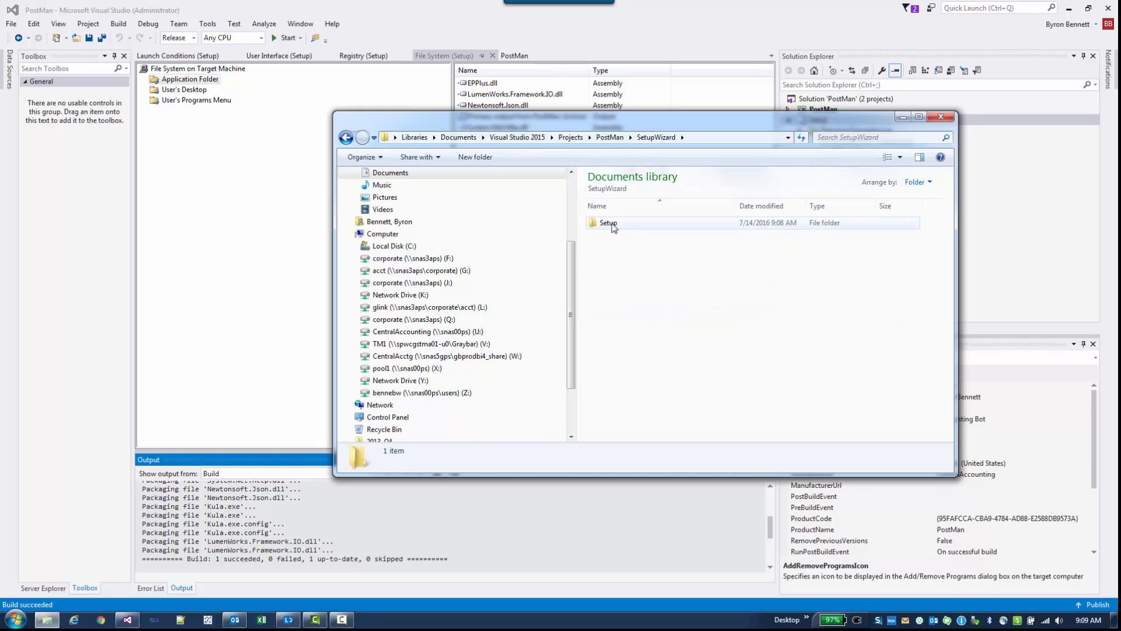
double_click(609, 222)
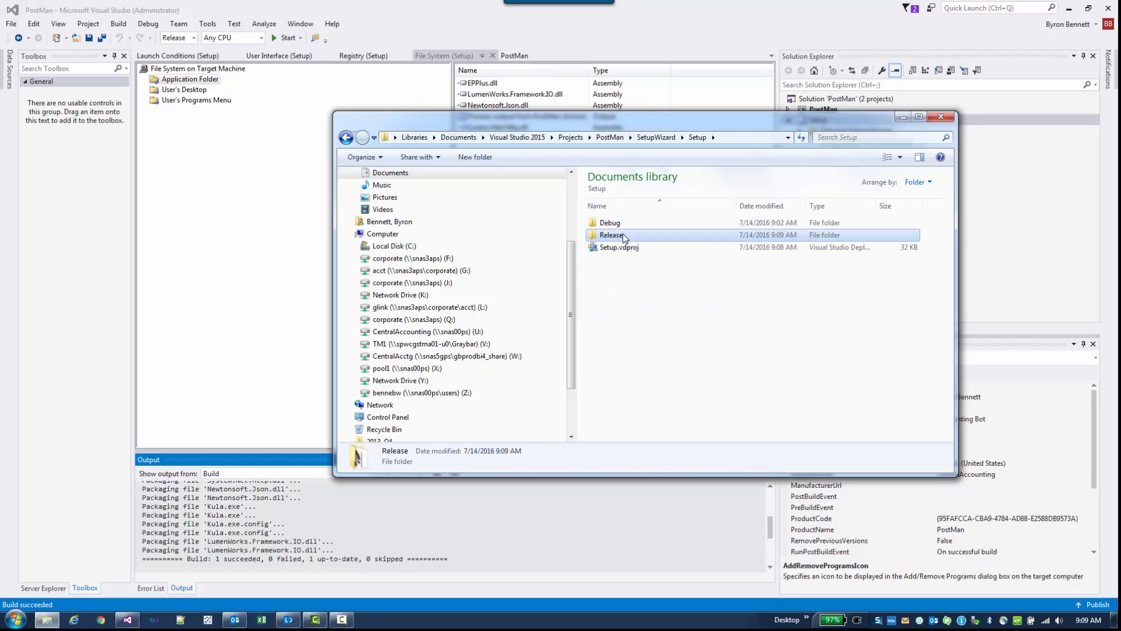
double_click(611, 235)
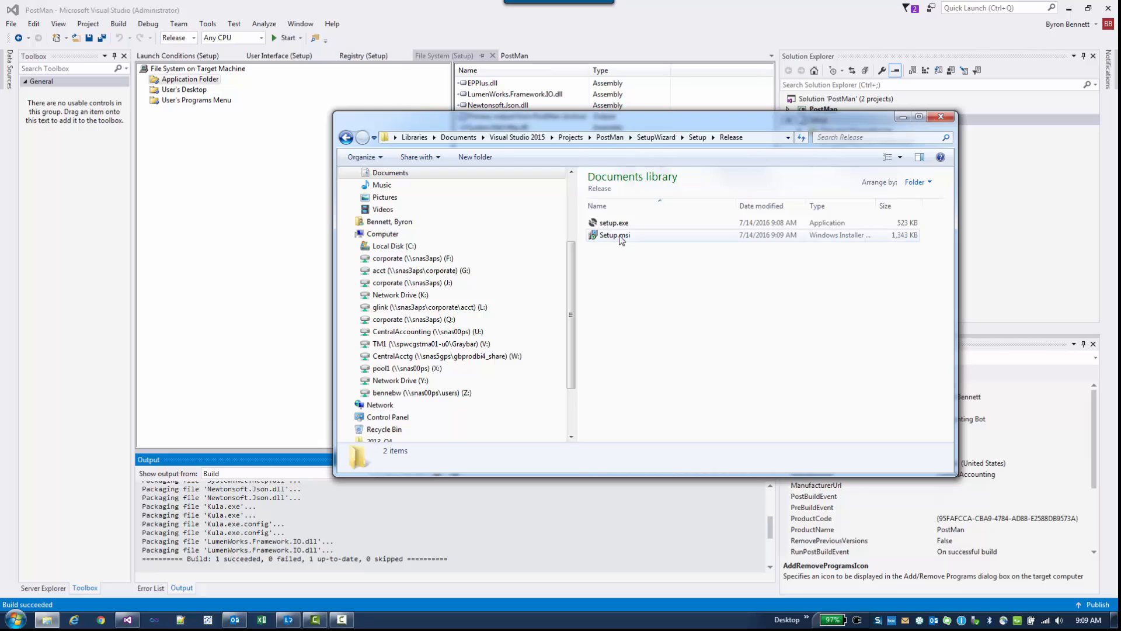
mouse_move(641, 240)
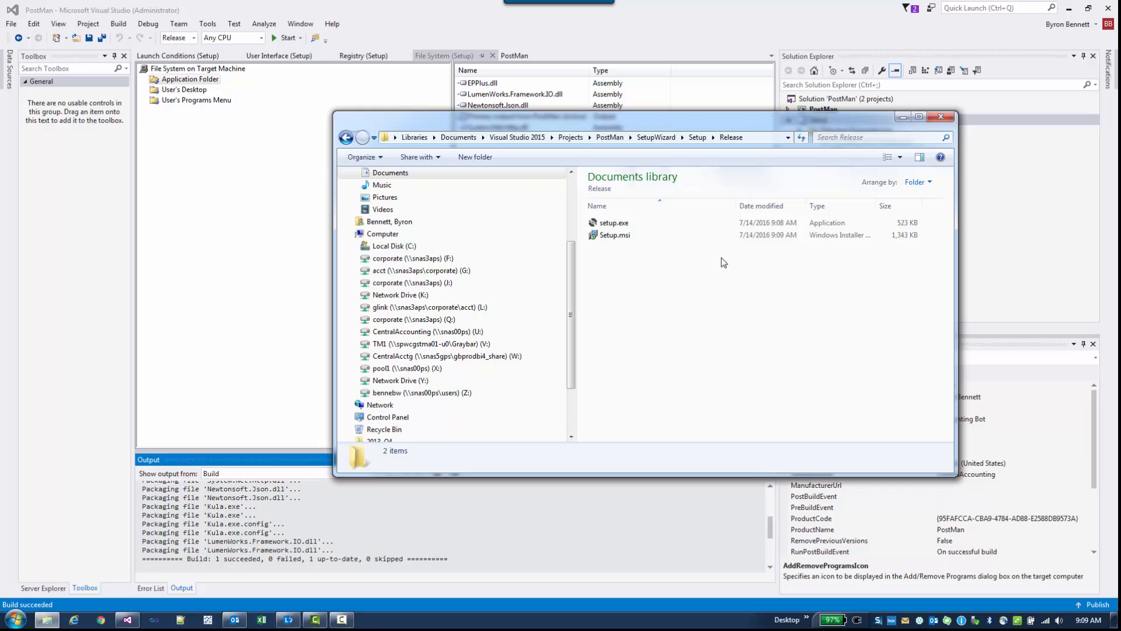
mouse_move(683, 126)
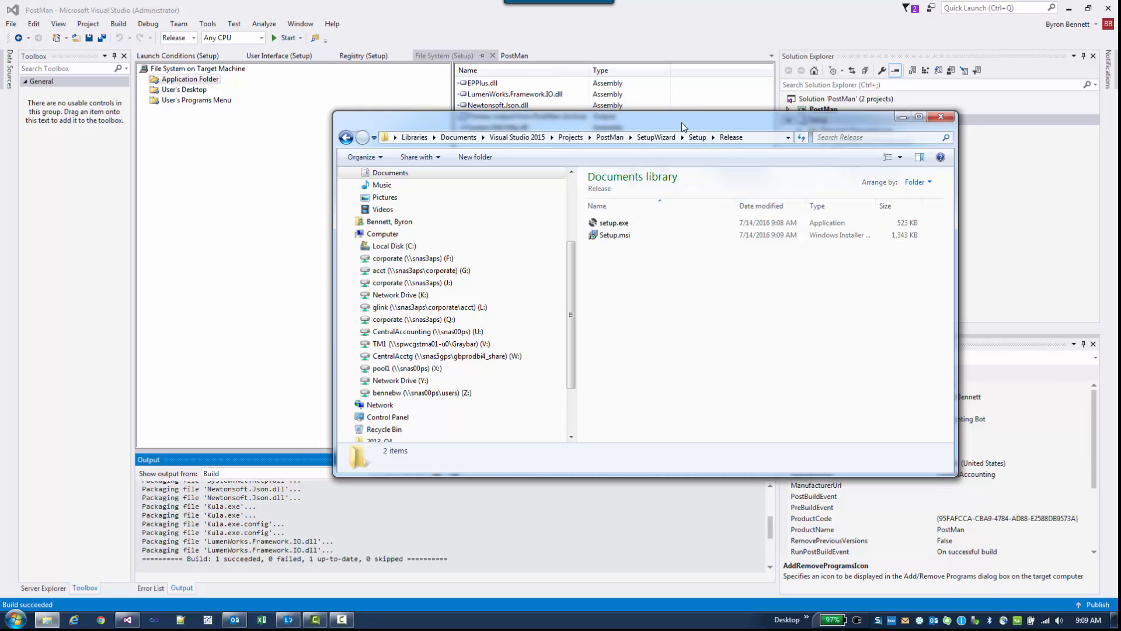
left_click_drag(682, 122, 658, 120)
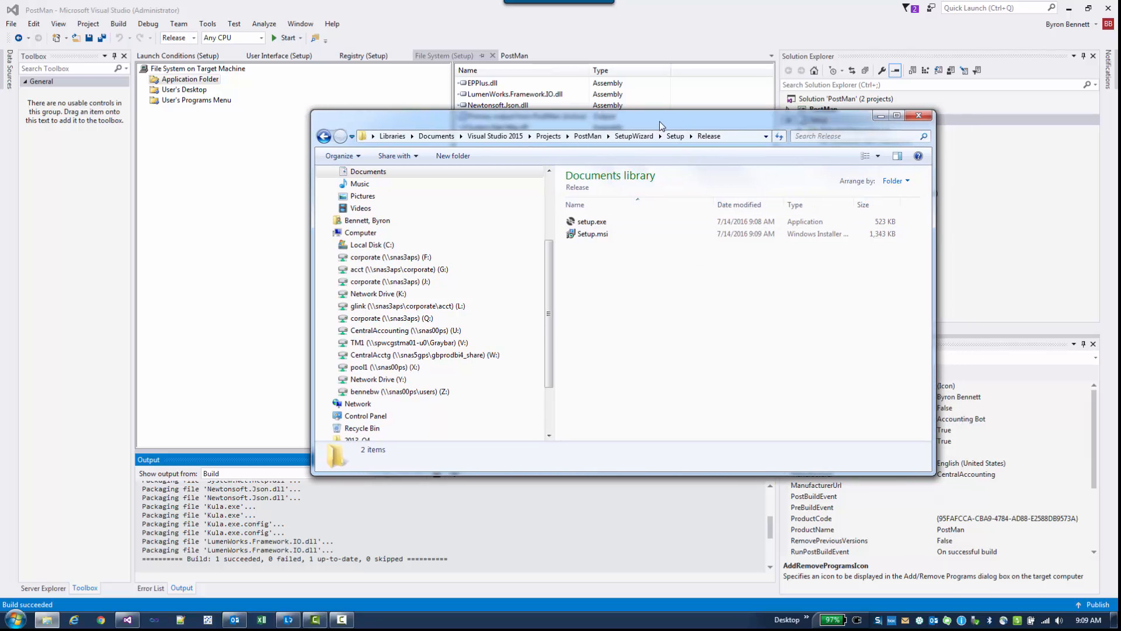